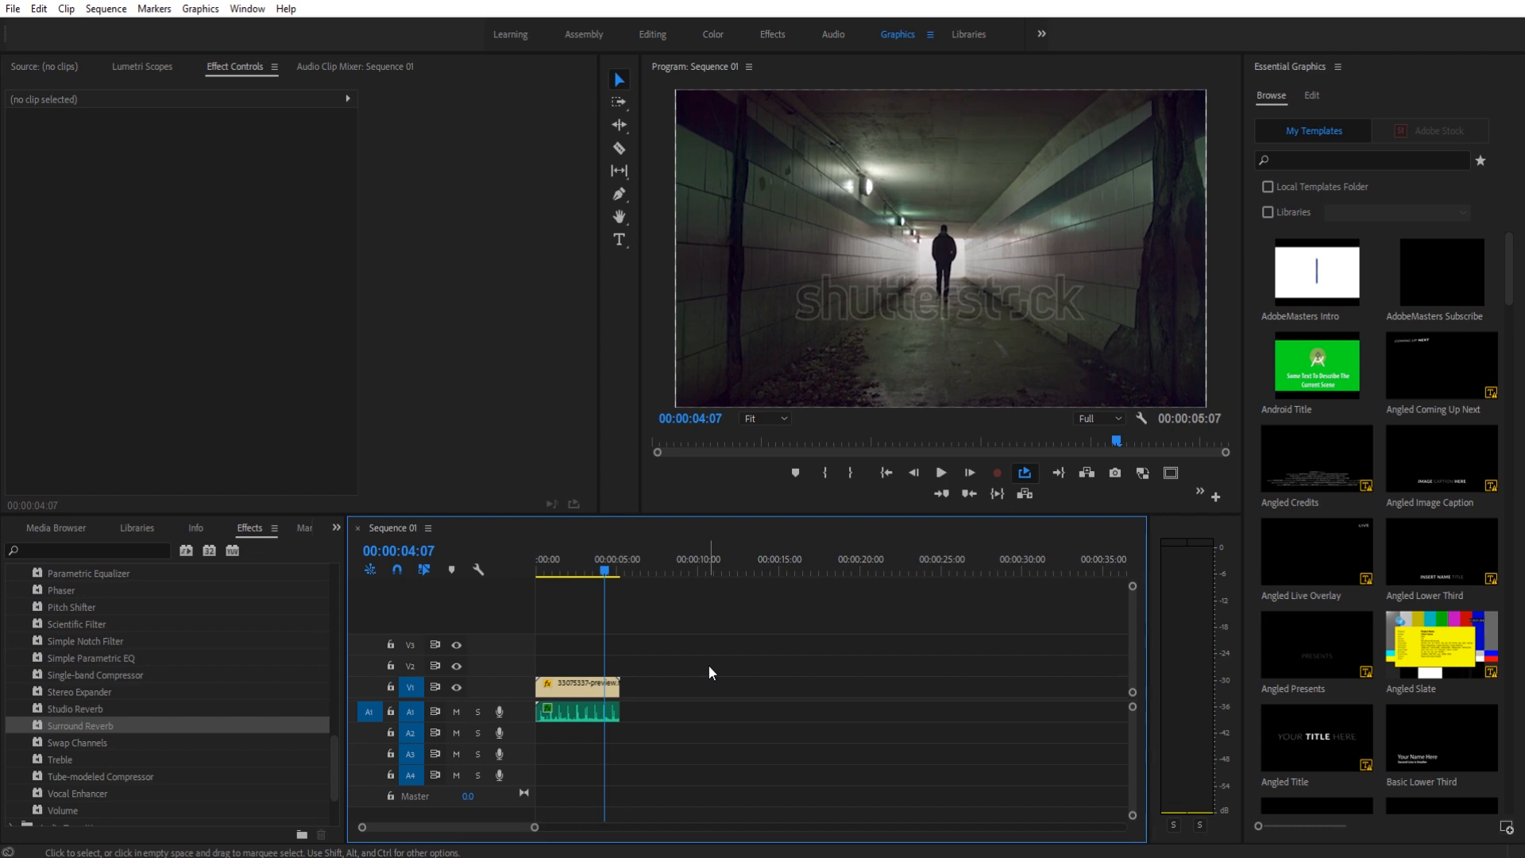
# Review the A1 audio clip's Surround Reverb and playback, then select and delete the clip.
pyautogui.click(608, 574)
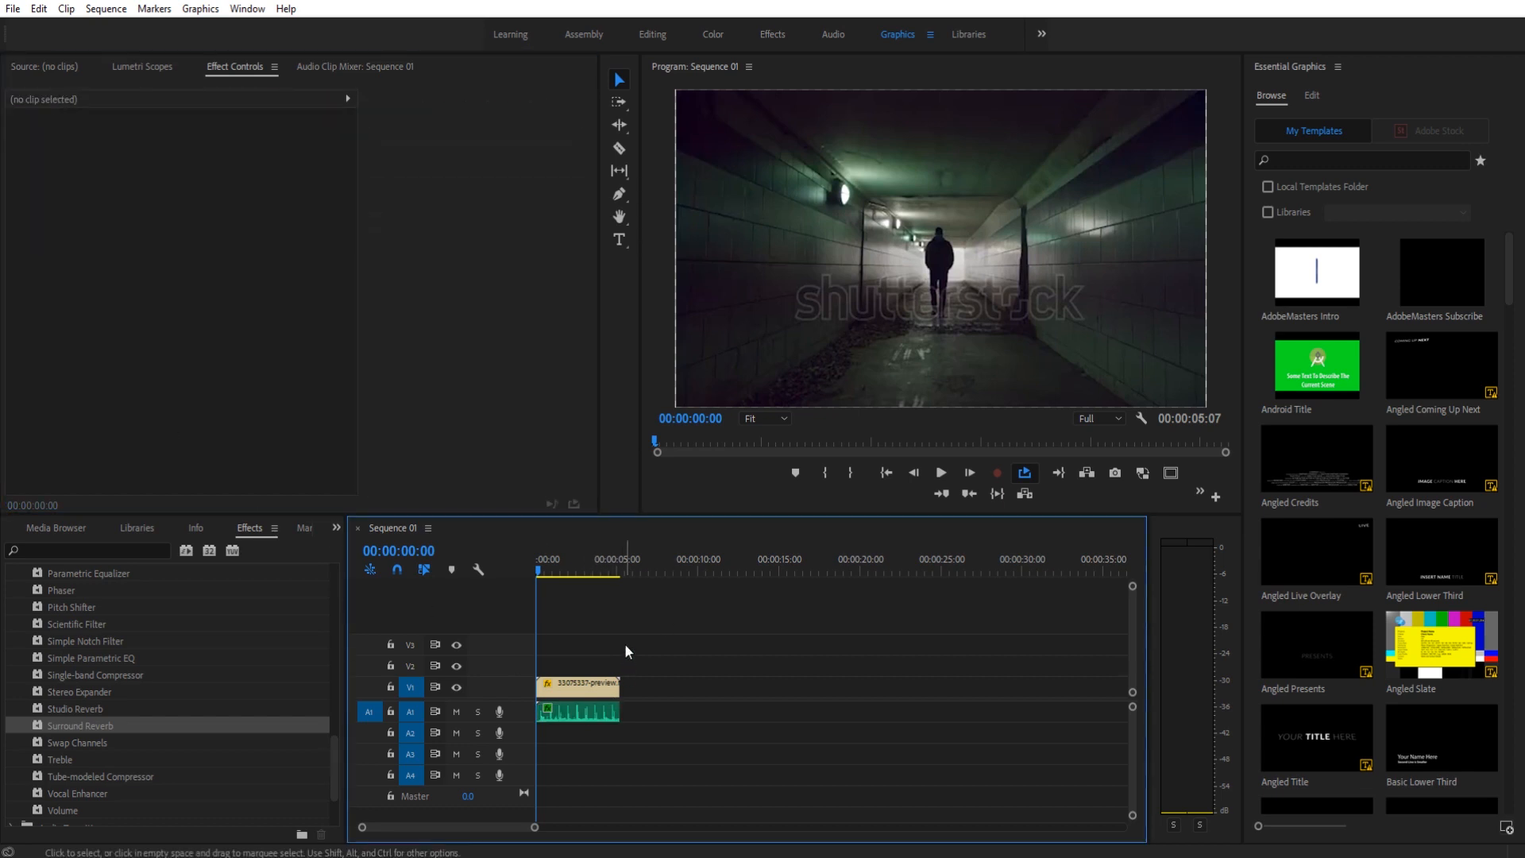
pyautogui.click(940, 473)
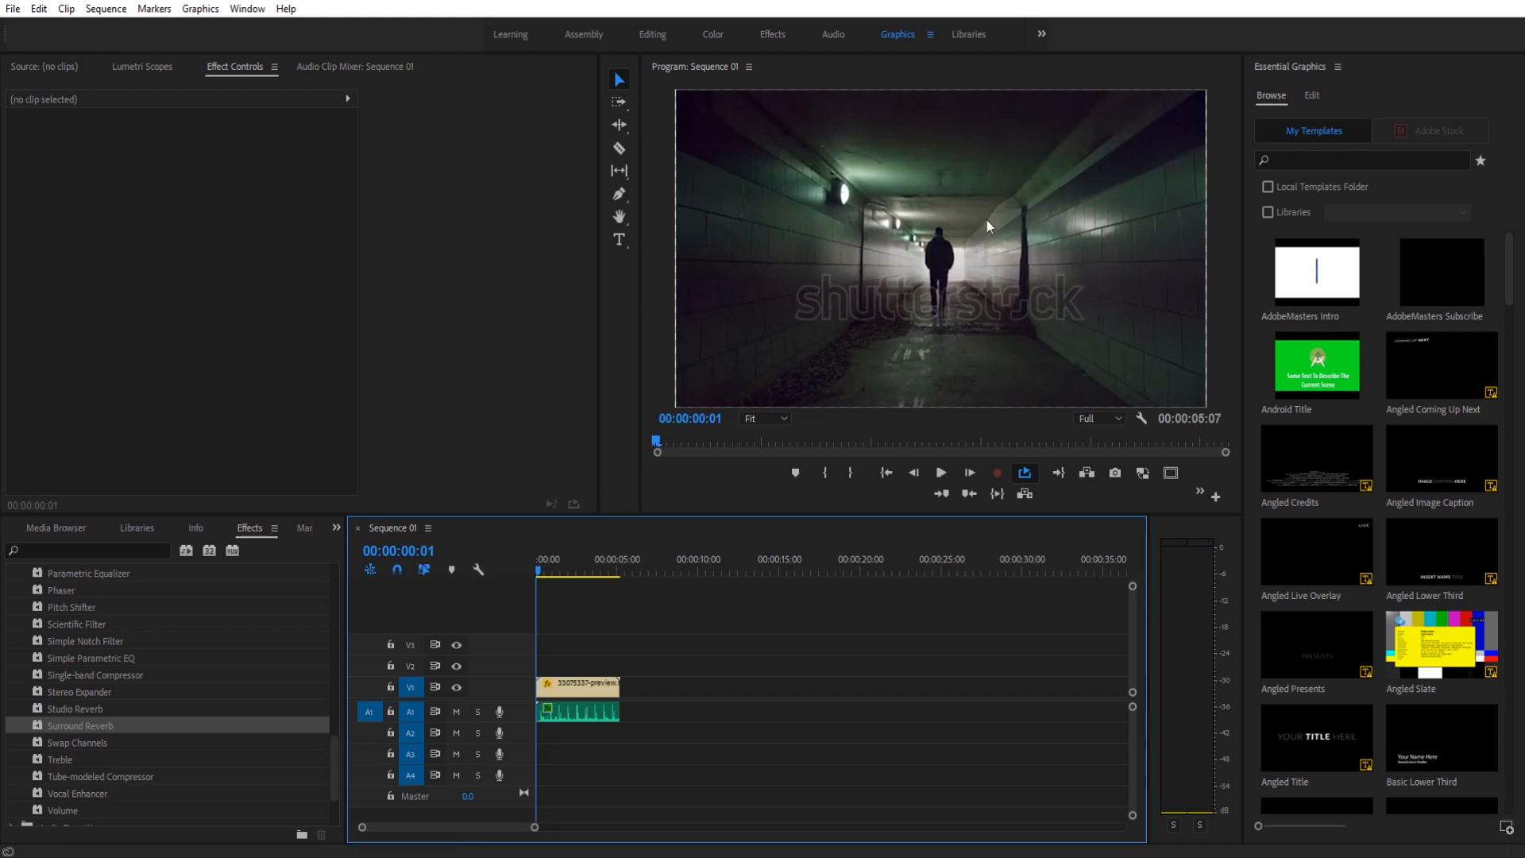
pyautogui.moveTo(796, 246)
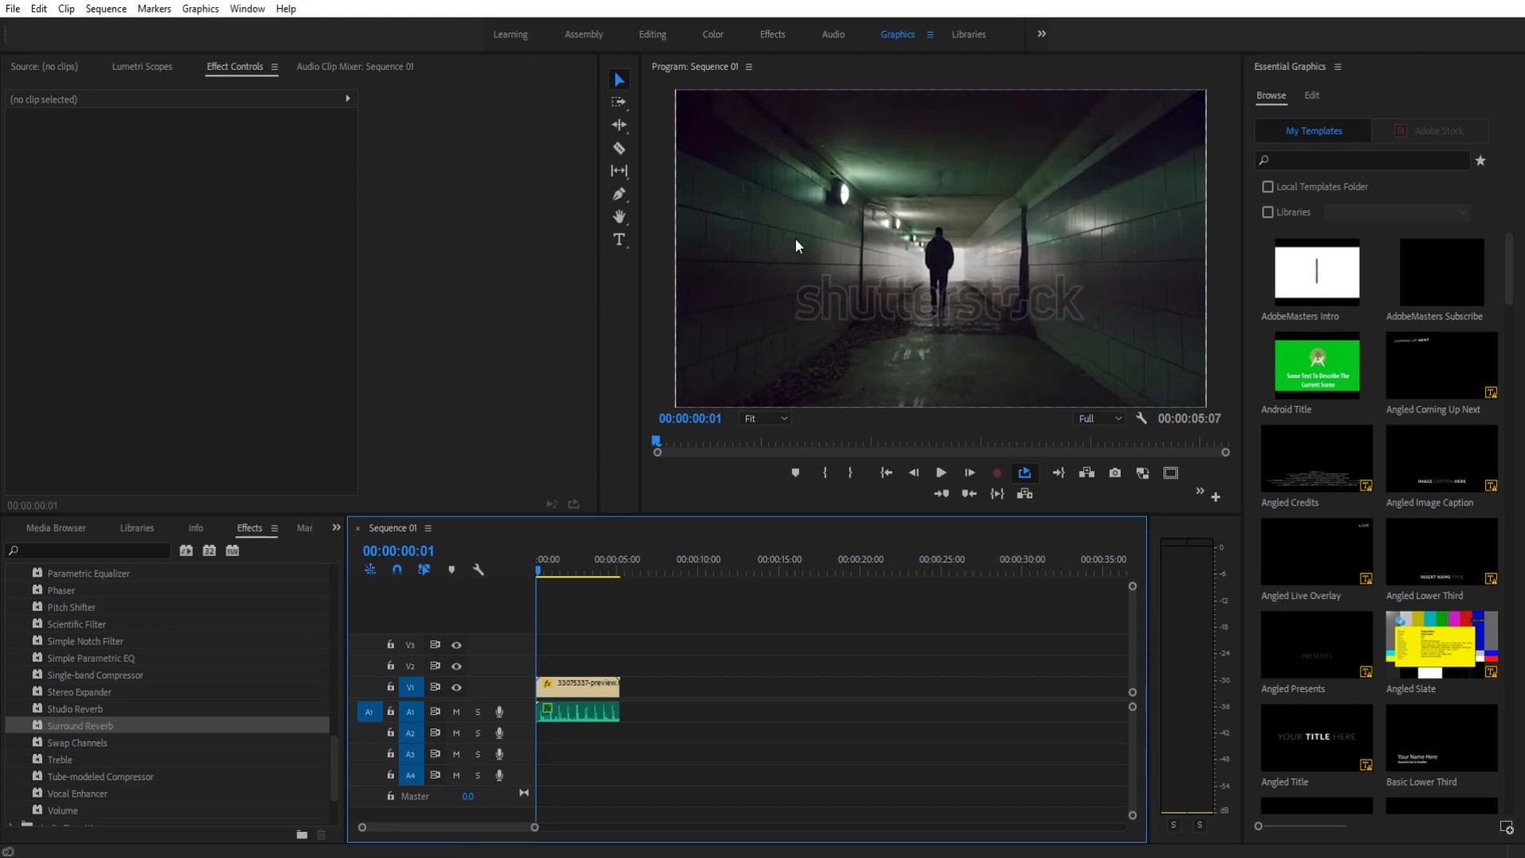
pyautogui.moveTo(627, 621)
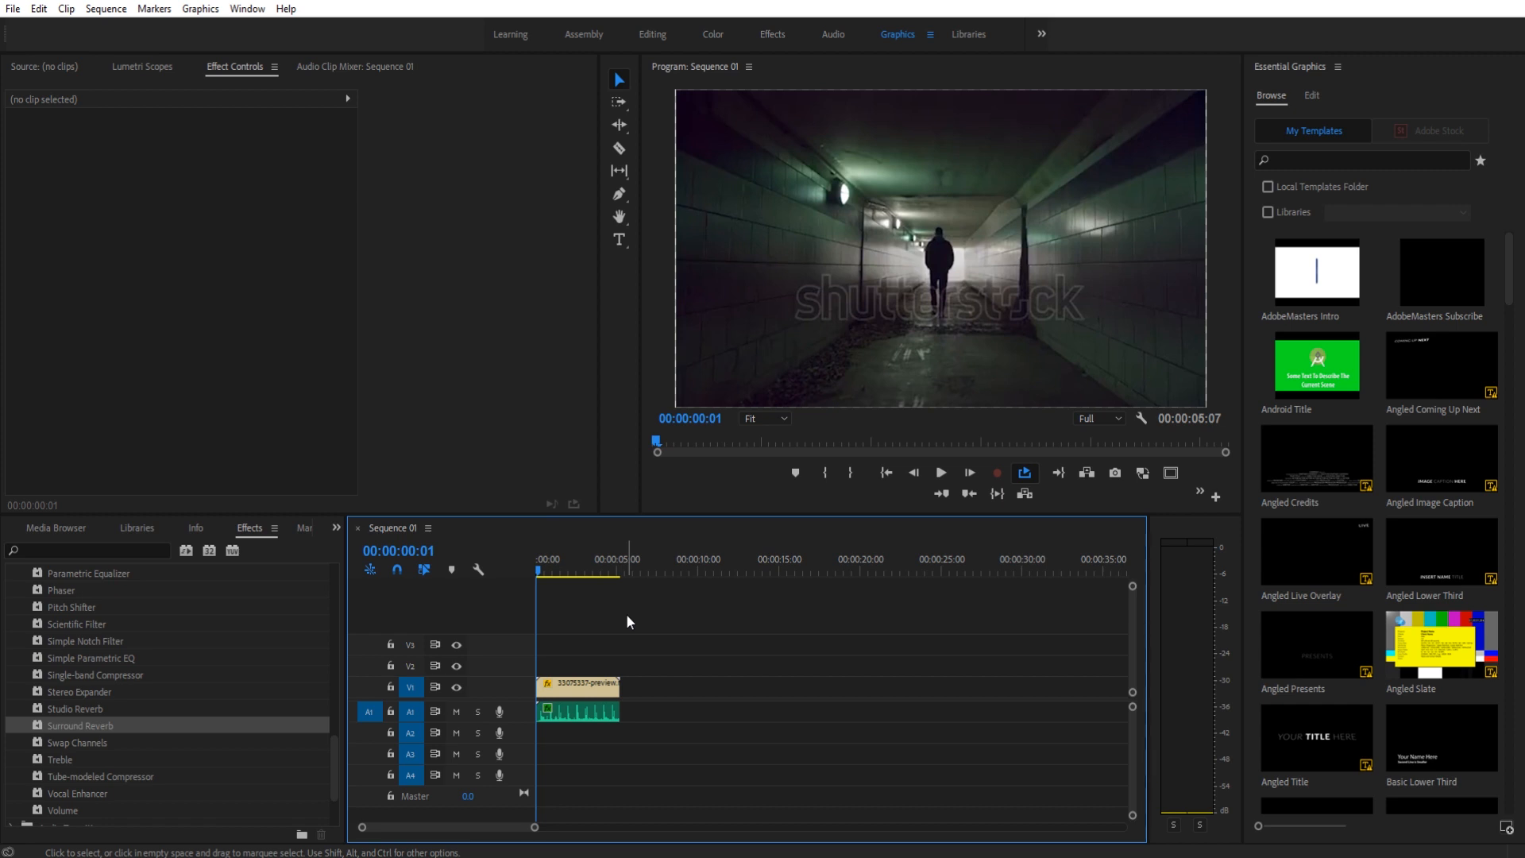
pyautogui.click(576, 711)
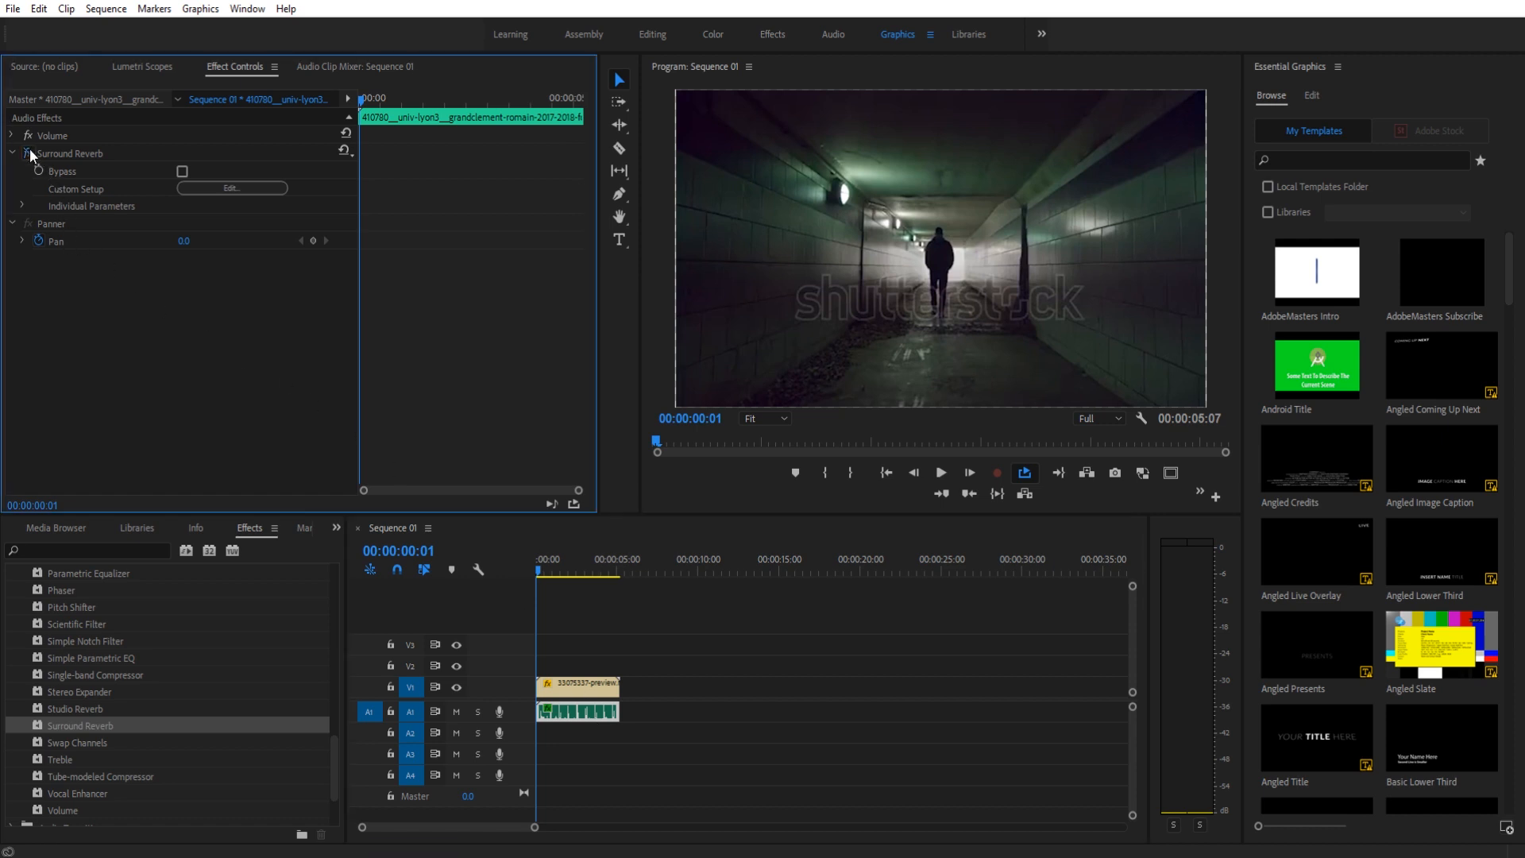
pyautogui.click(572, 609)
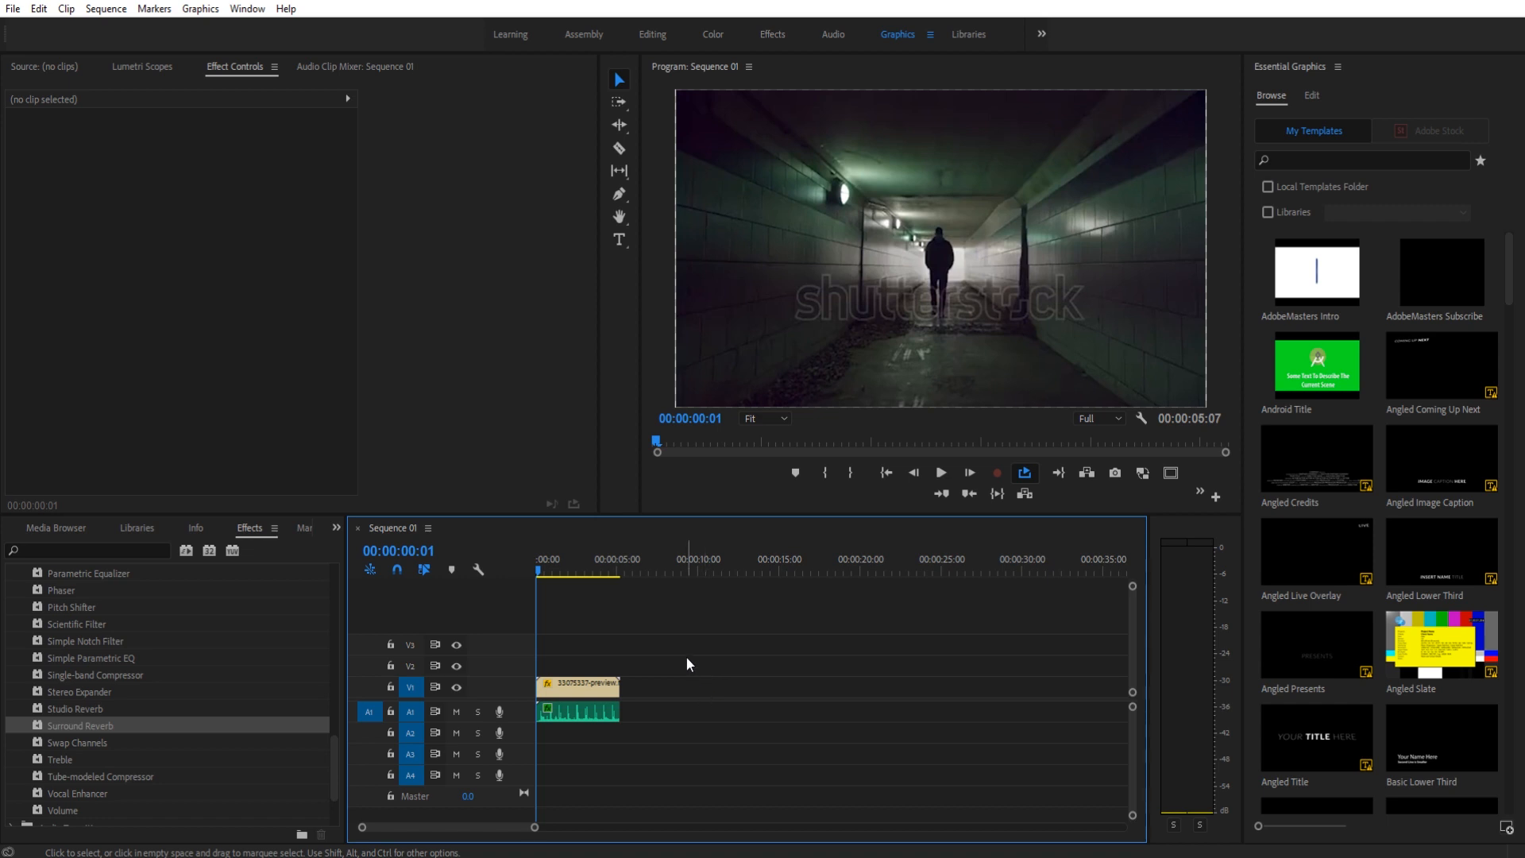
pyautogui.click(940, 473)
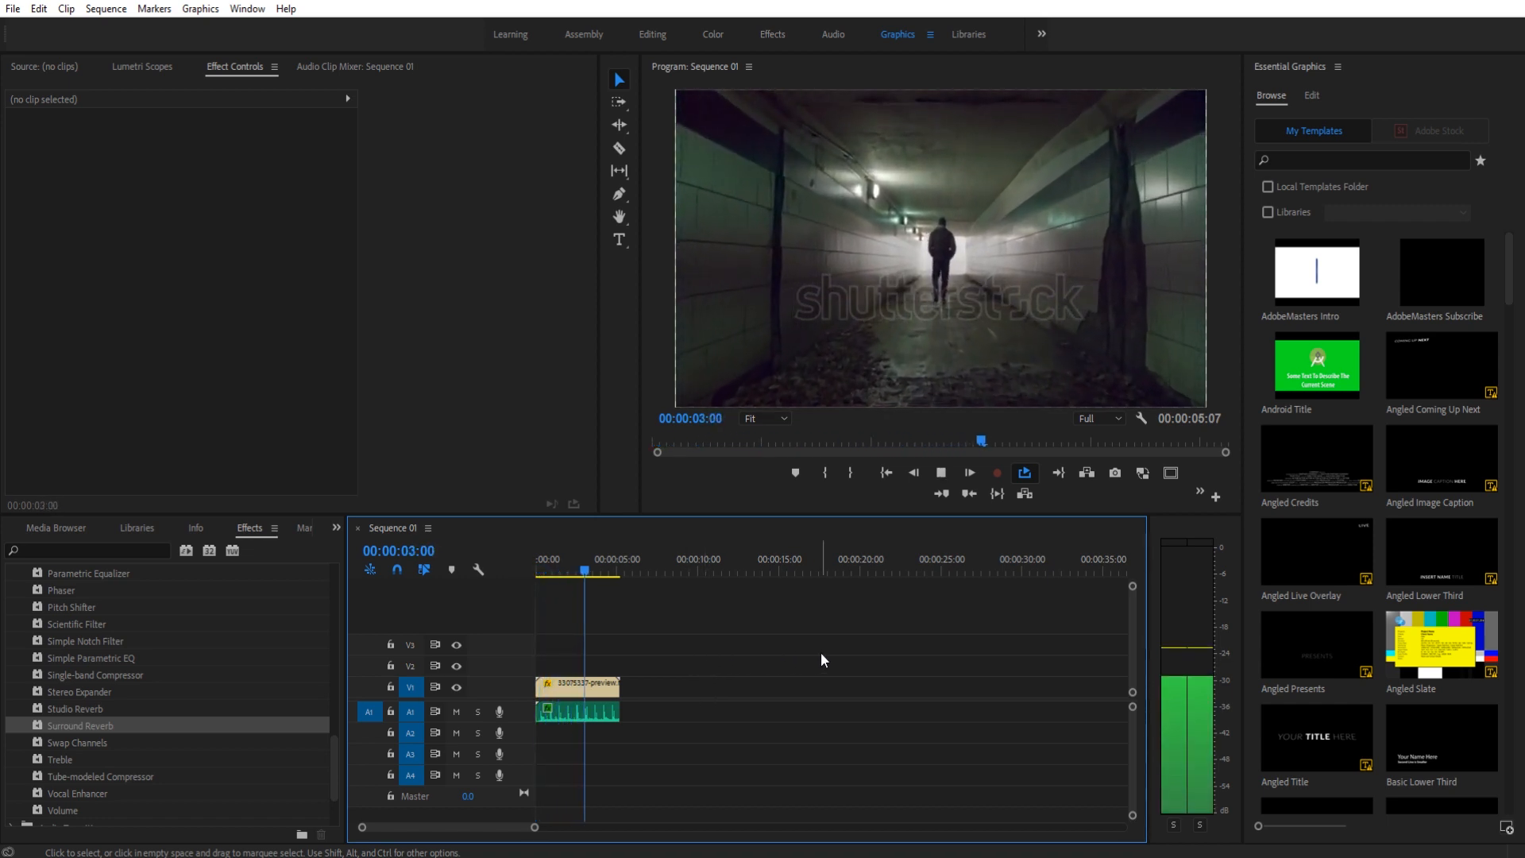
pyautogui.click(939, 472)
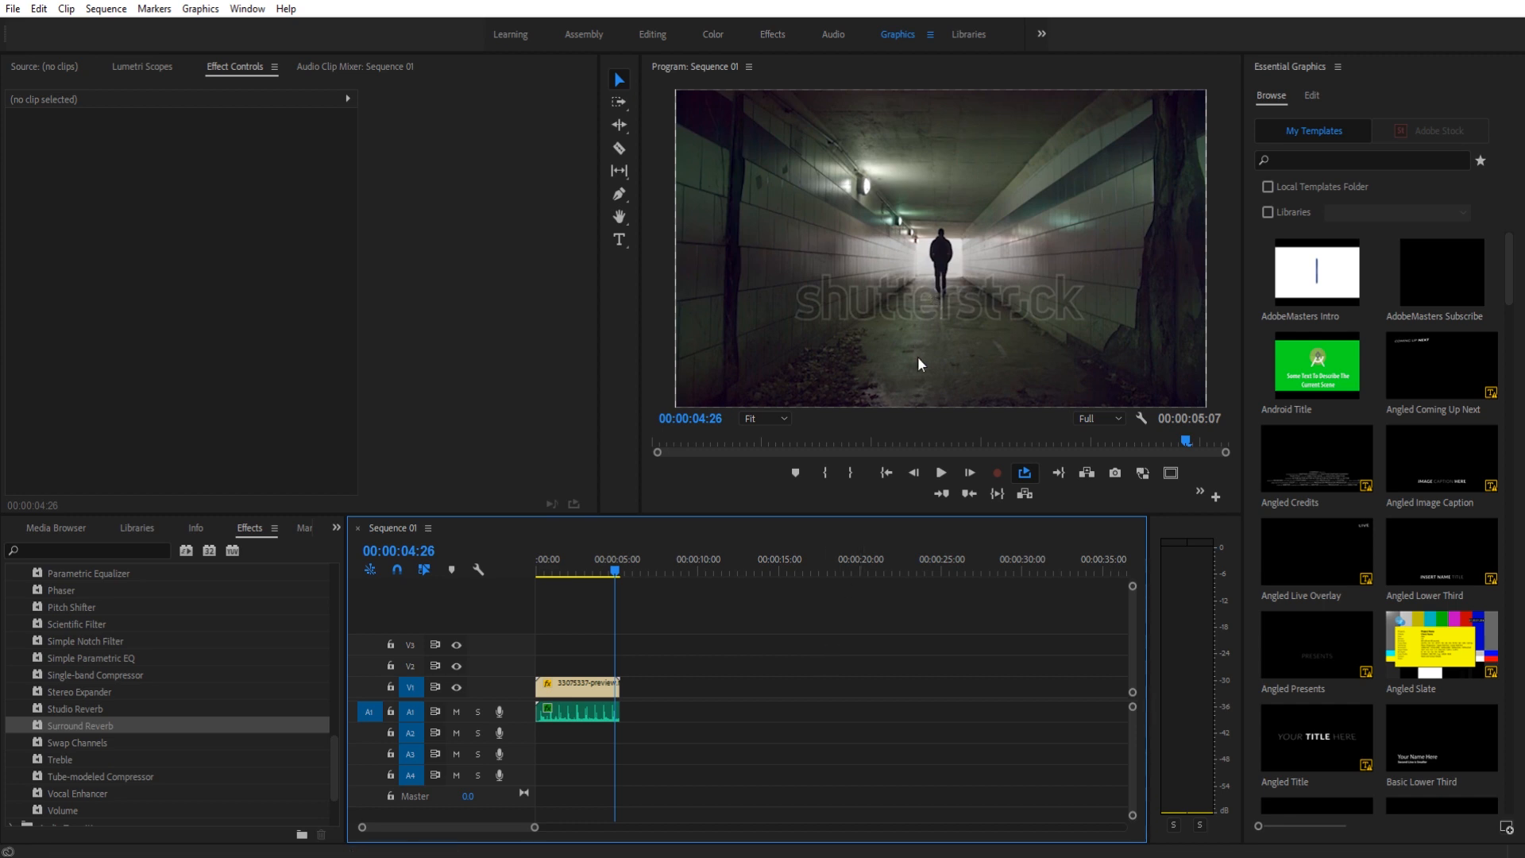
pyautogui.moveTo(1024, 297)
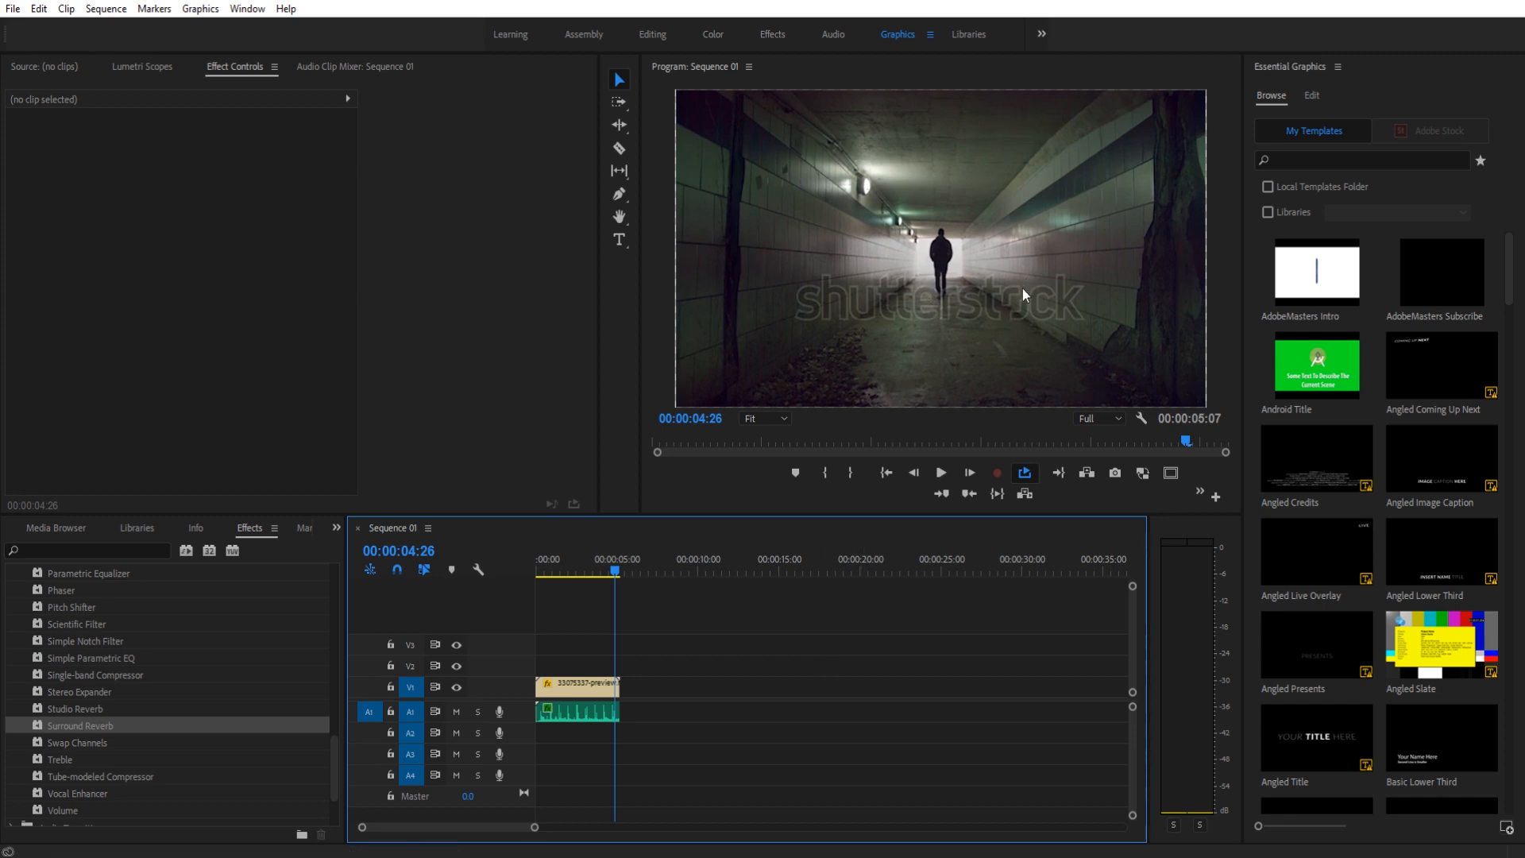
pyautogui.moveTo(966, 348)
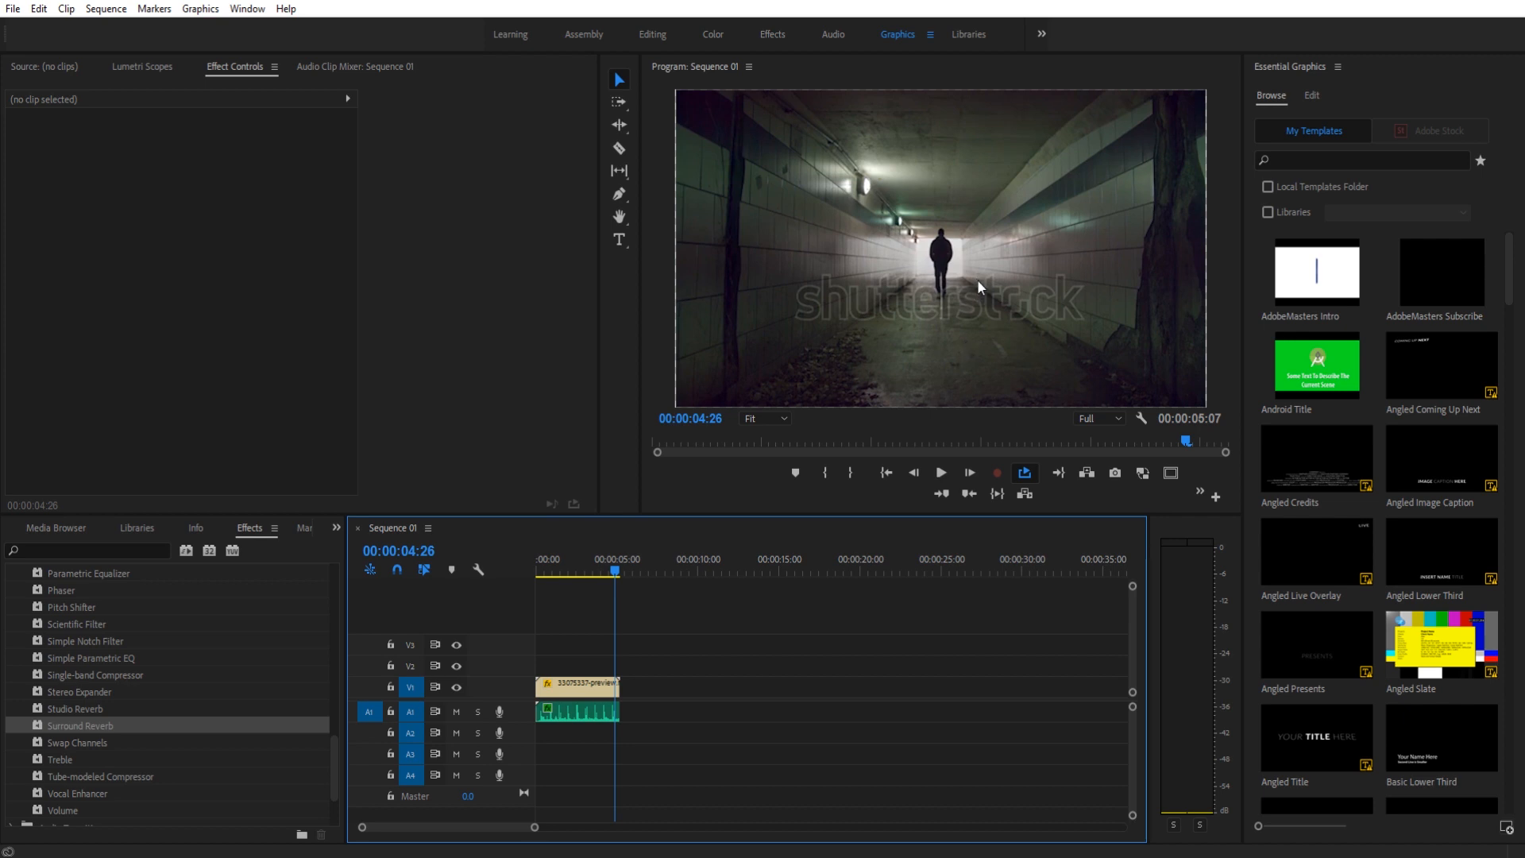
pyautogui.moveTo(994, 192)
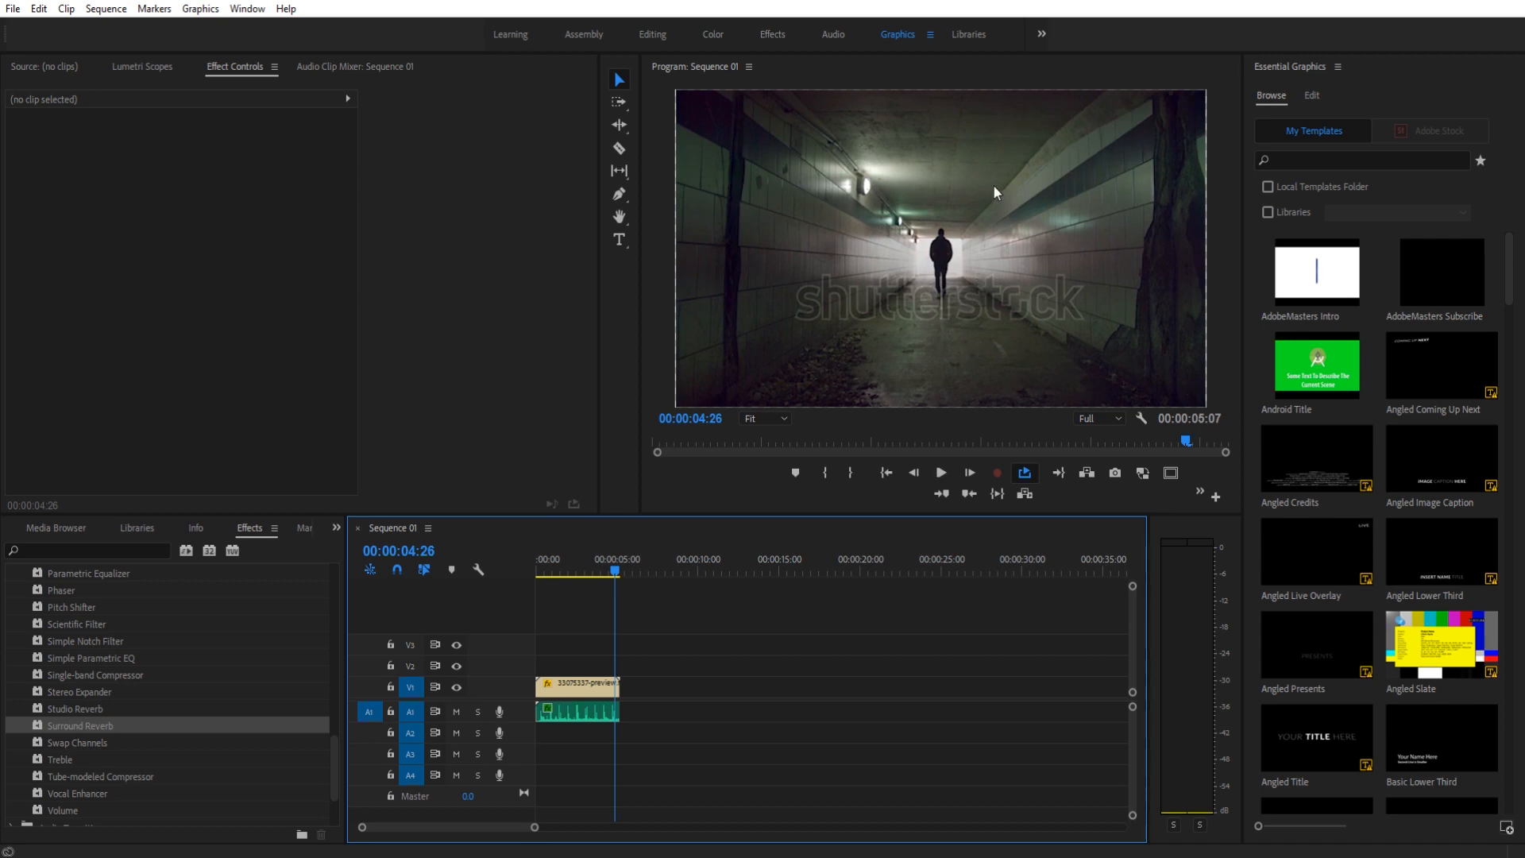
pyautogui.click(579, 712)
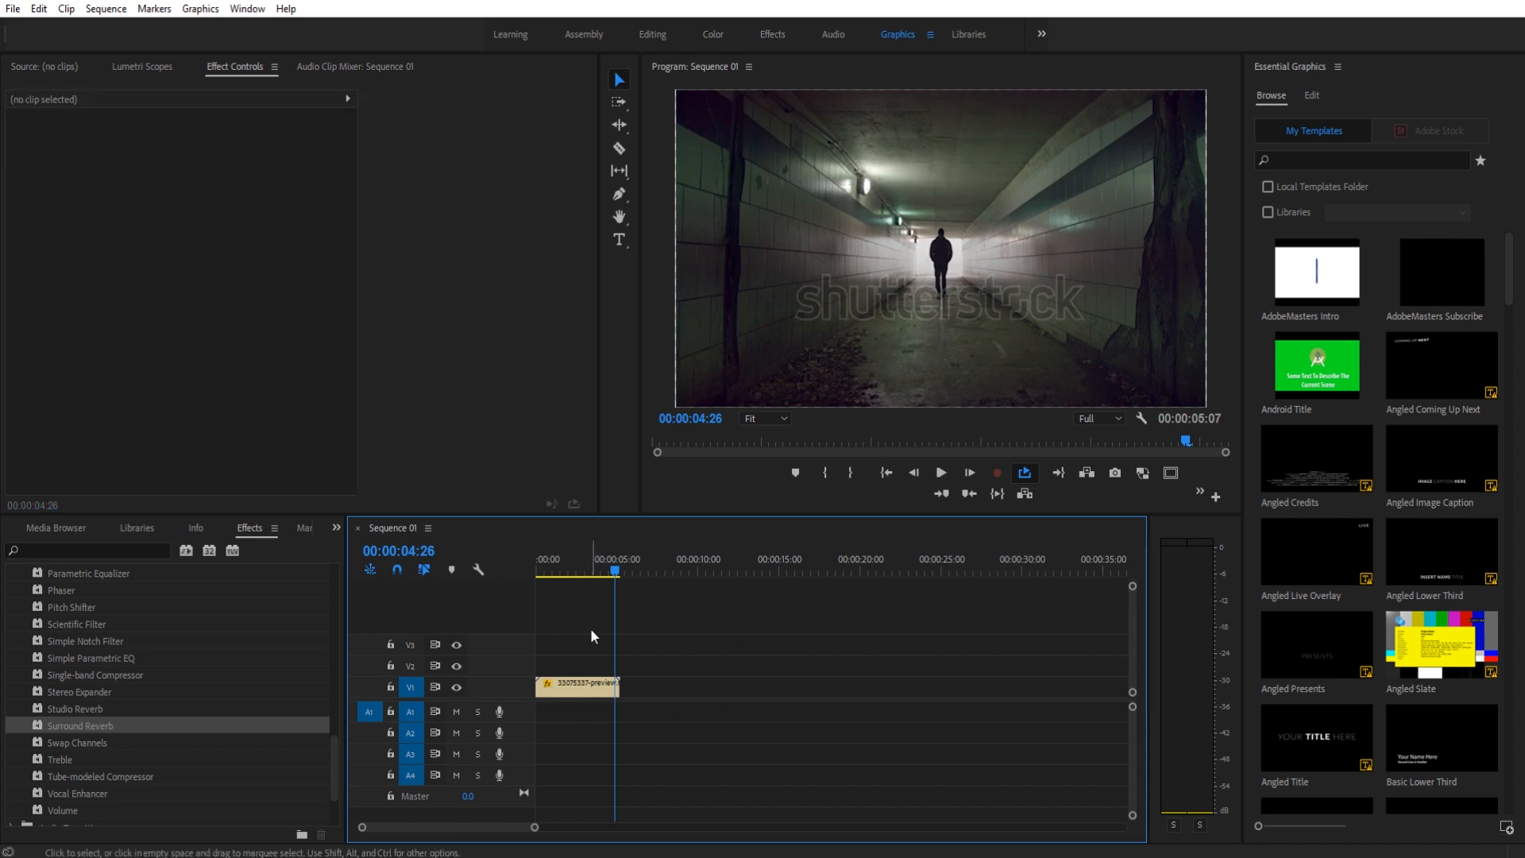
# Place the audio file from the Project panel onto A1 under the video and play the sequence.
pyautogui.click(562, 571)
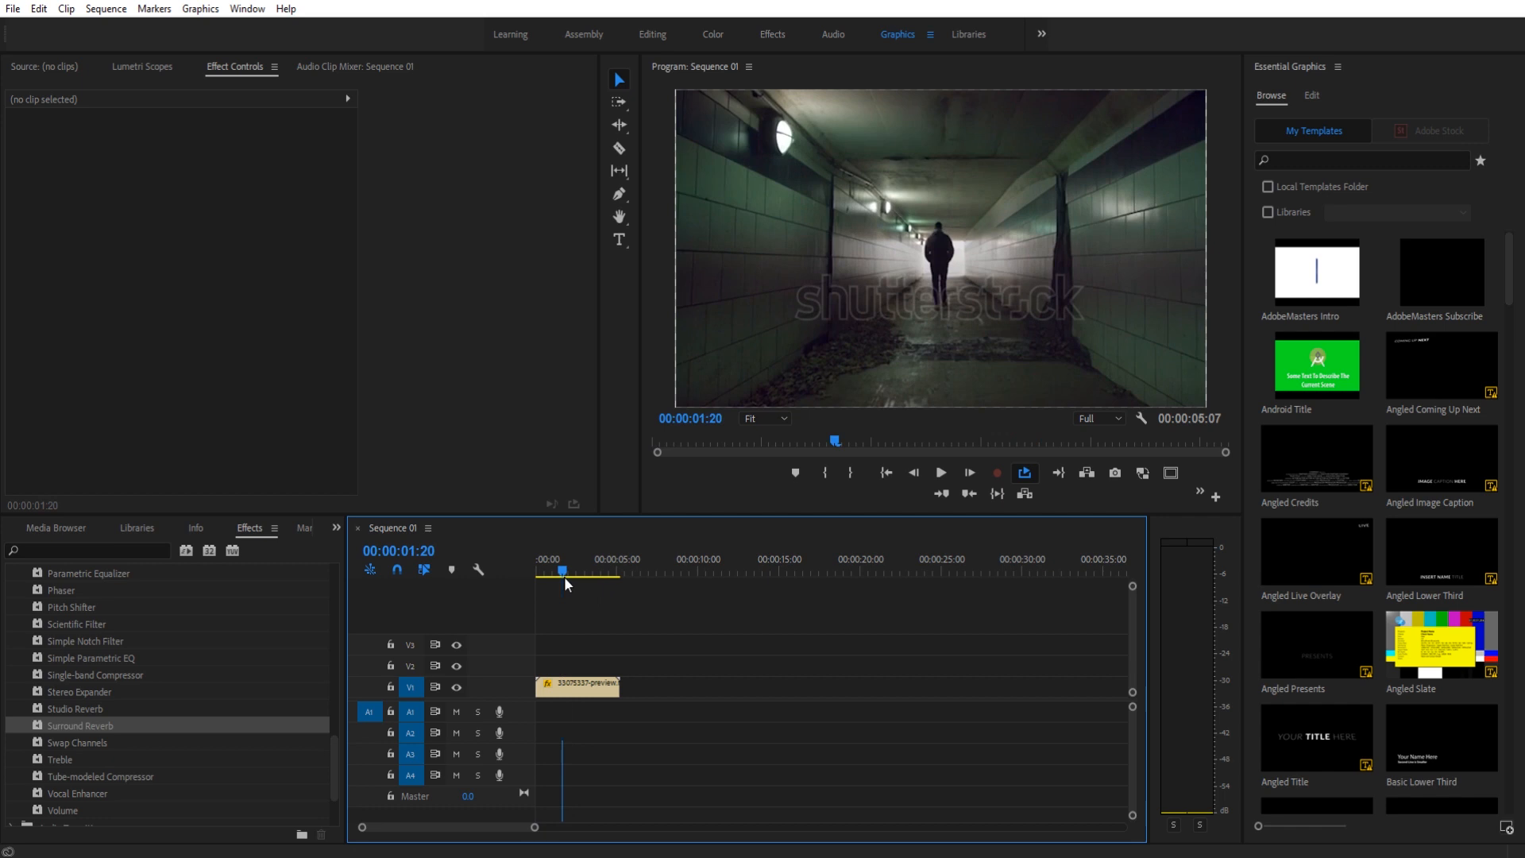
pyautogui.click(44, 528)
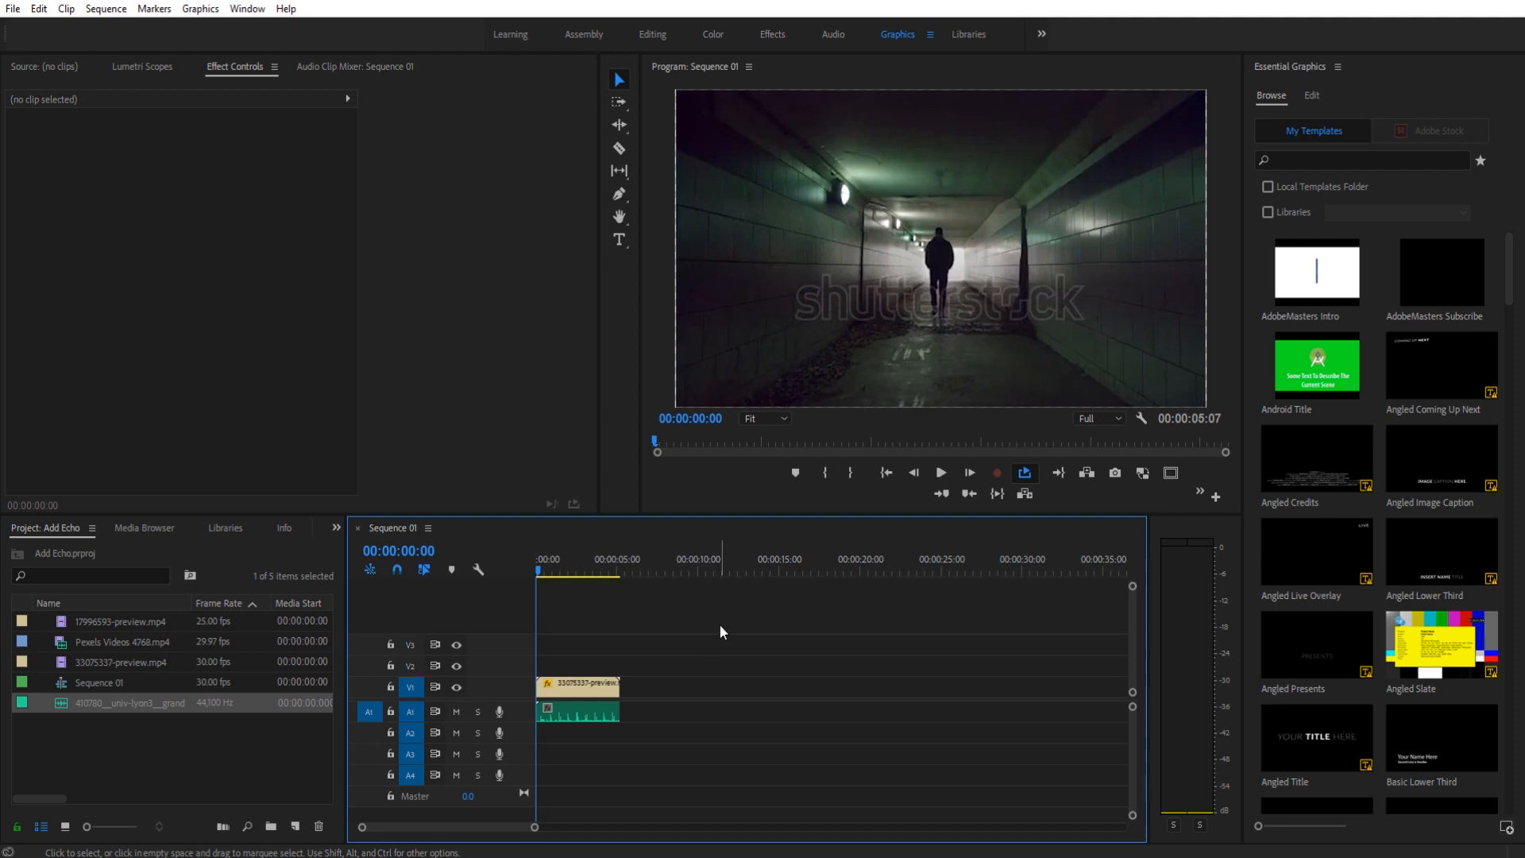
pyautogui.click(937, 473)
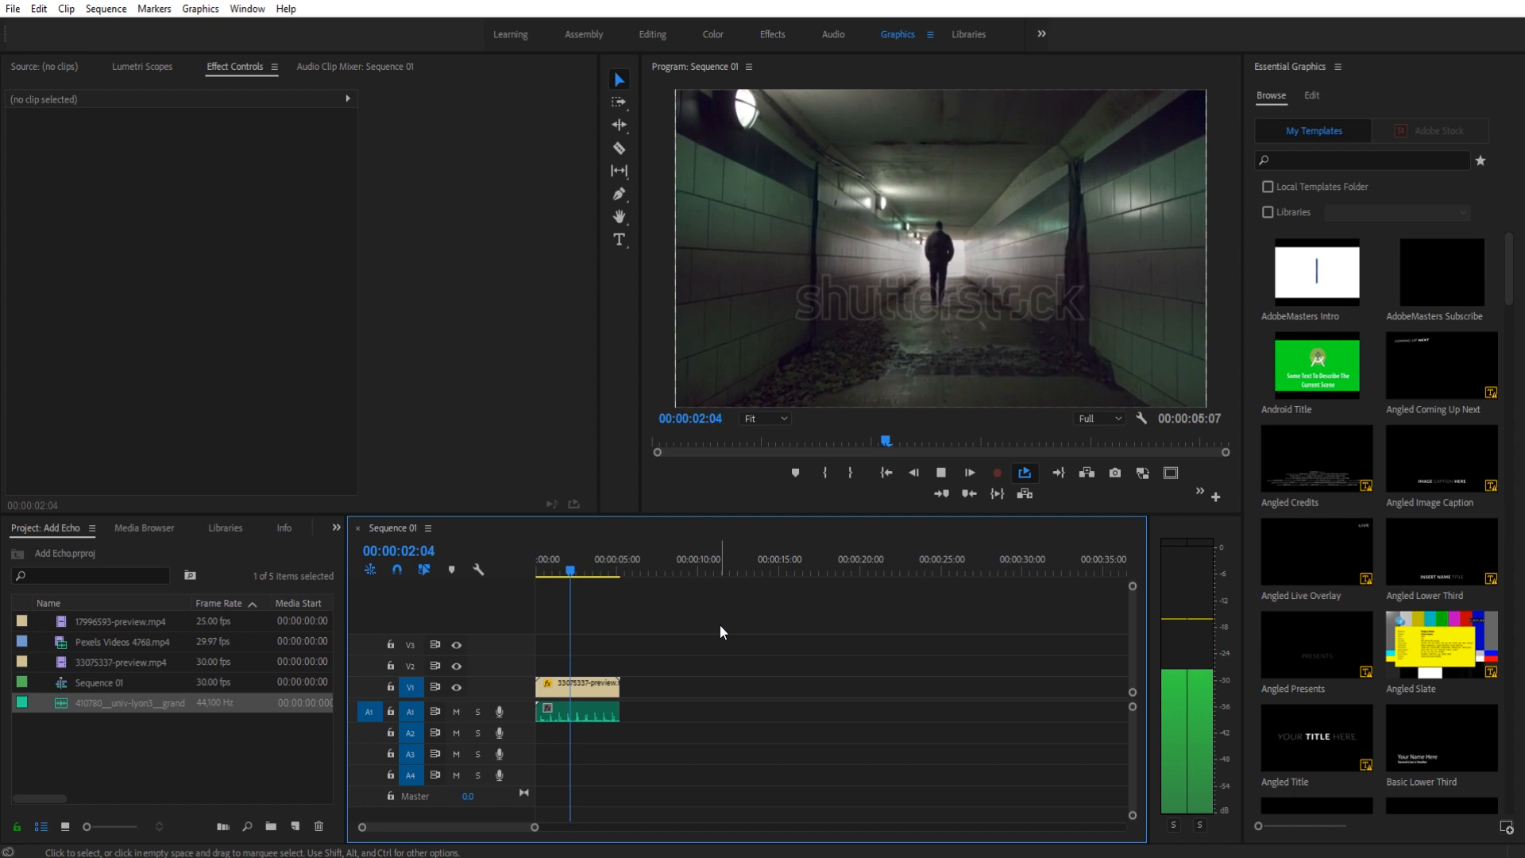
pyautogui.click(940, 472)
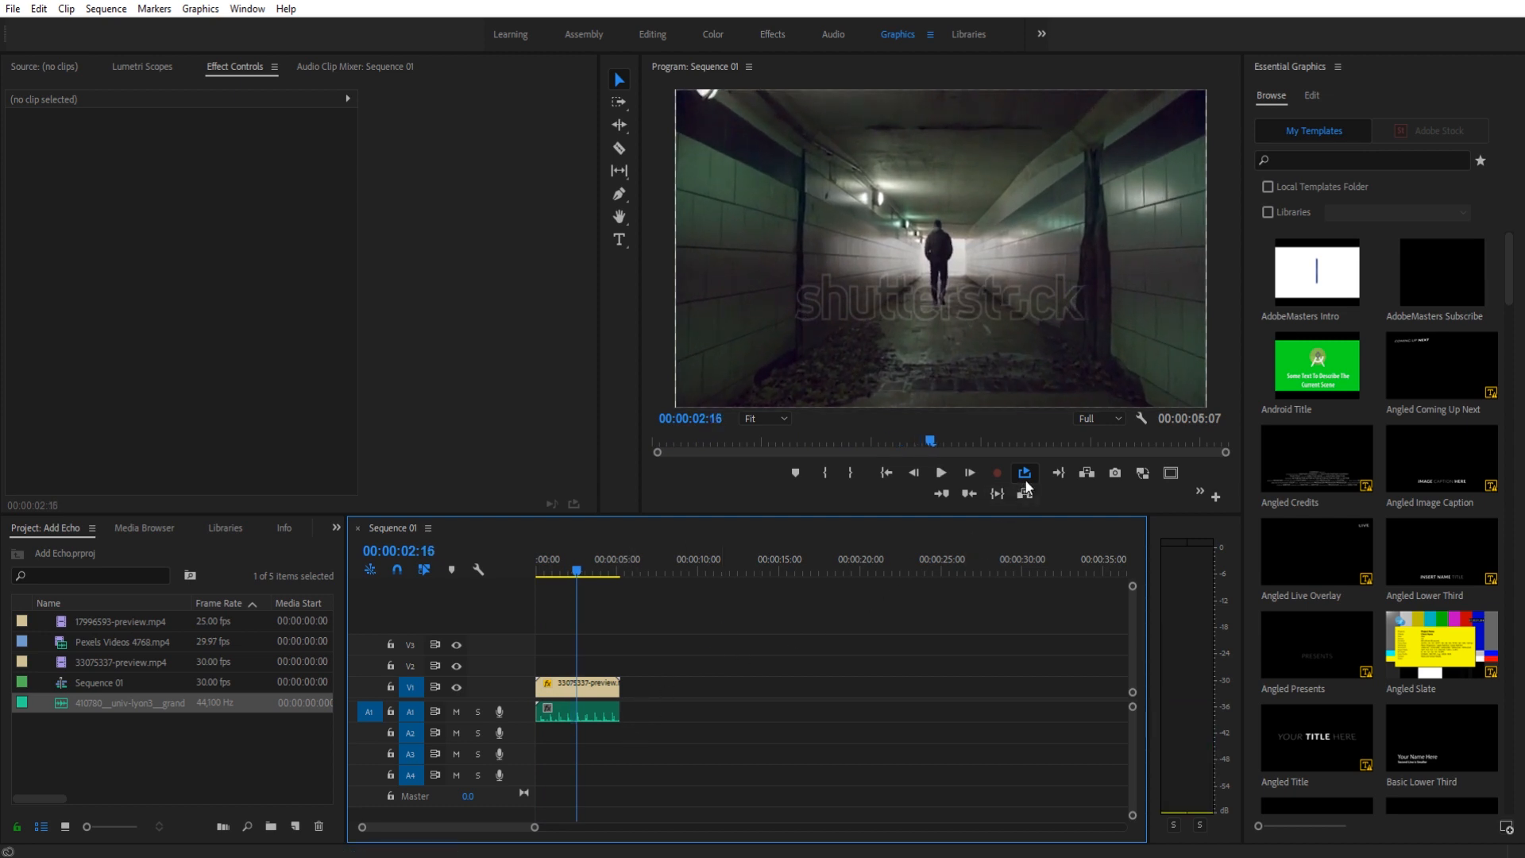
pyautogui.moveTo(430, 676)
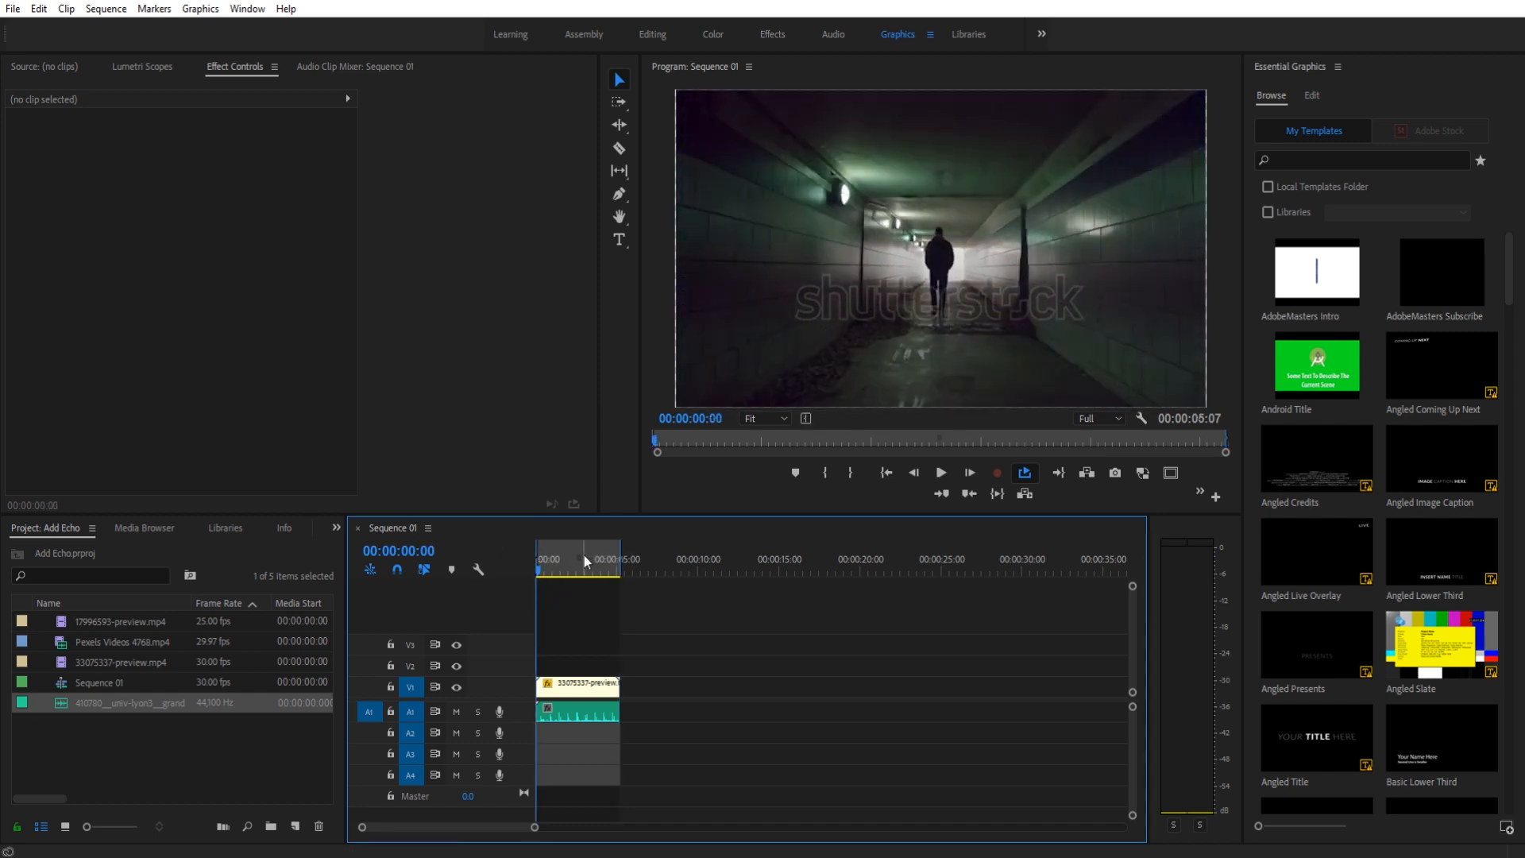
pyautogui.click(939, 473)
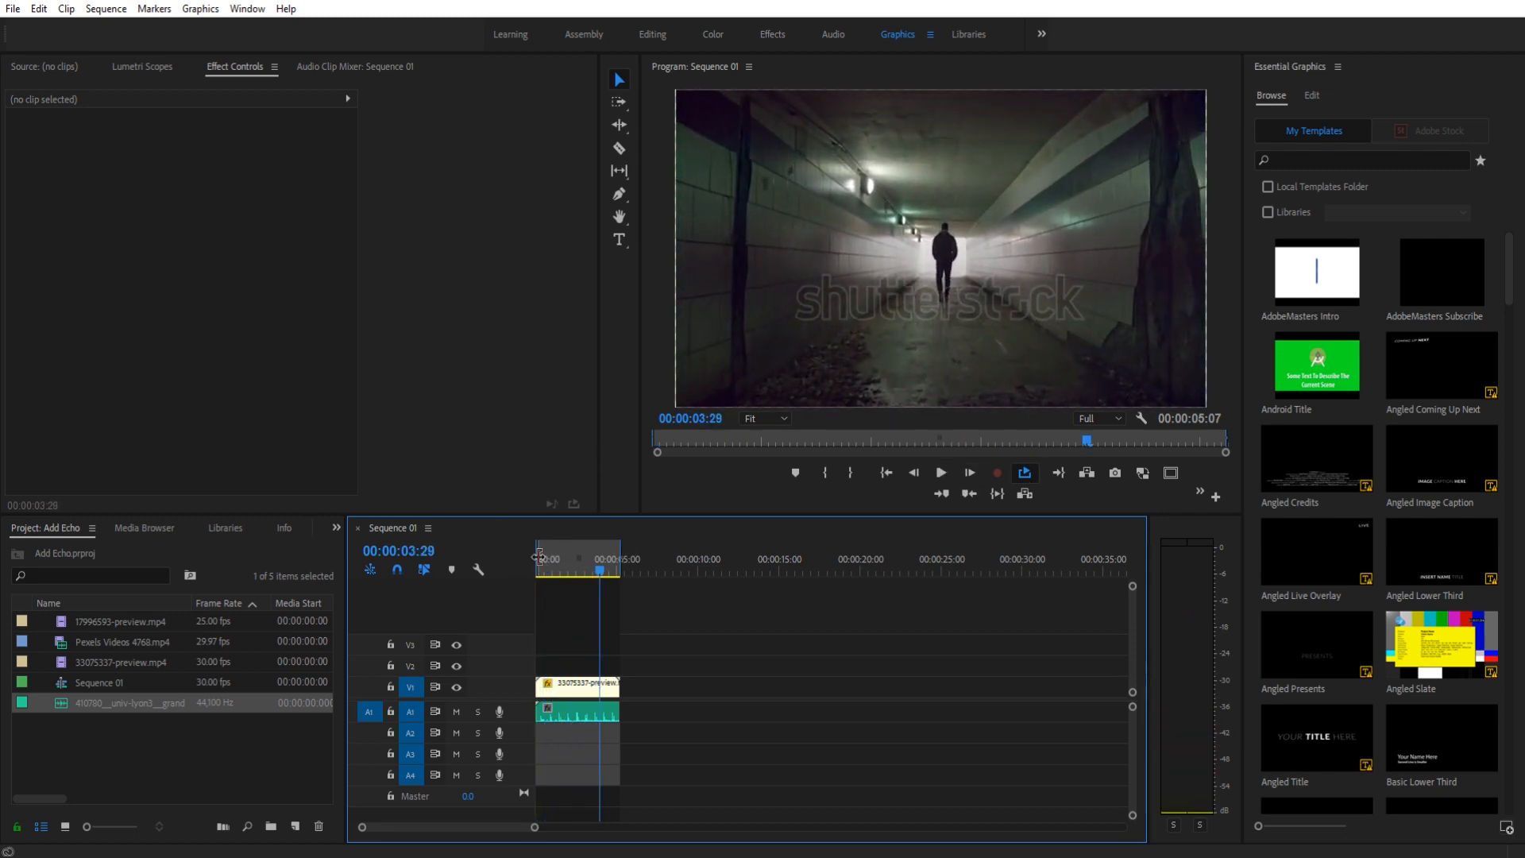
pyautogui.click(940, 472)
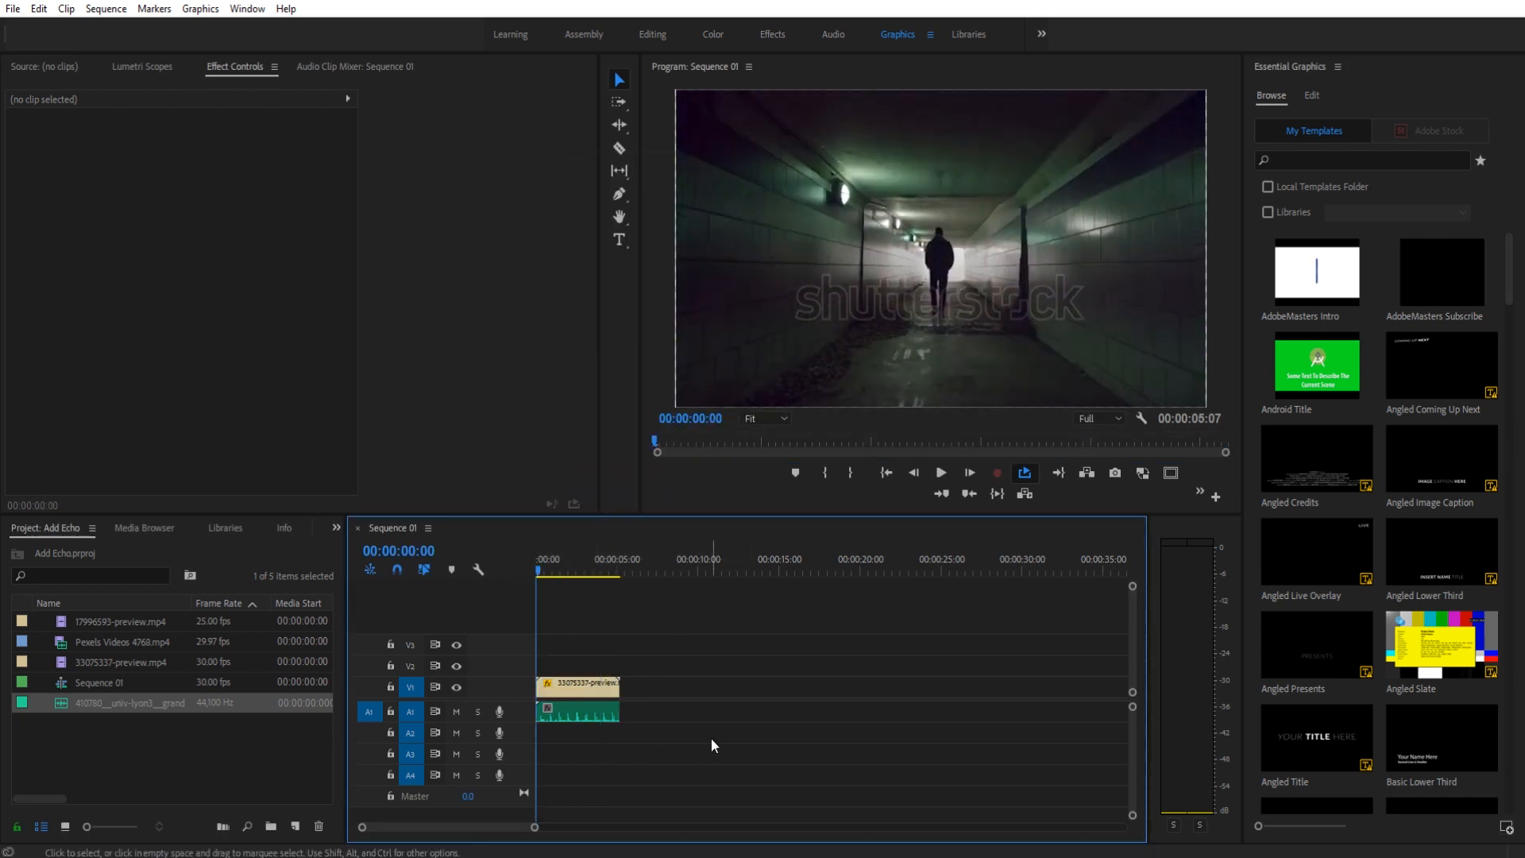
# Select the A1 audio clip and scroll the Audio Effects list down to Surround Reverb.
pyautogui.click(577, 712)
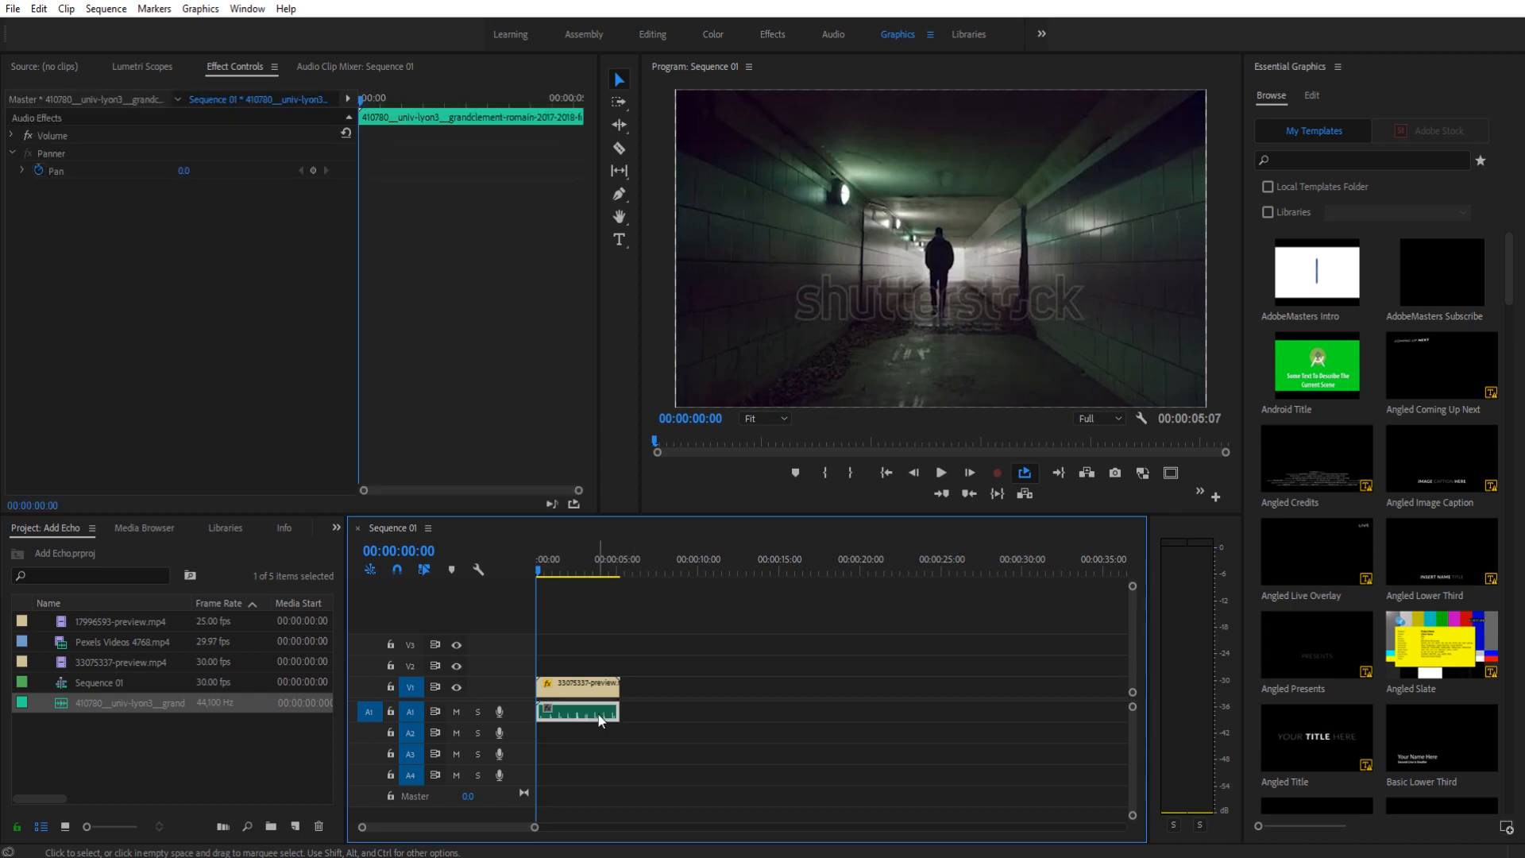
pyautogui.click(249, 528)
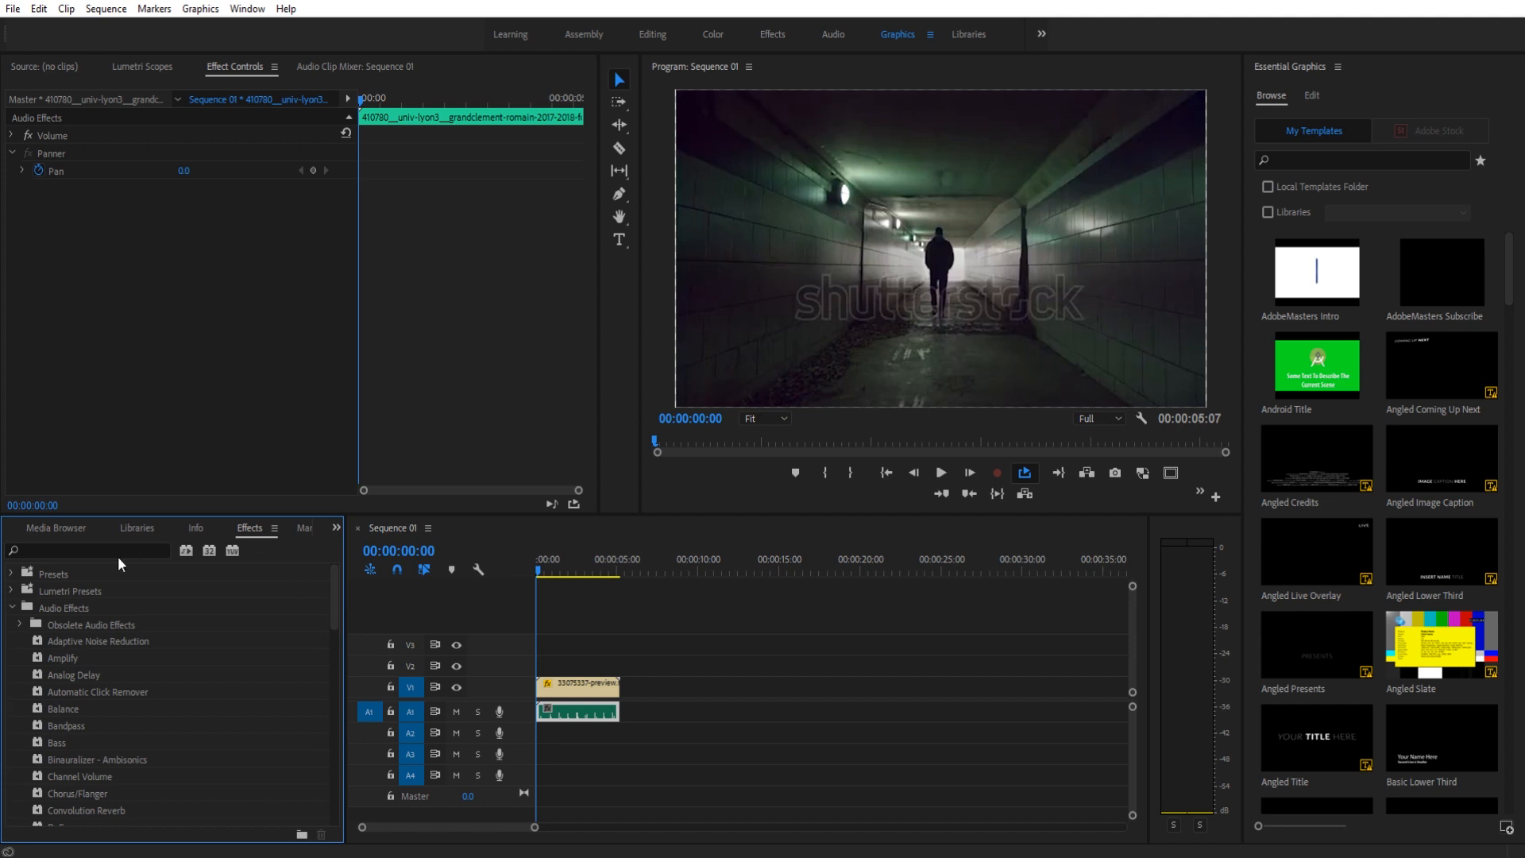
pyautogui.scroll(-3)
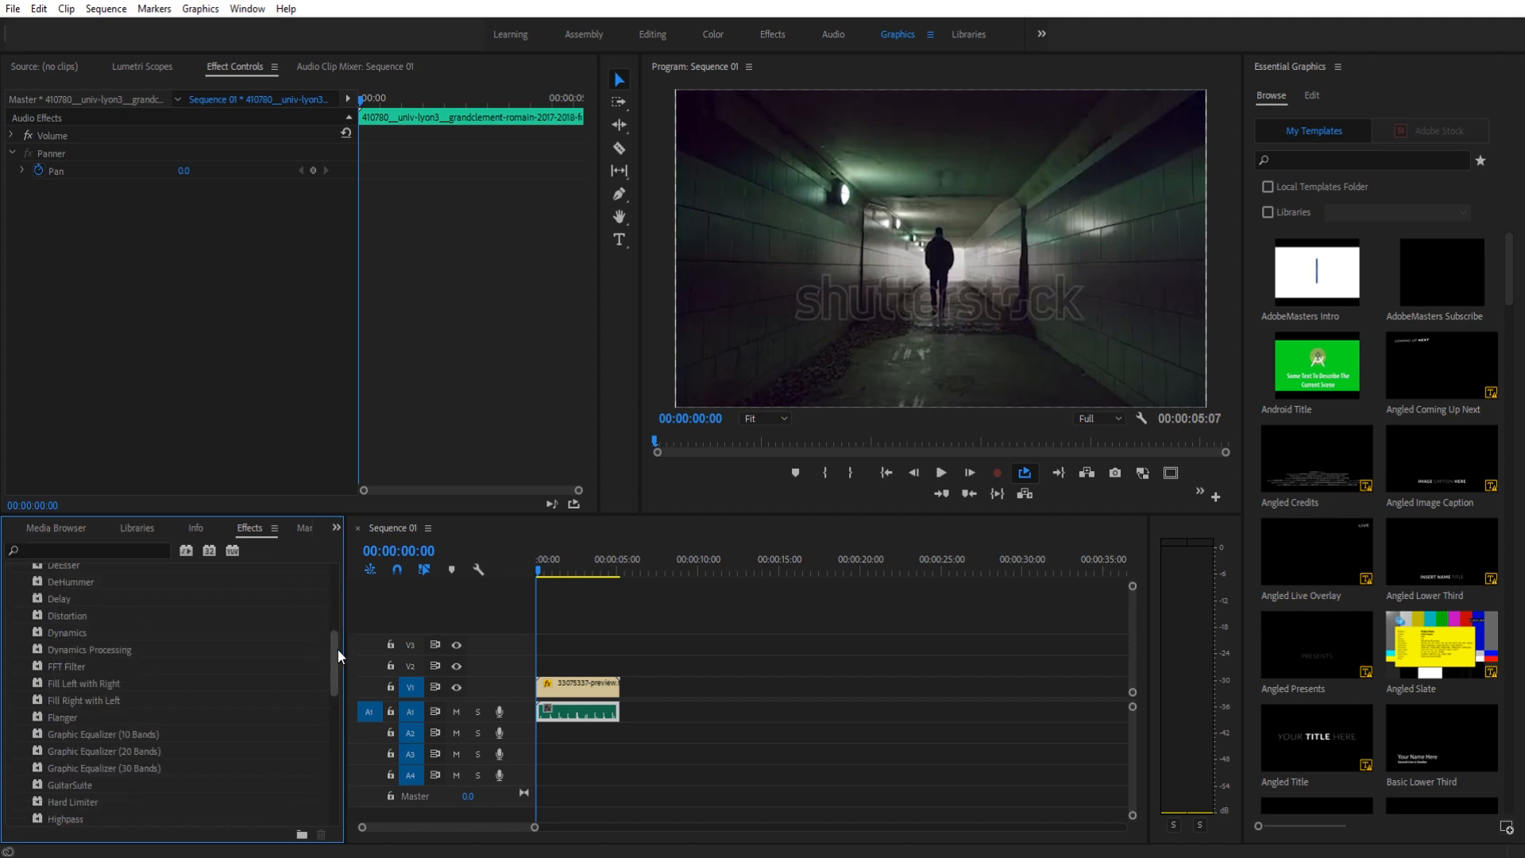
pyautogui.scroll(-3)
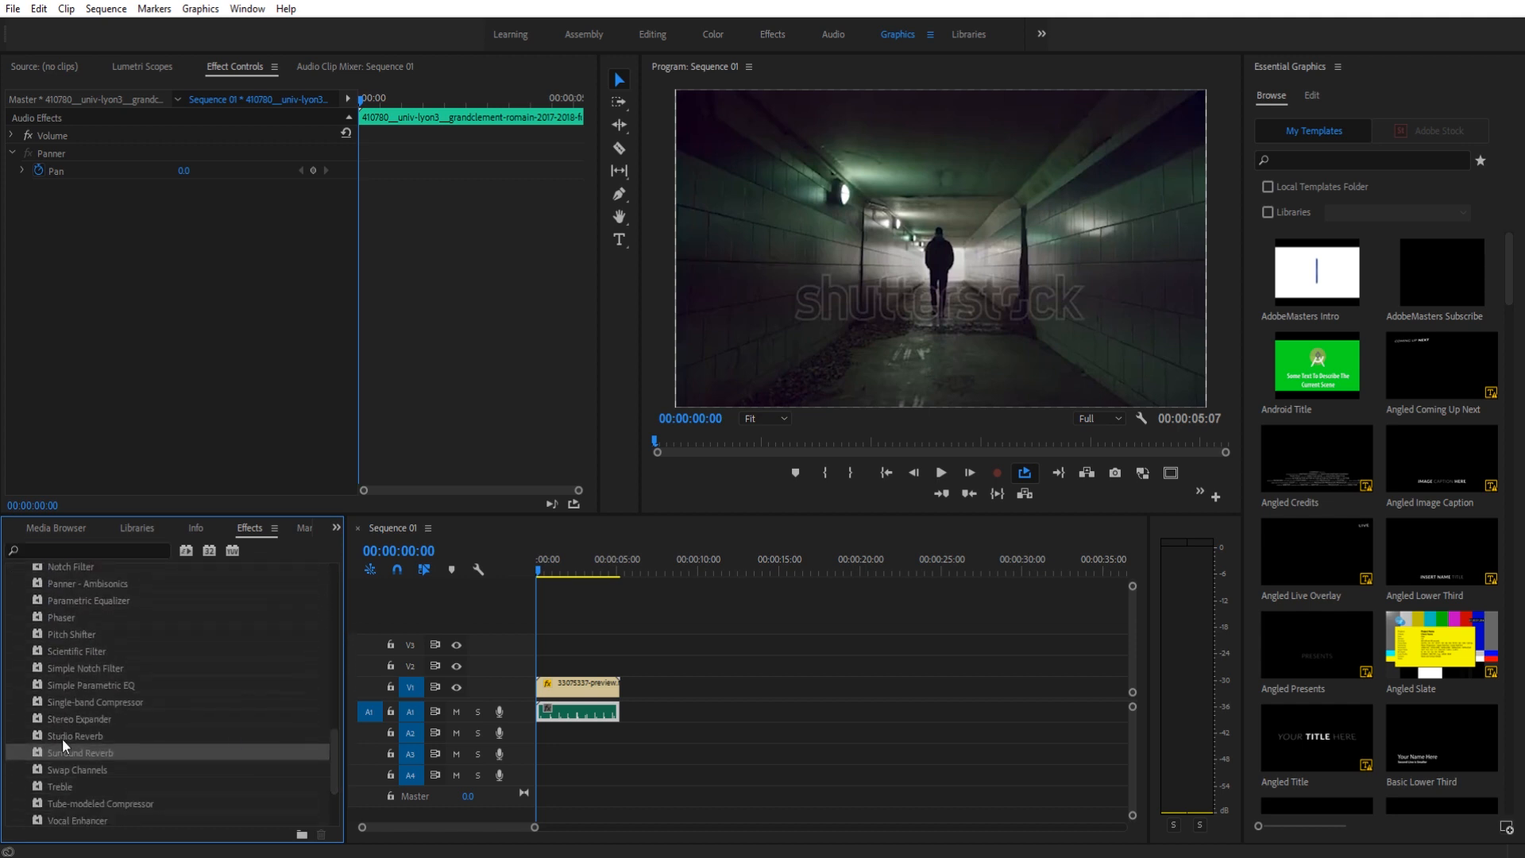
pyautogui.moveTo(80, 752)
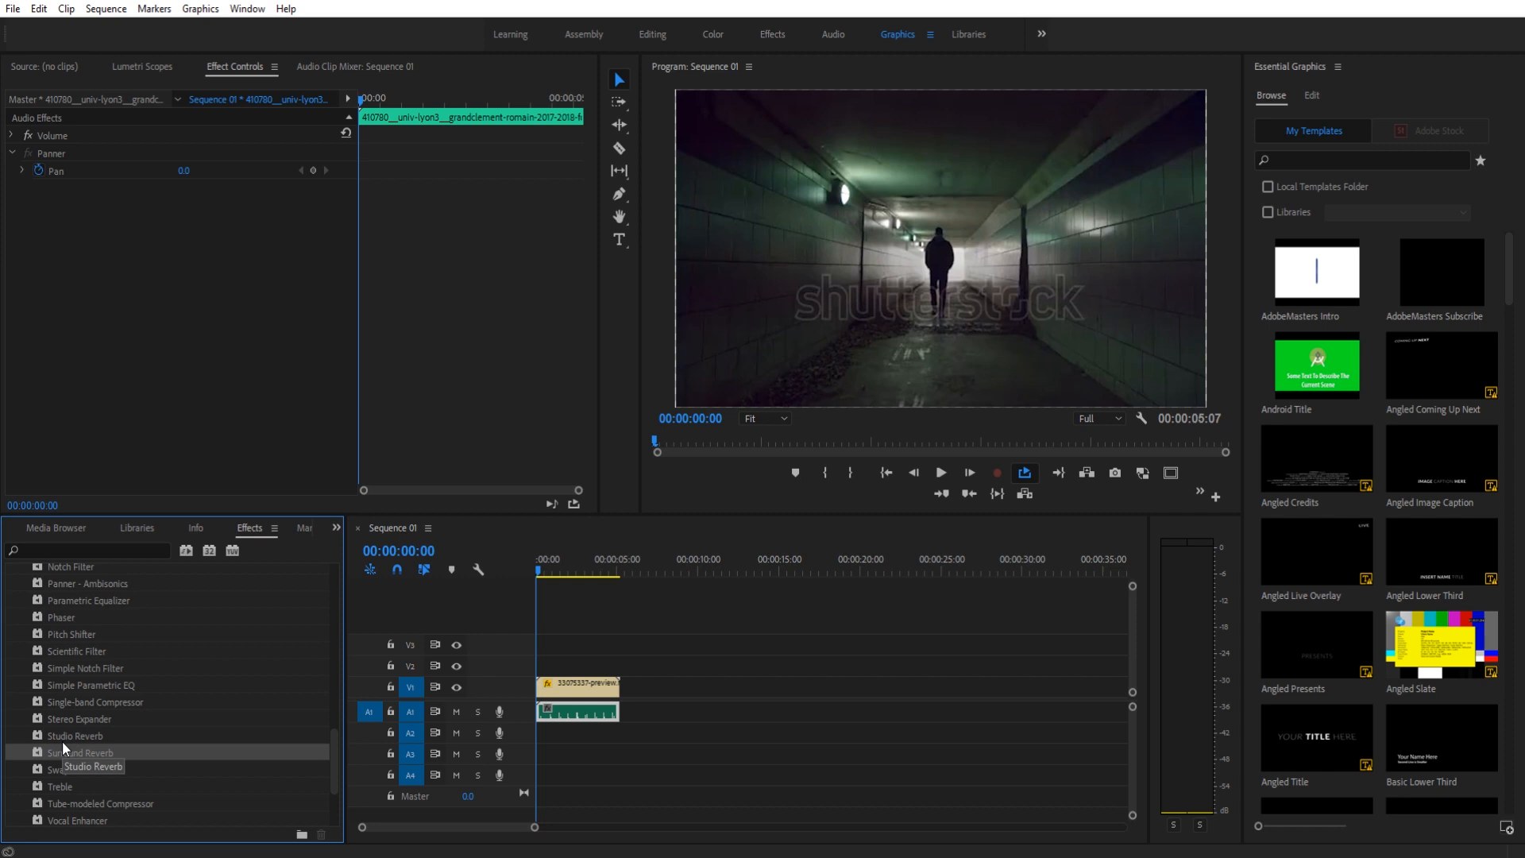
pyautogui.moveTo(71, 755)
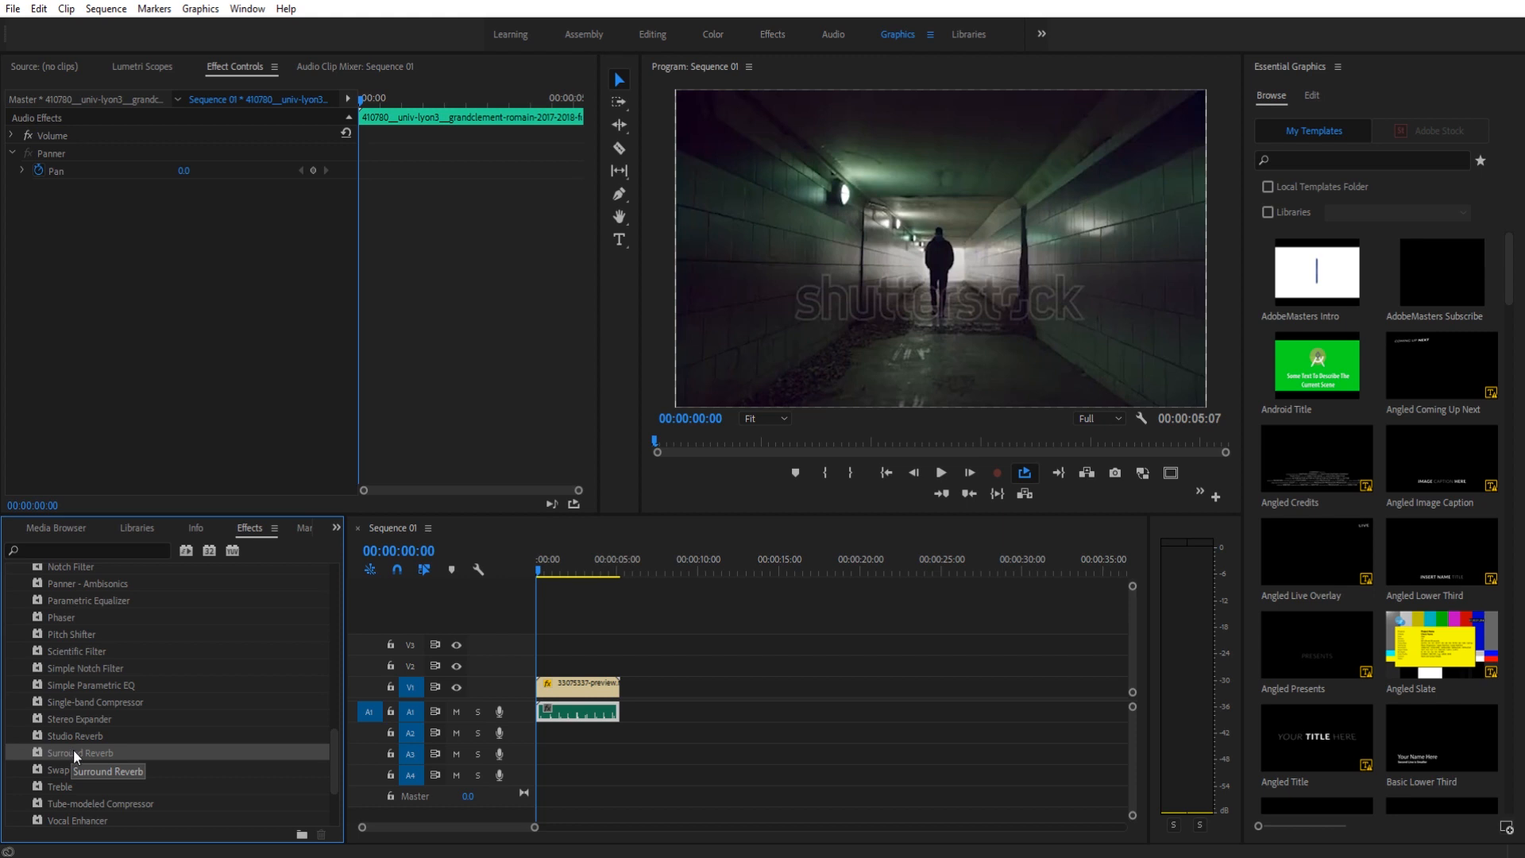
pyautogui.moveTo(48, 759)
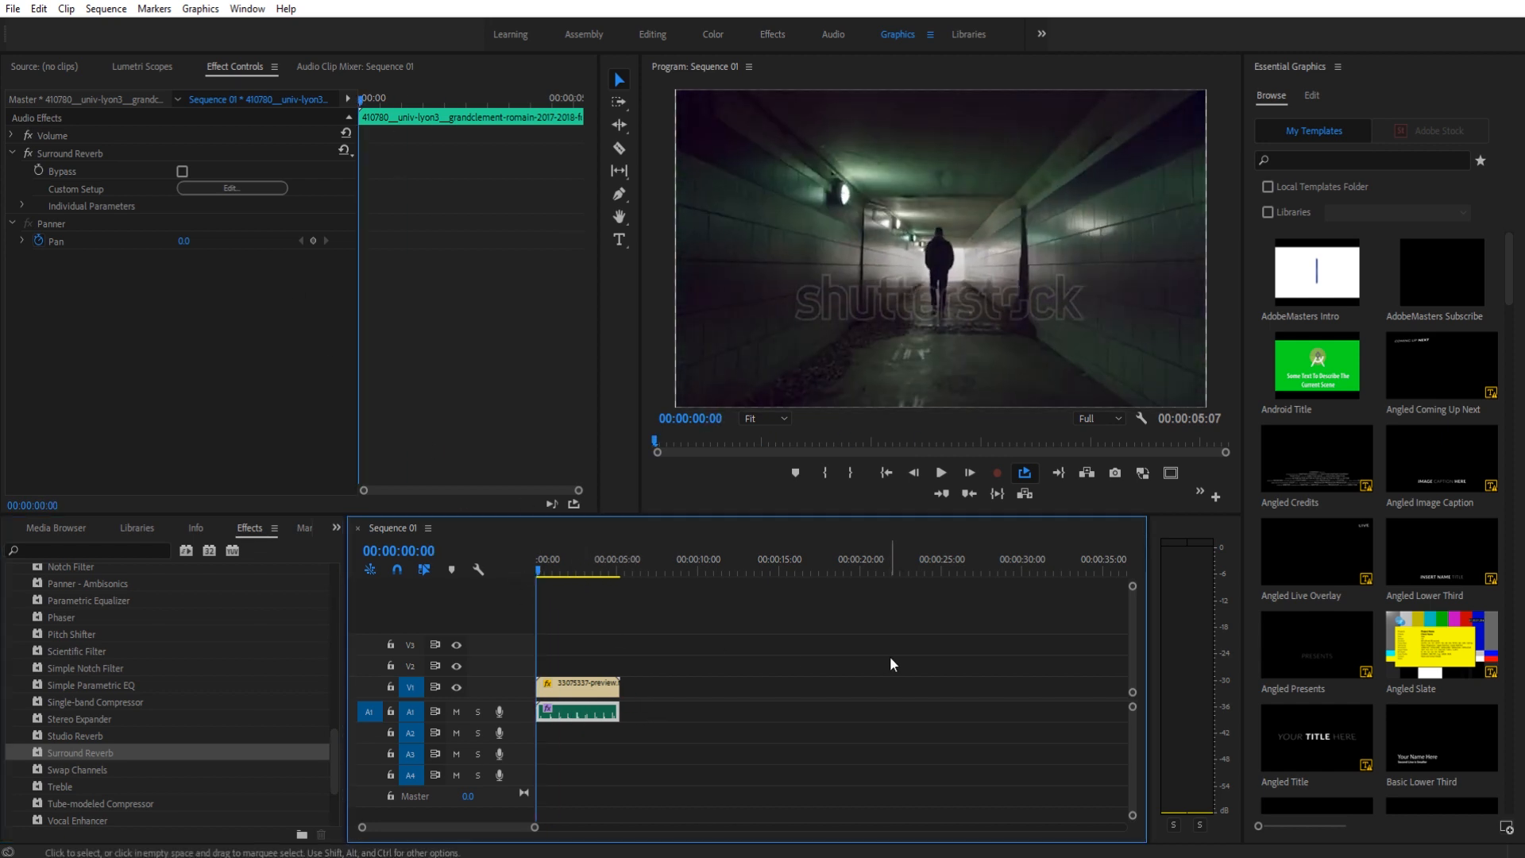
# Reselect the footsteps clip and bring up Surround Reverb's Custom Setup editor.
pyautogui.click(940, 471)
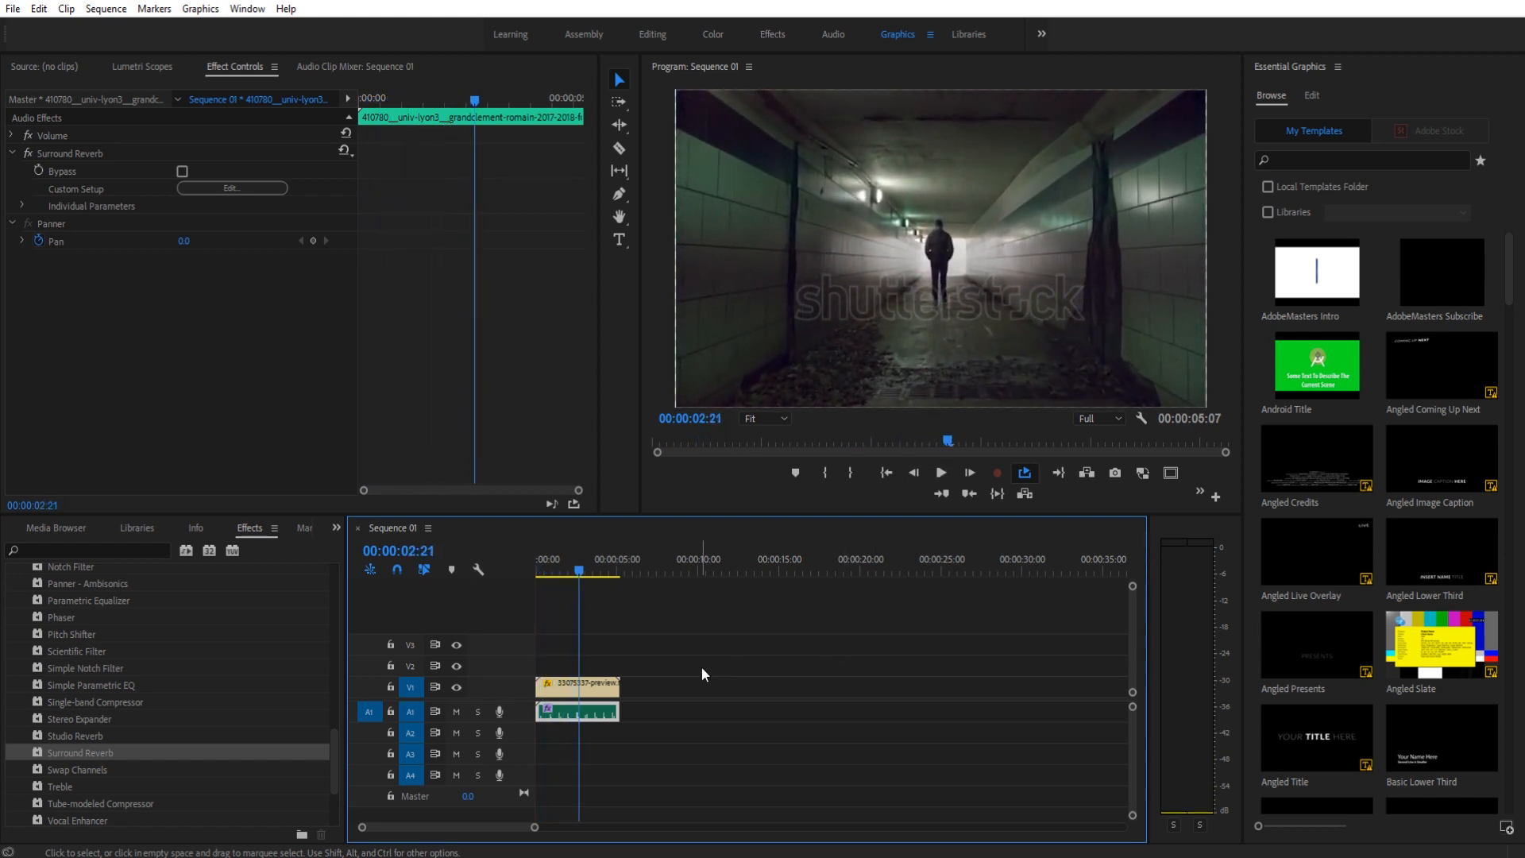
pyautogui.click(677, 660)
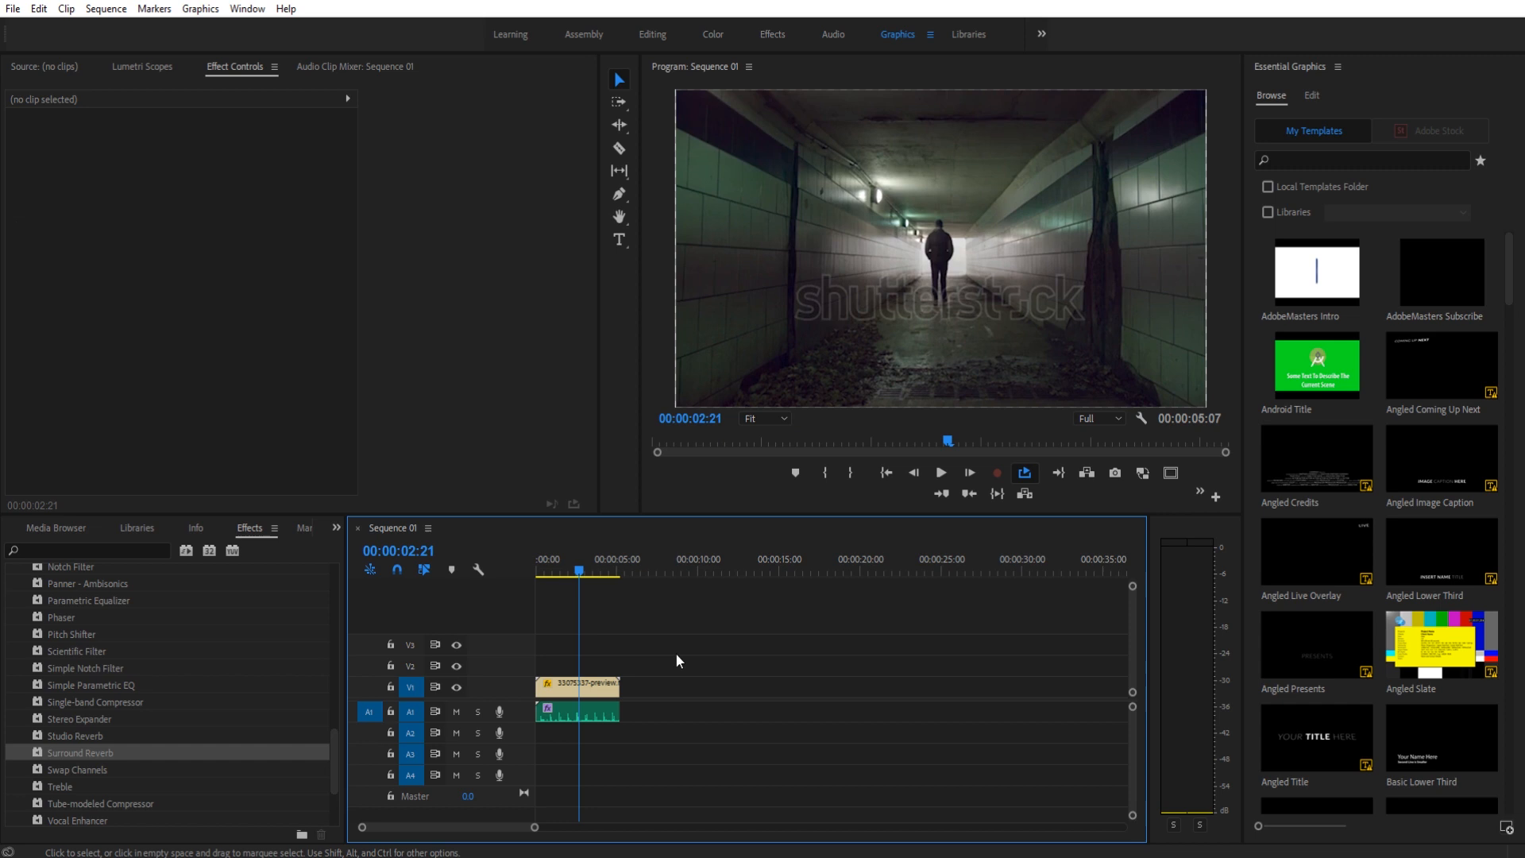
pyautogui.click(576, 711)
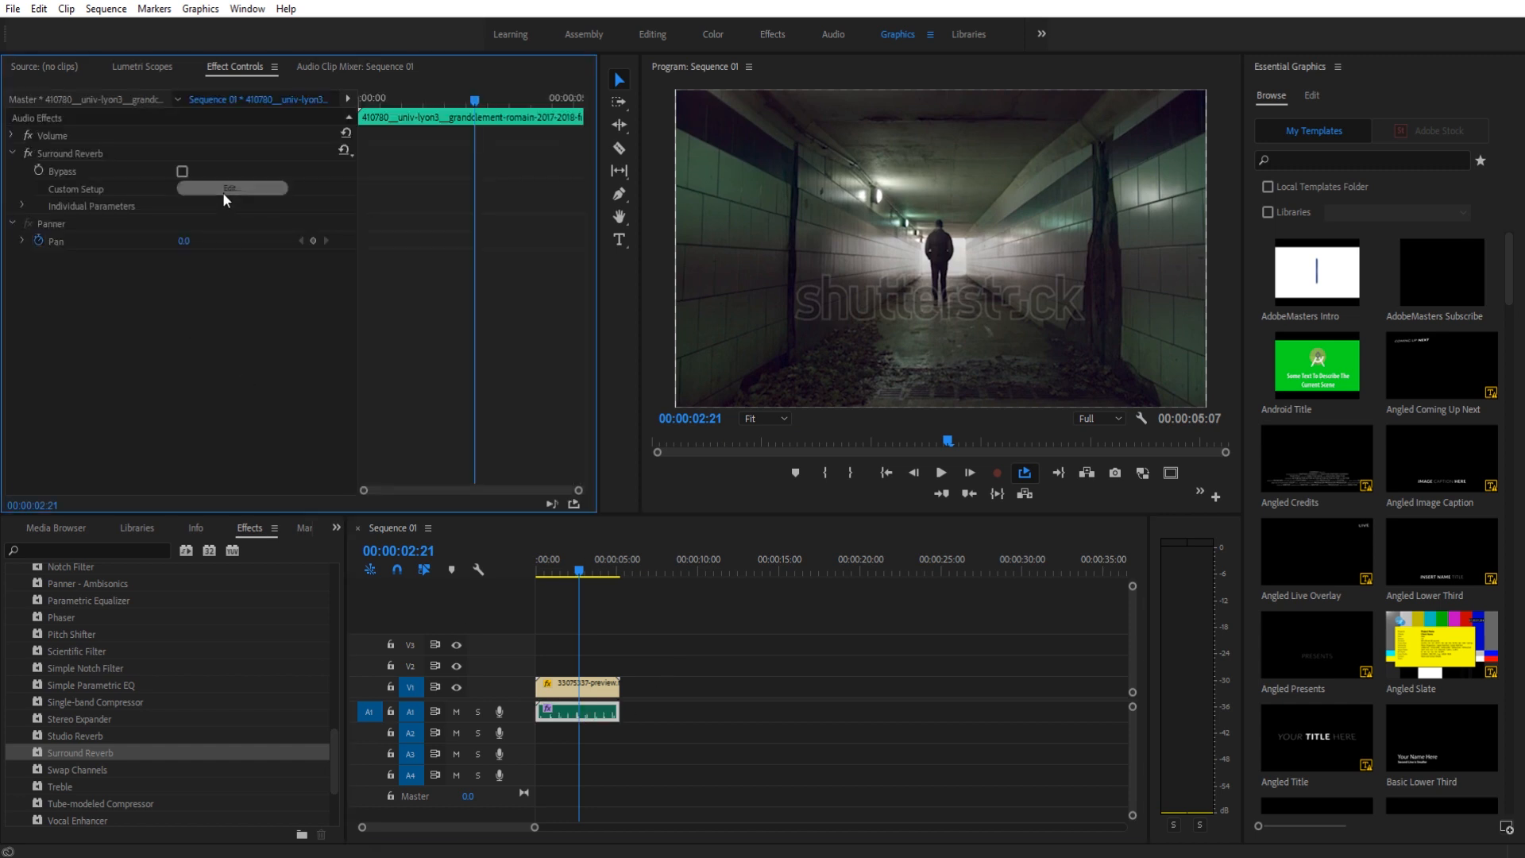
pyautogui.click(230, 188)
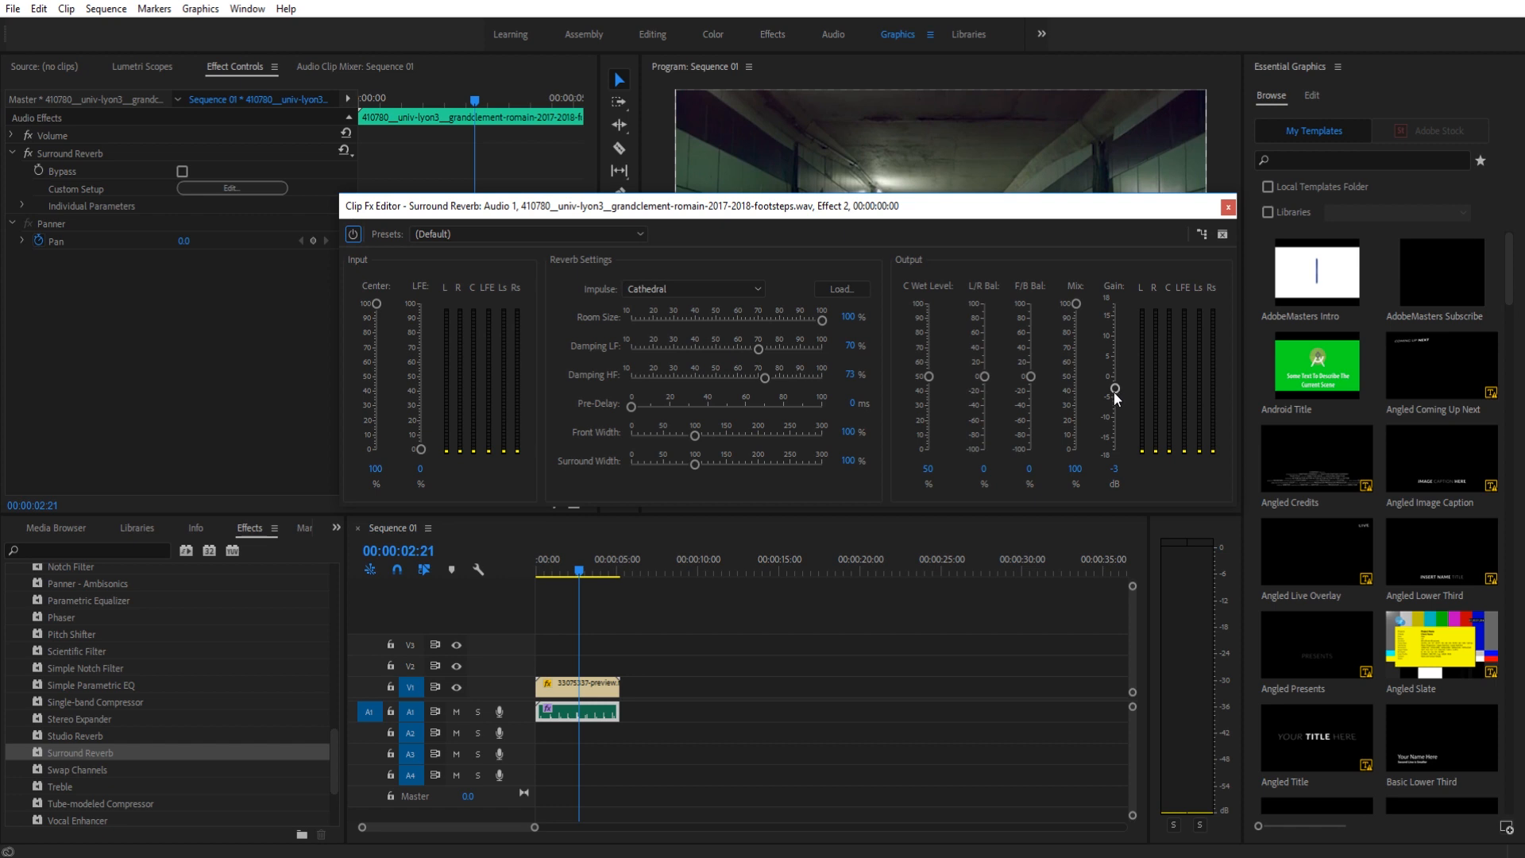
# Bring up Audio Gain for the footsteps clip and apply a 12 dB gain adjustment.
pyautogui.rightClick(576, 711)
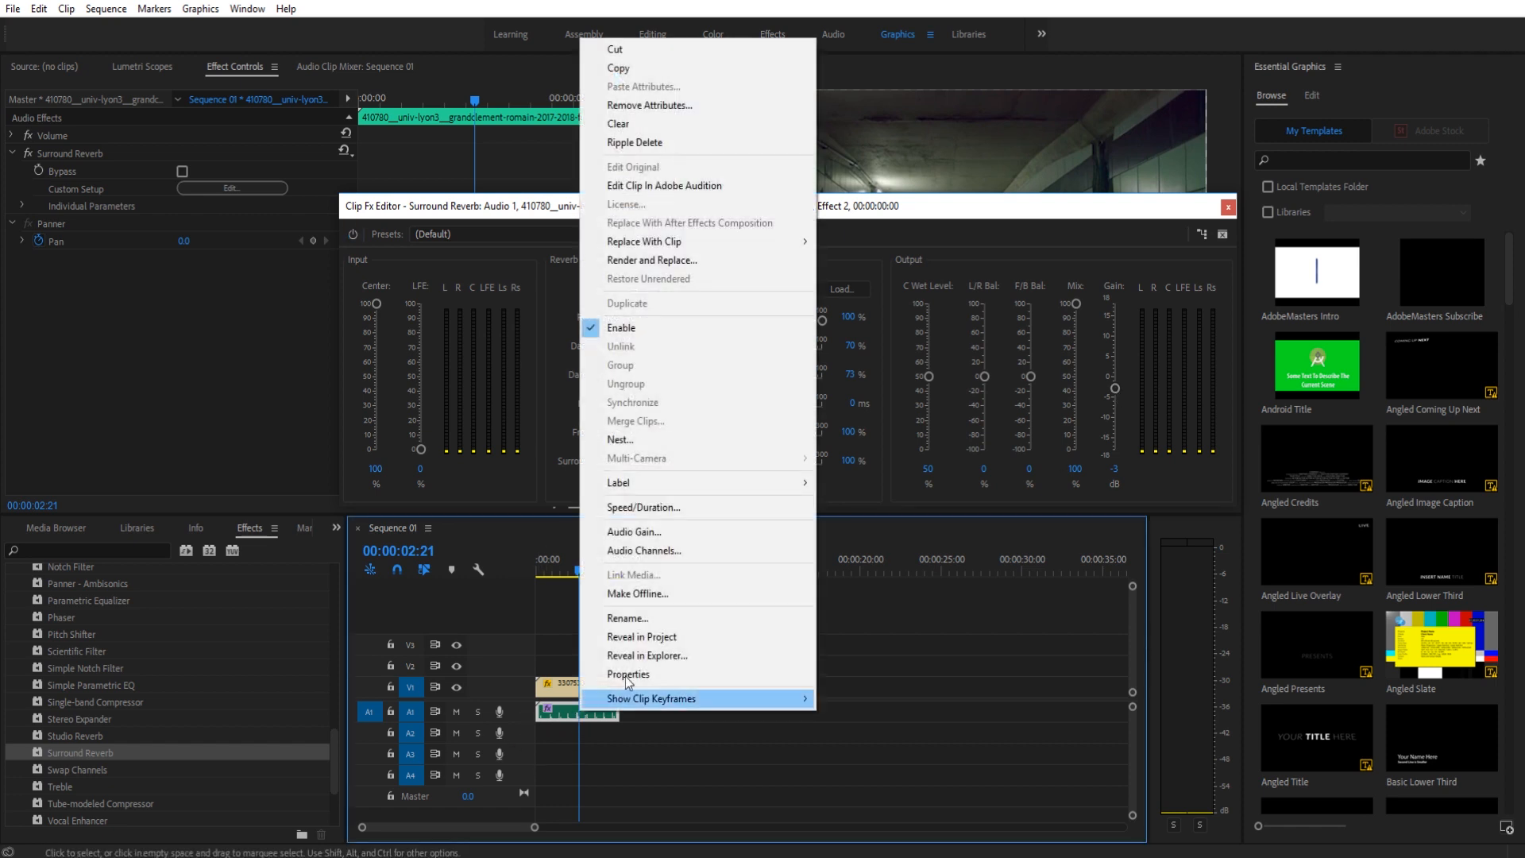
pyautogui.click(633, 531)
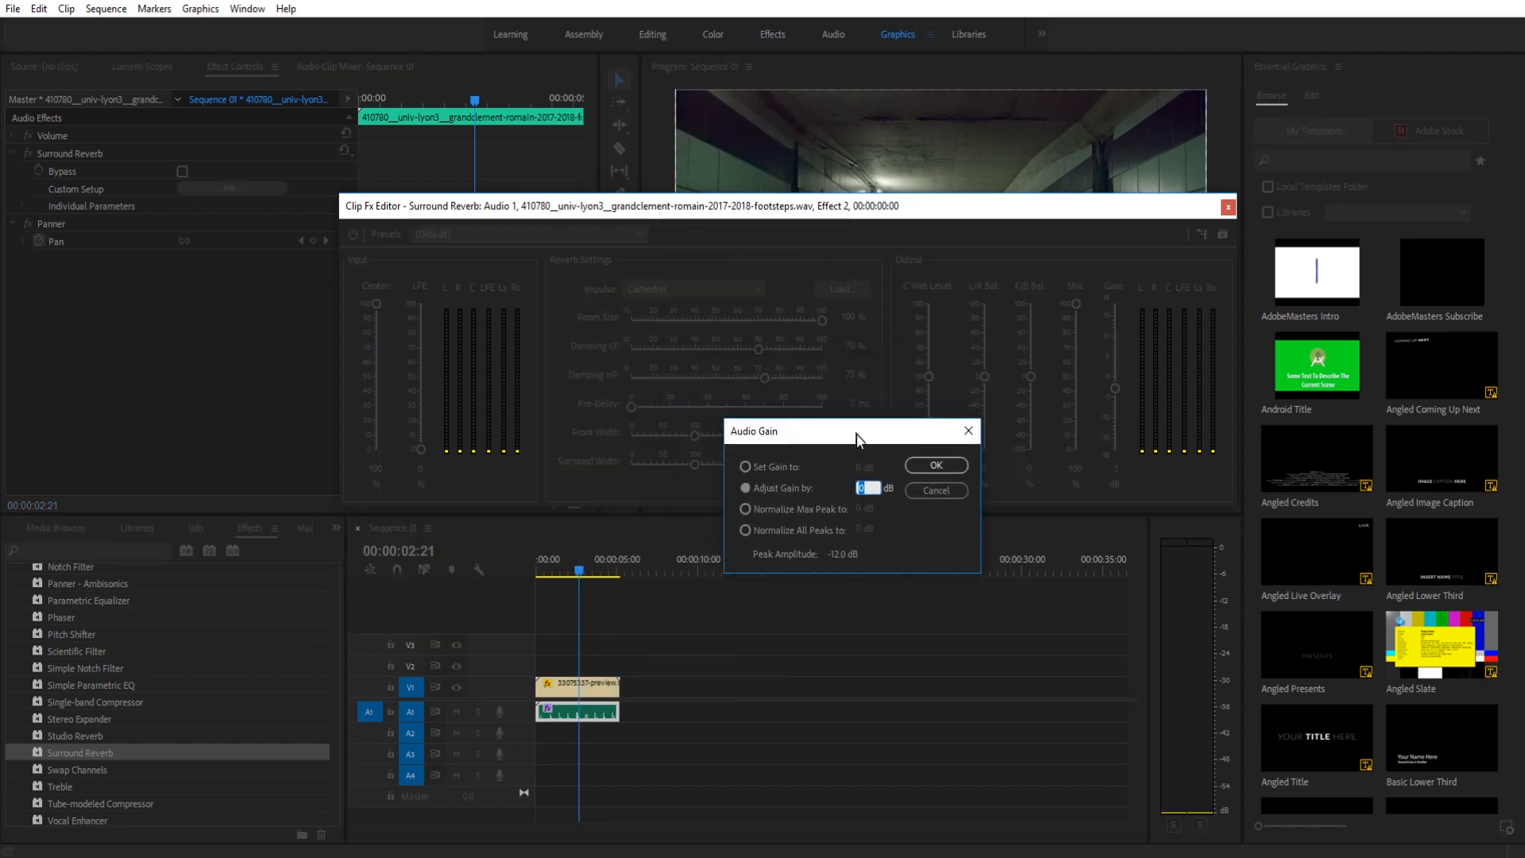
pyautogui.moveTo(857, 431); pyautogui.dragTo(895, 499)
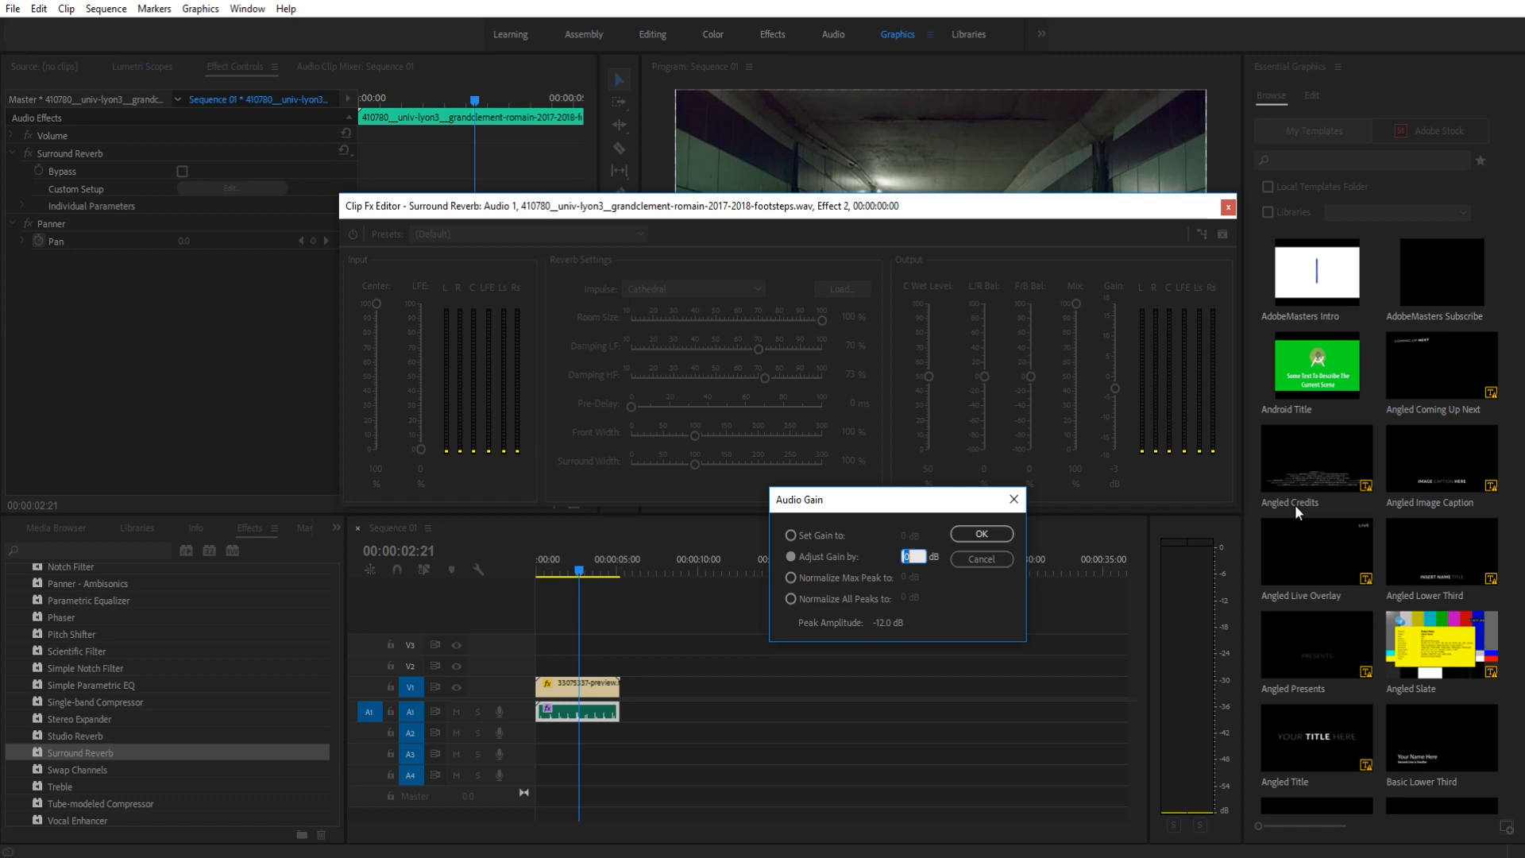
pyautogui.moveTo(1031, 628)
pyautogui.write('11.3')
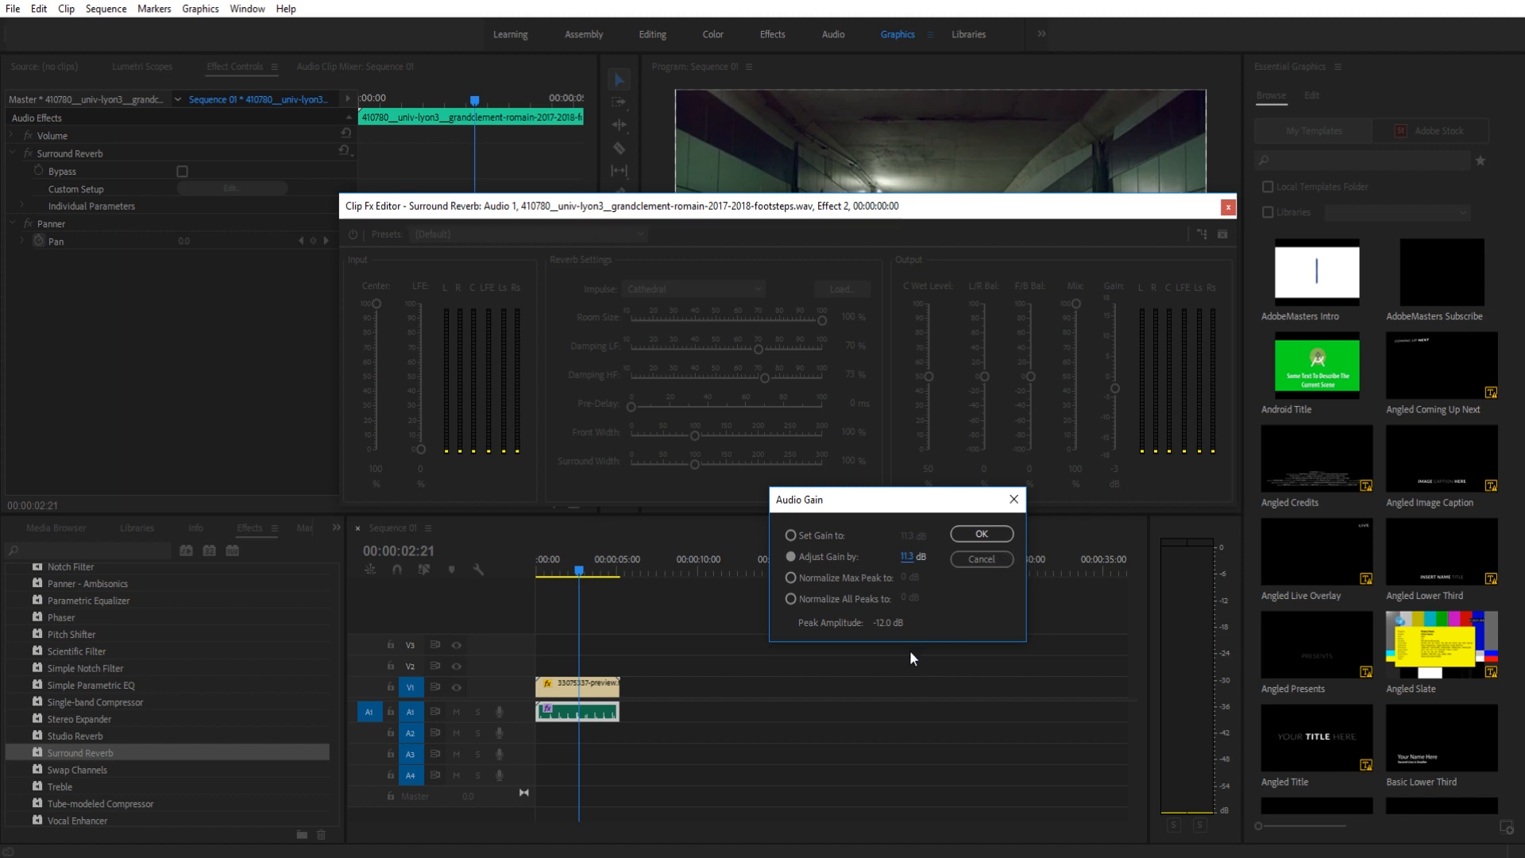
pyautogui.moveTo(919, 621)
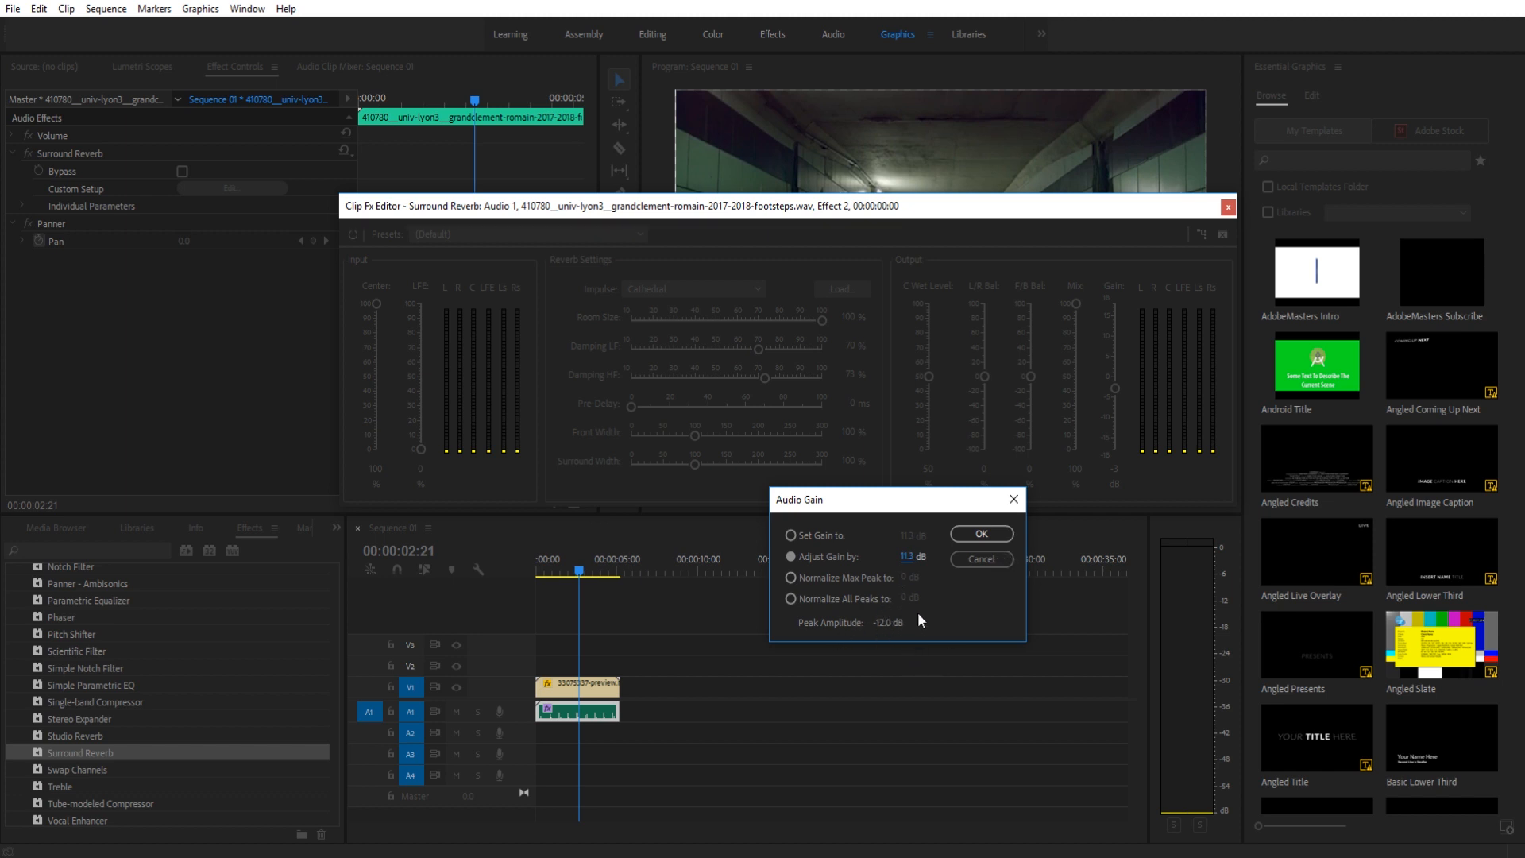
pyautogui.moveTo(595, 731)
pyautogui.write('12')
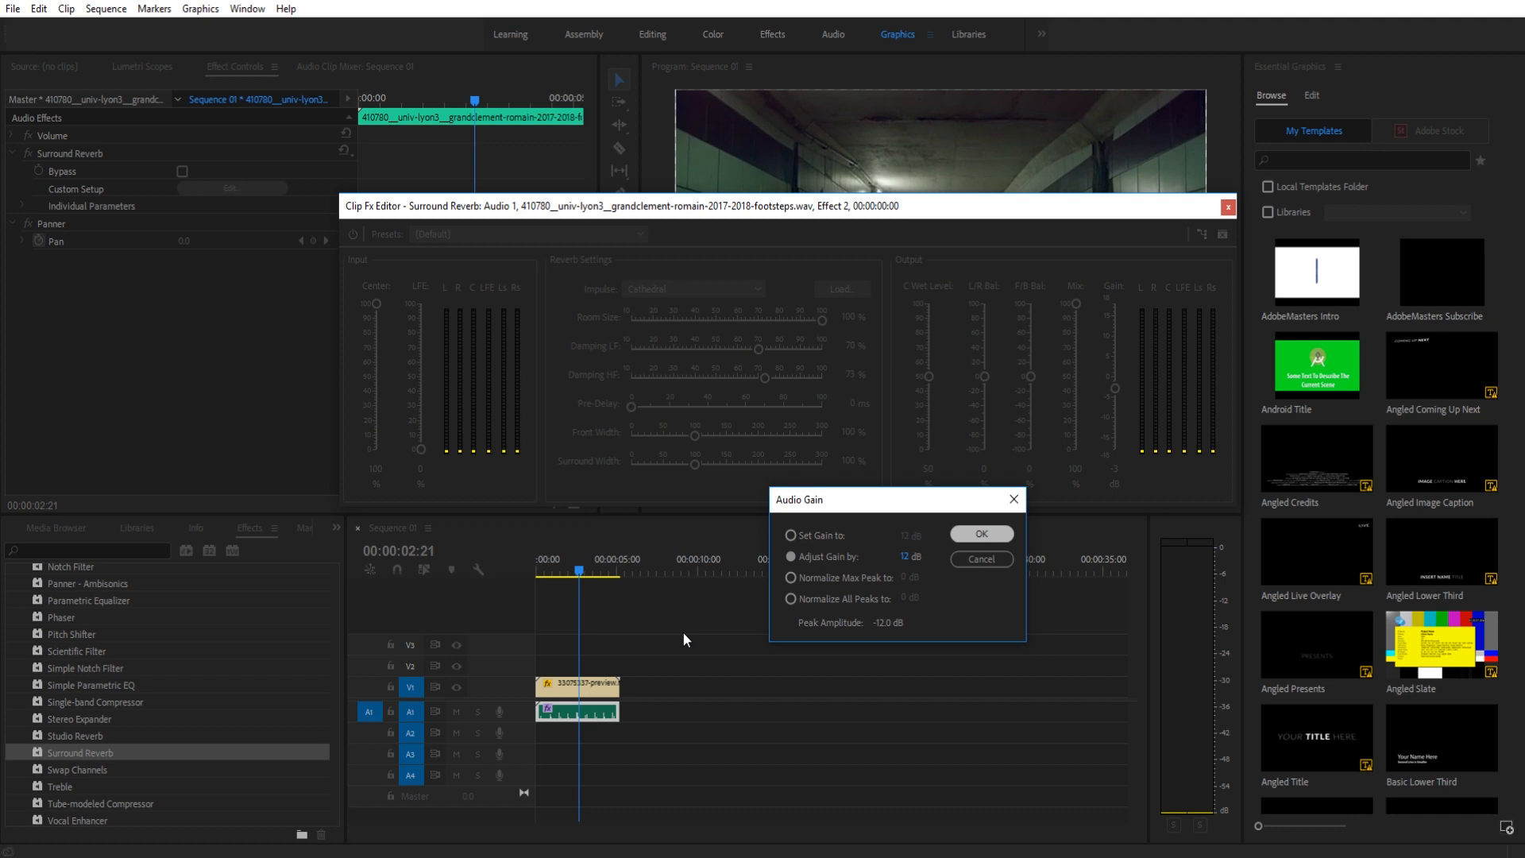
pyautogui.click(980, 534)
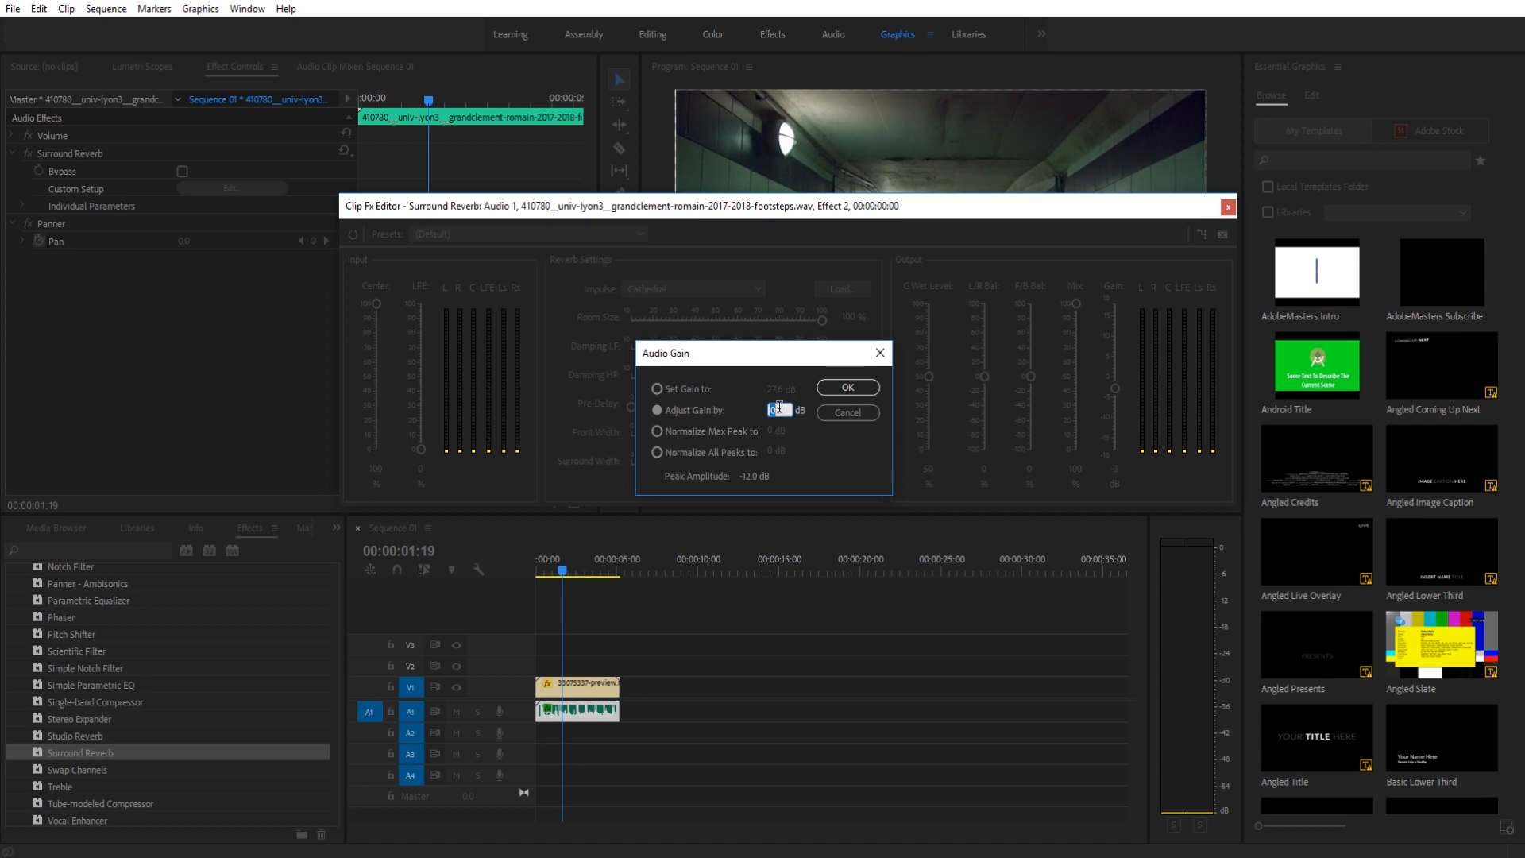
pyautogui.write('12')
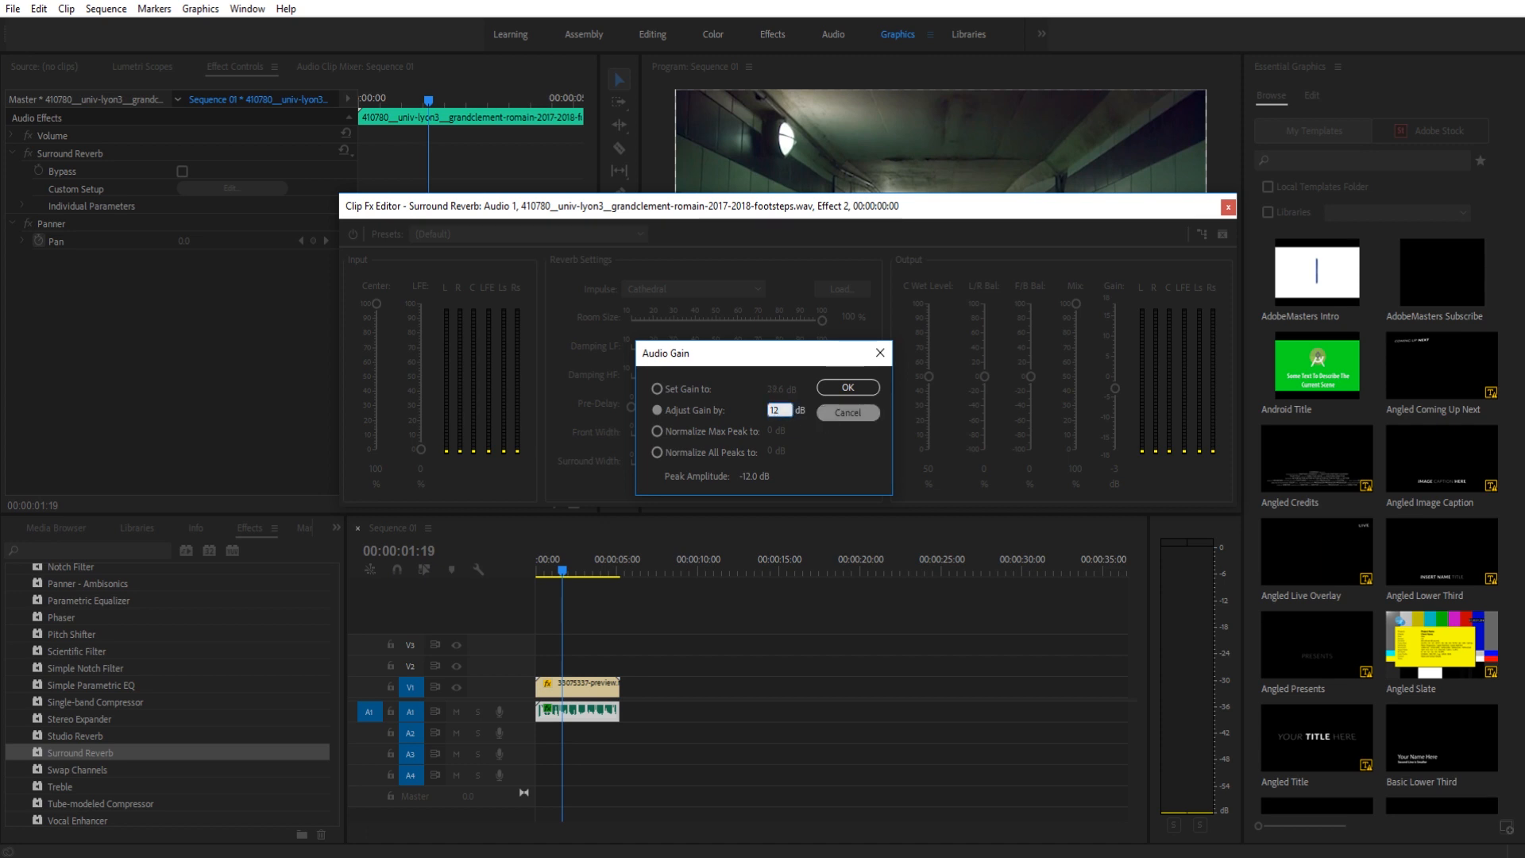
pyautogui.click(845, 387)
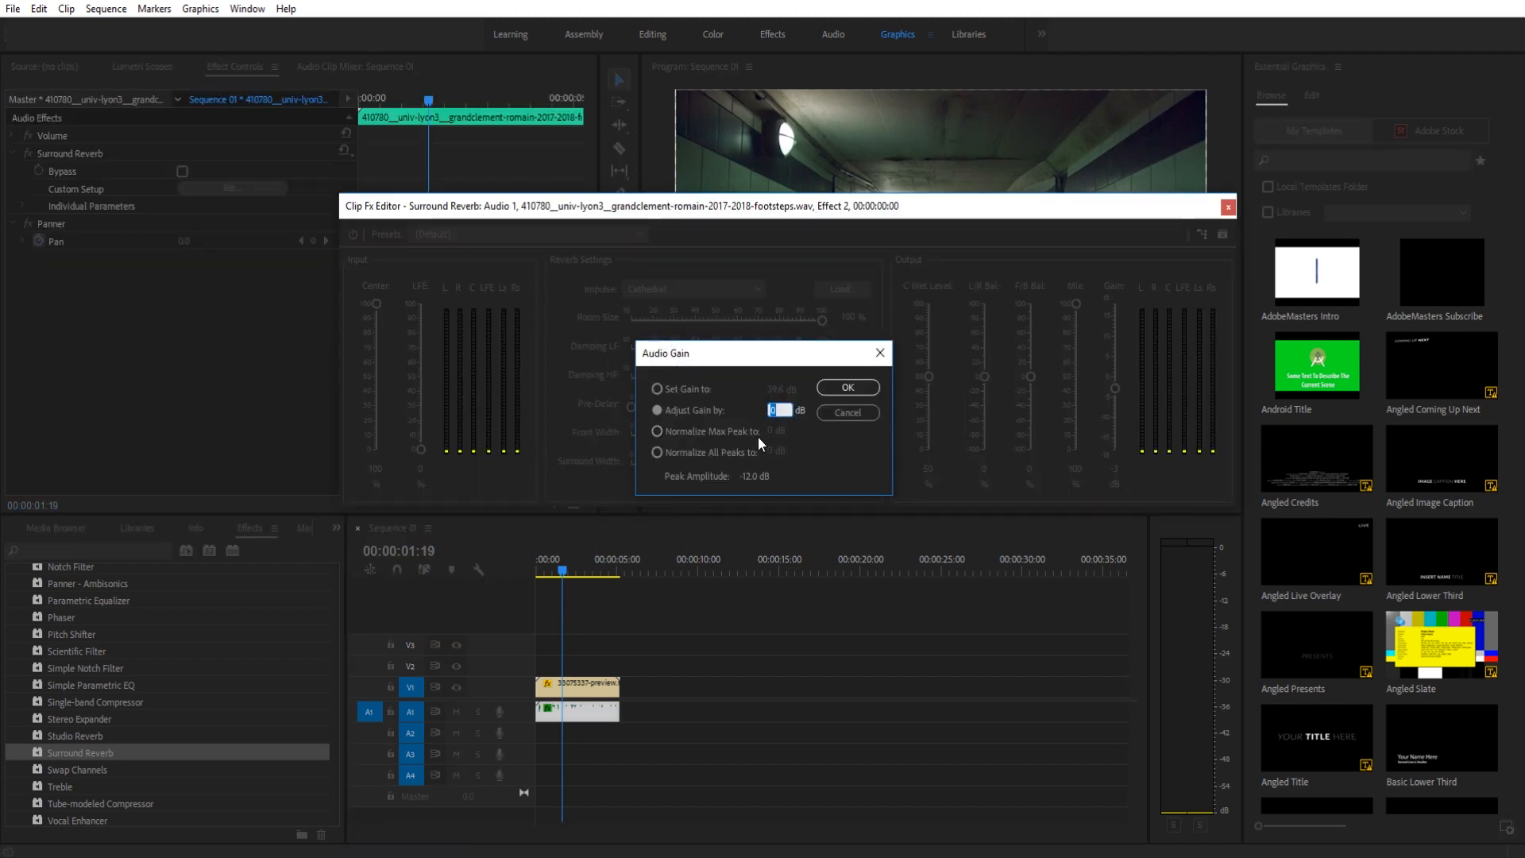
# Switch to Set Gain To and confirm the clip gain at an absolute 12 dB.
pyautogui.click(658, 389)
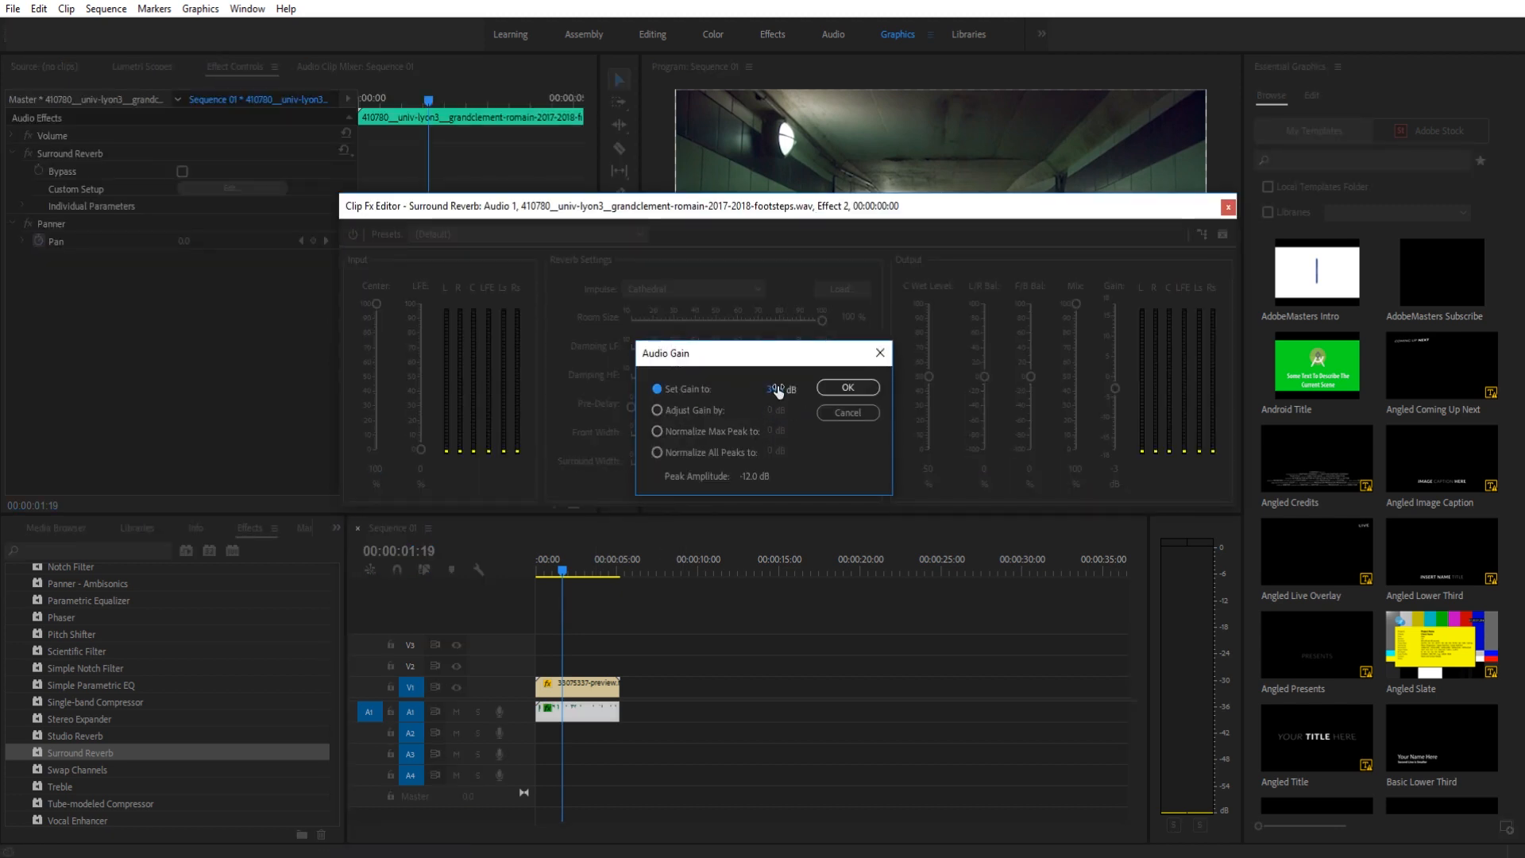
pyautogui.write('12')
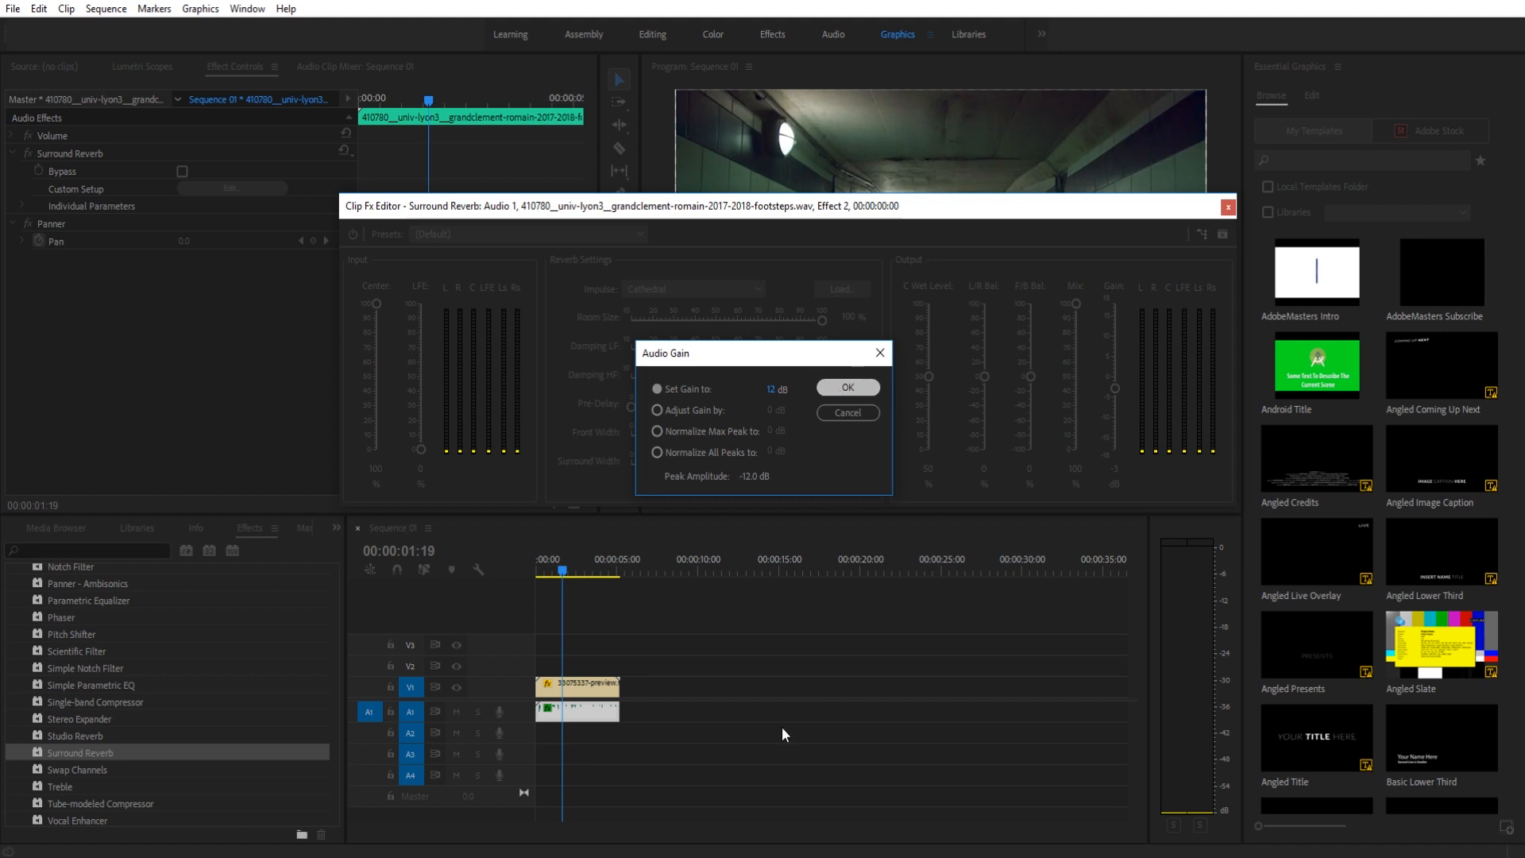
pyautogui.click(845, 387)
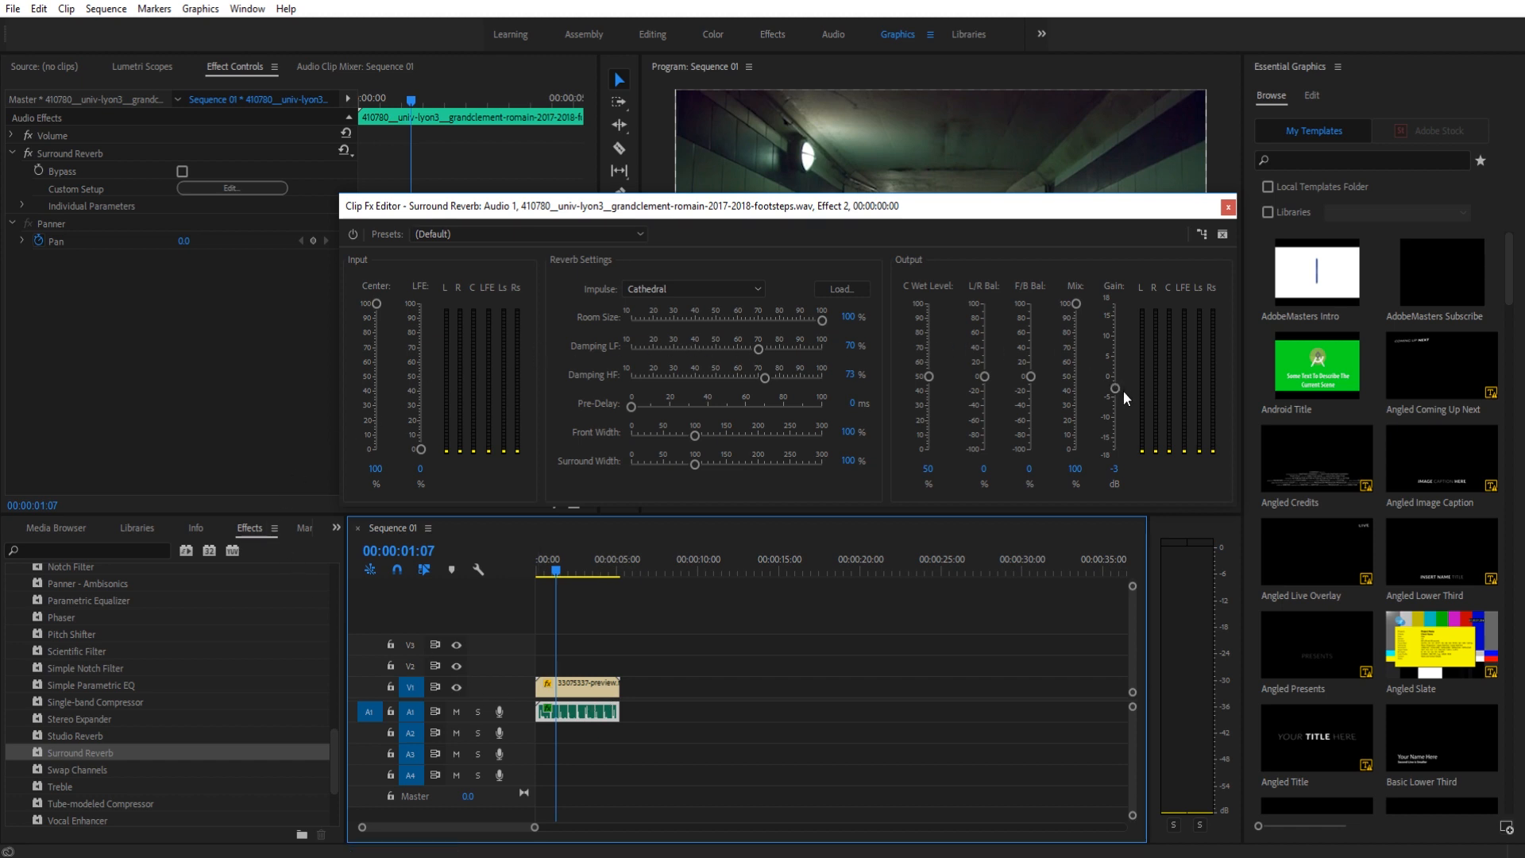
# Raise the Surround Reverb output gain from -3 dB to about 16 dB.
pyautogui.moveTo(1114, 387); pyautogui.dragTo(1115, 323)
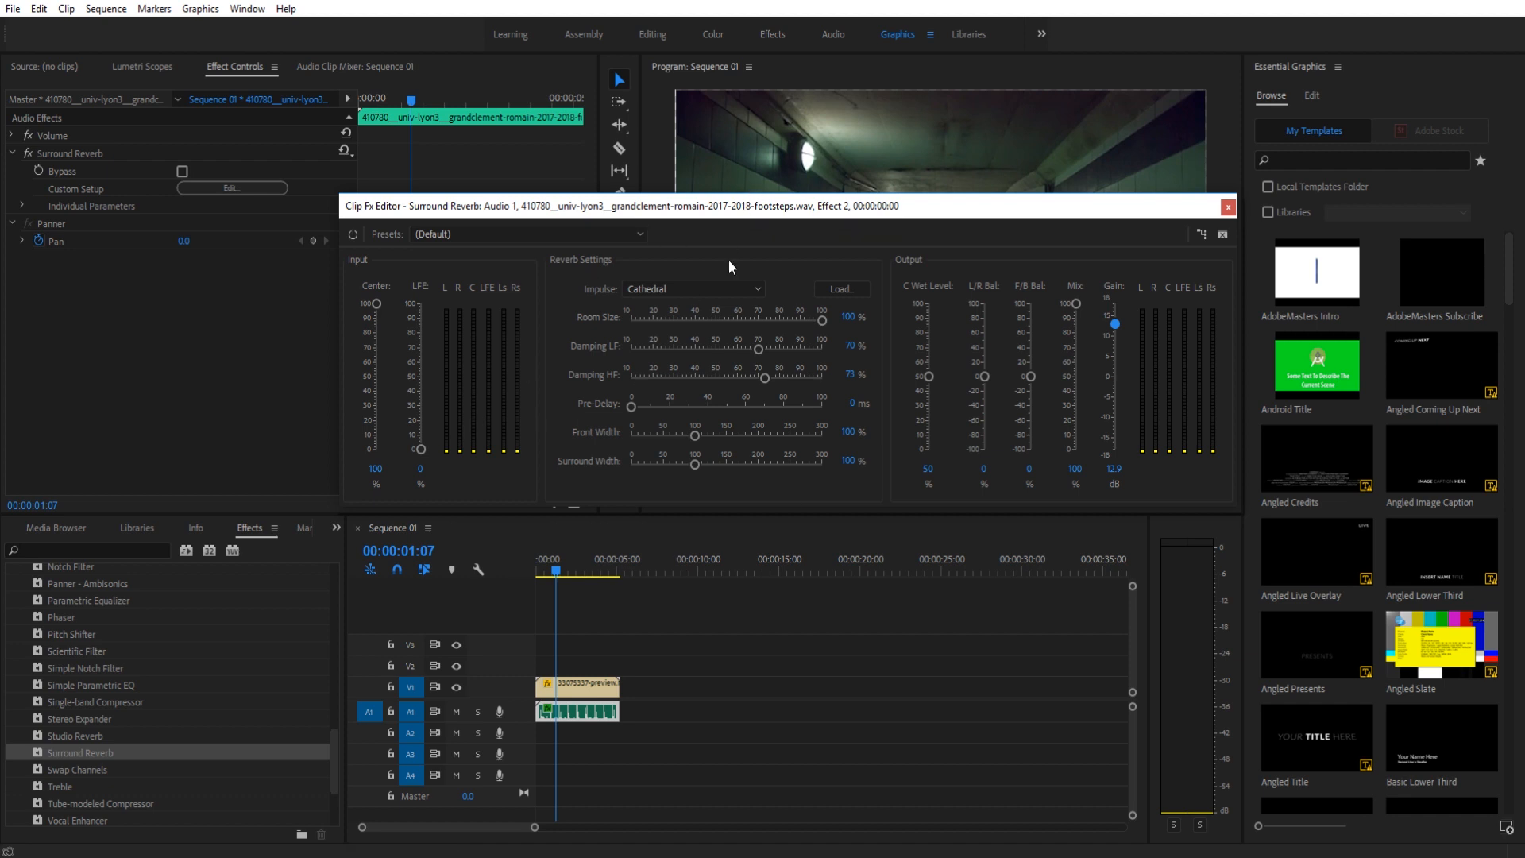
pyautogui.moveTo(1096, 342)
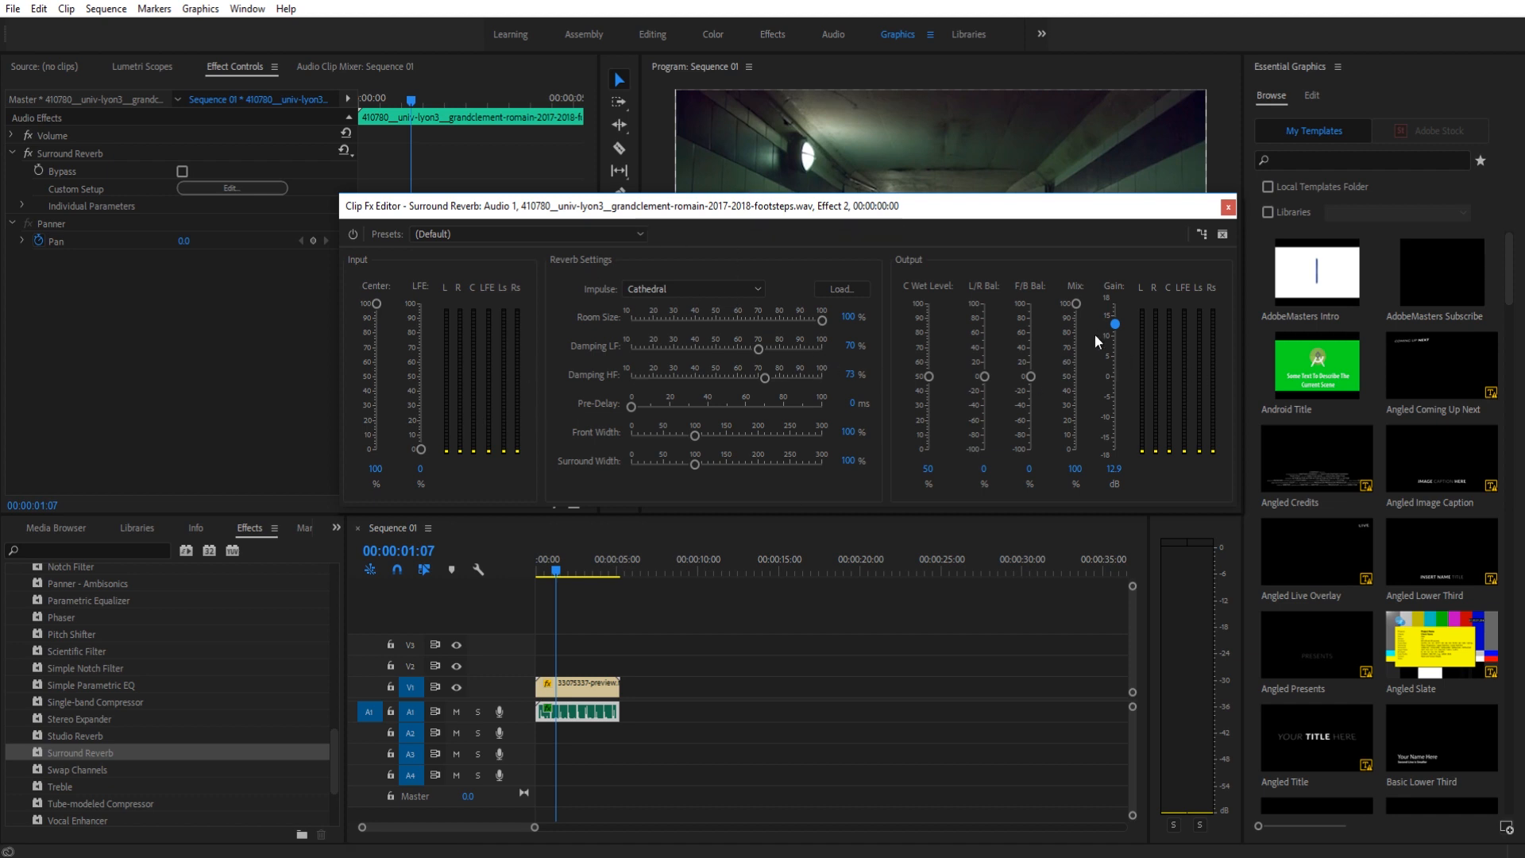
pyautogui.moveTo(897, 422)
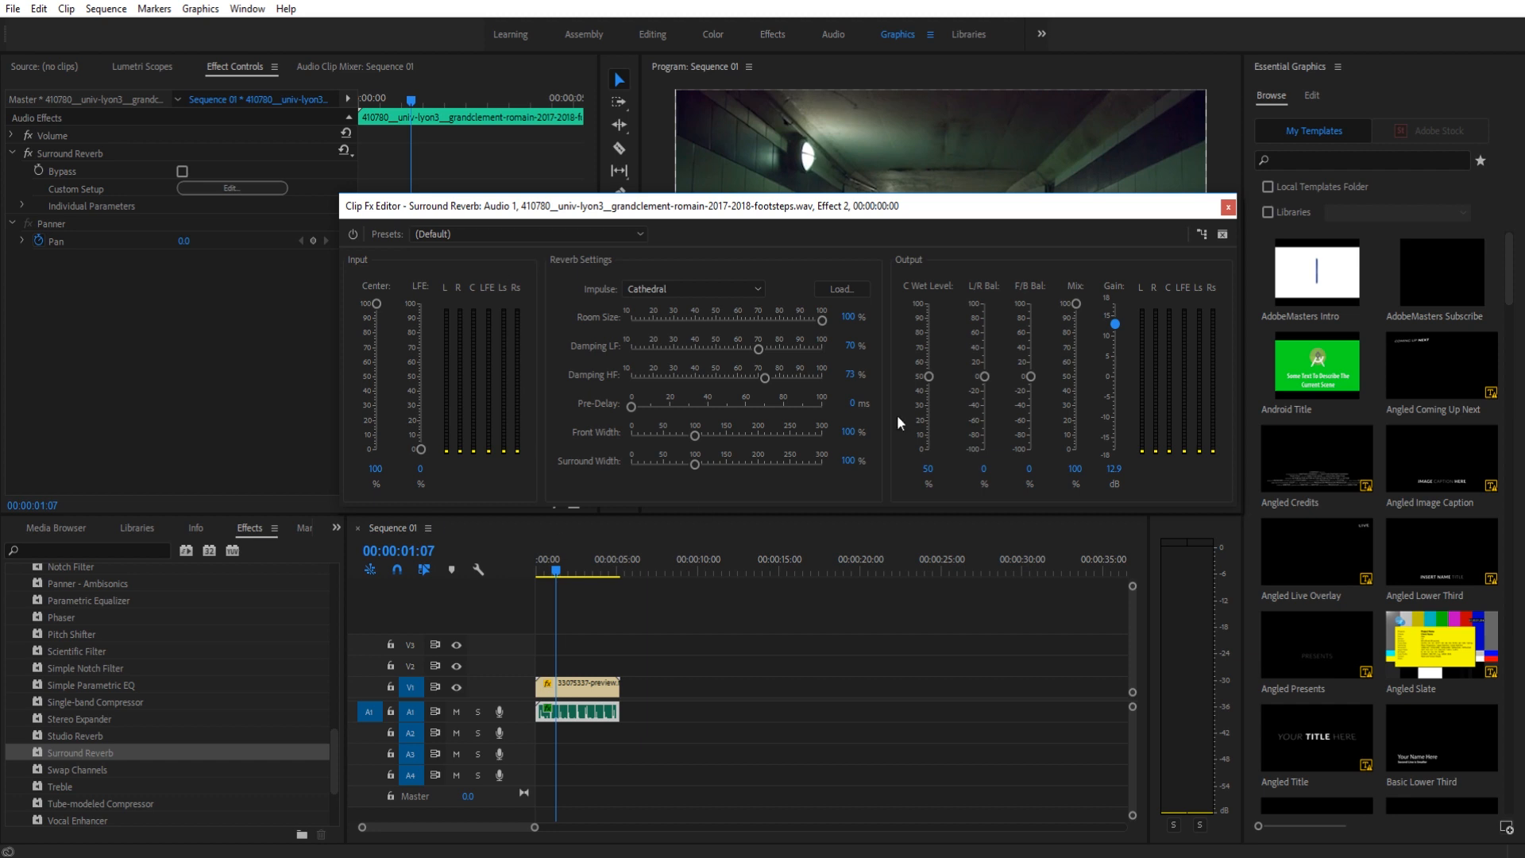
pyautogui.moveTo(601, 566)
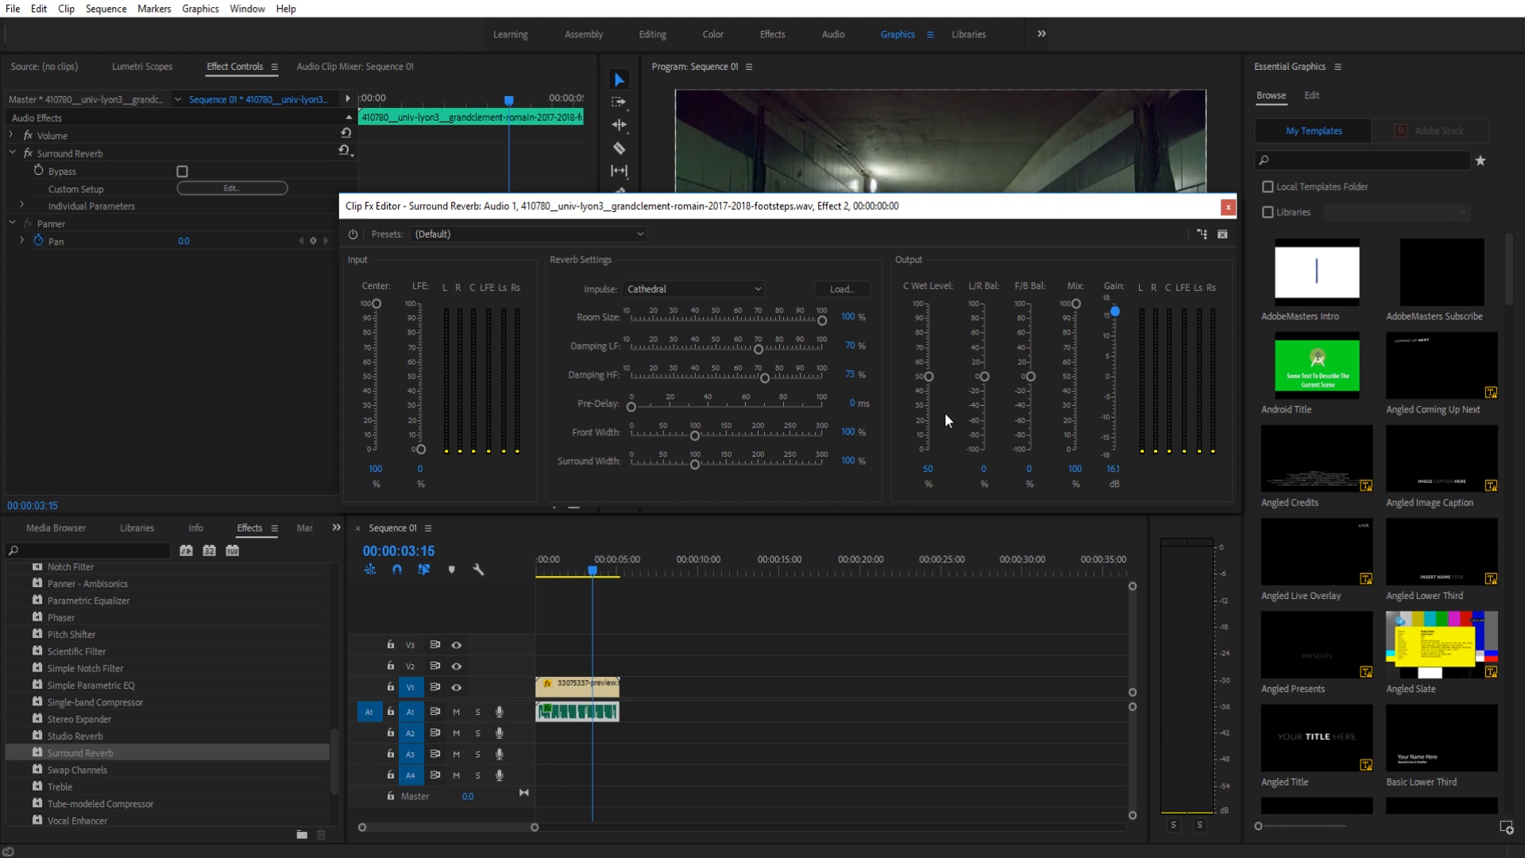
pyautogui.click(1229, 207)
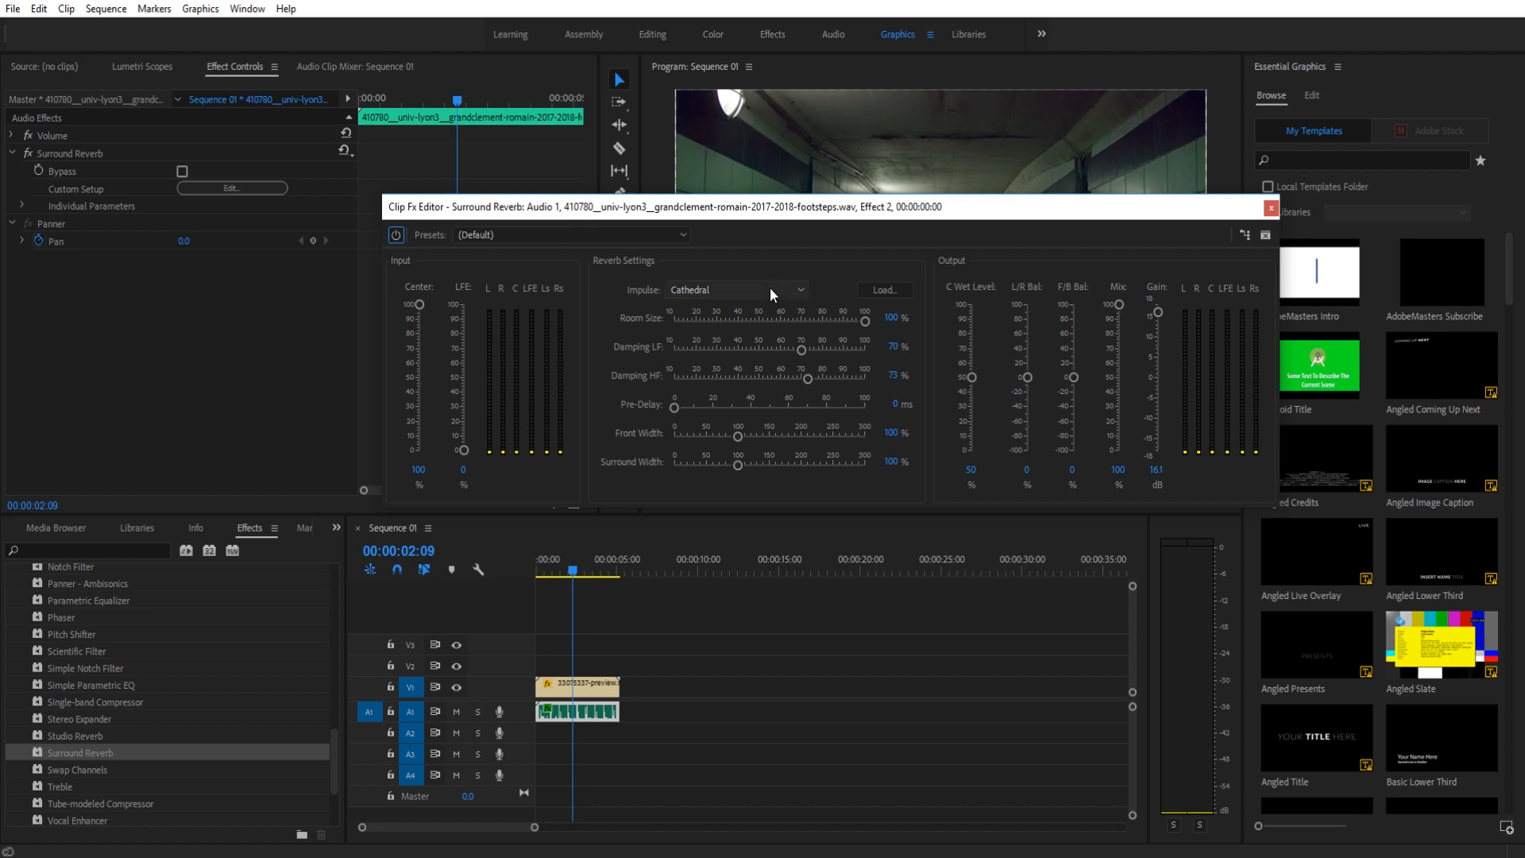
pyautogui.click(737, 289)
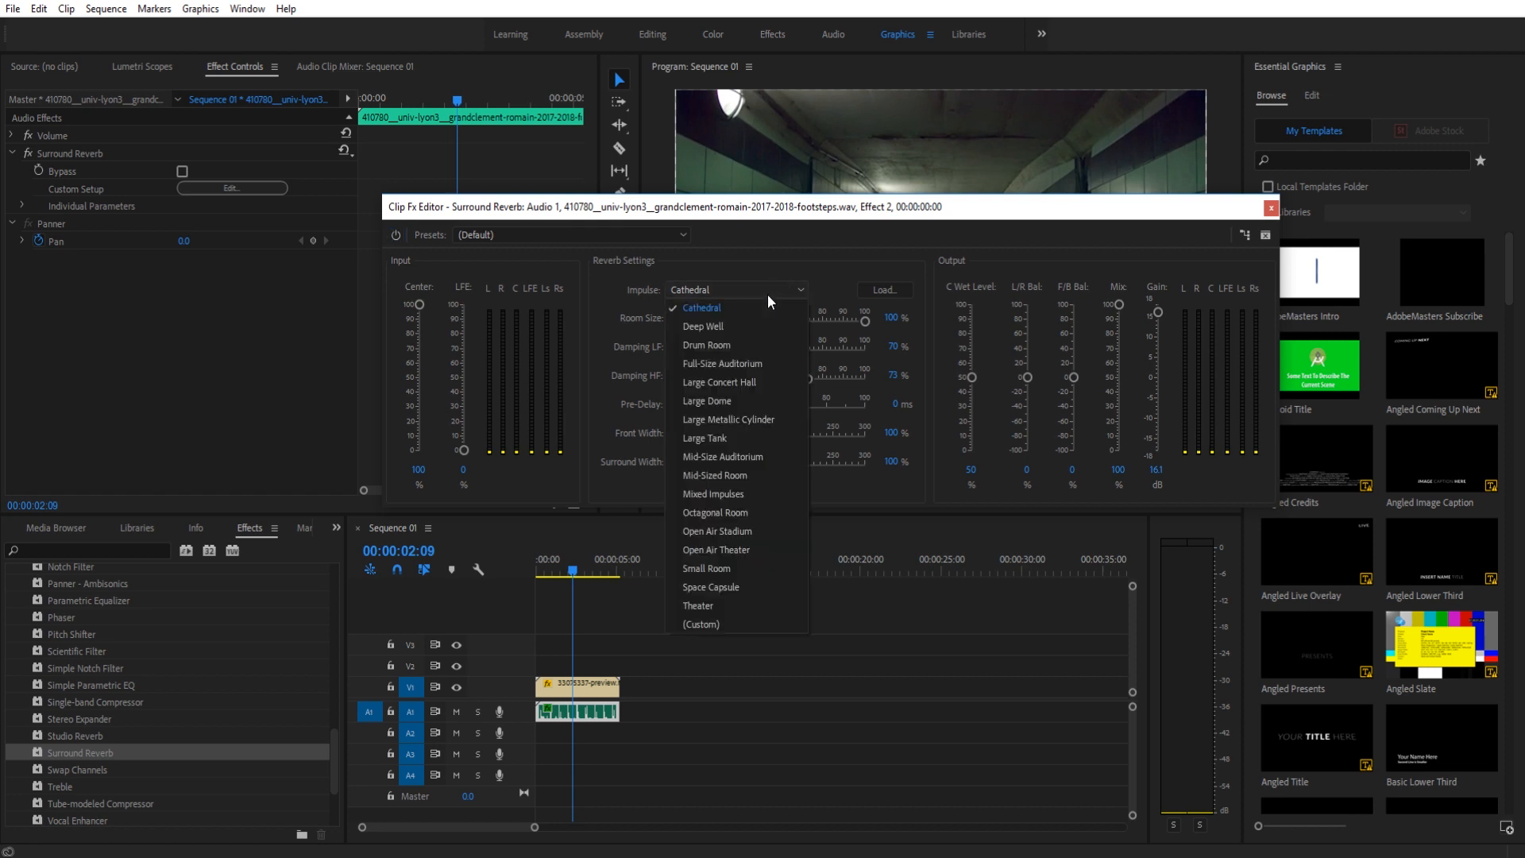
pyautogui.moveTo(823, 256)
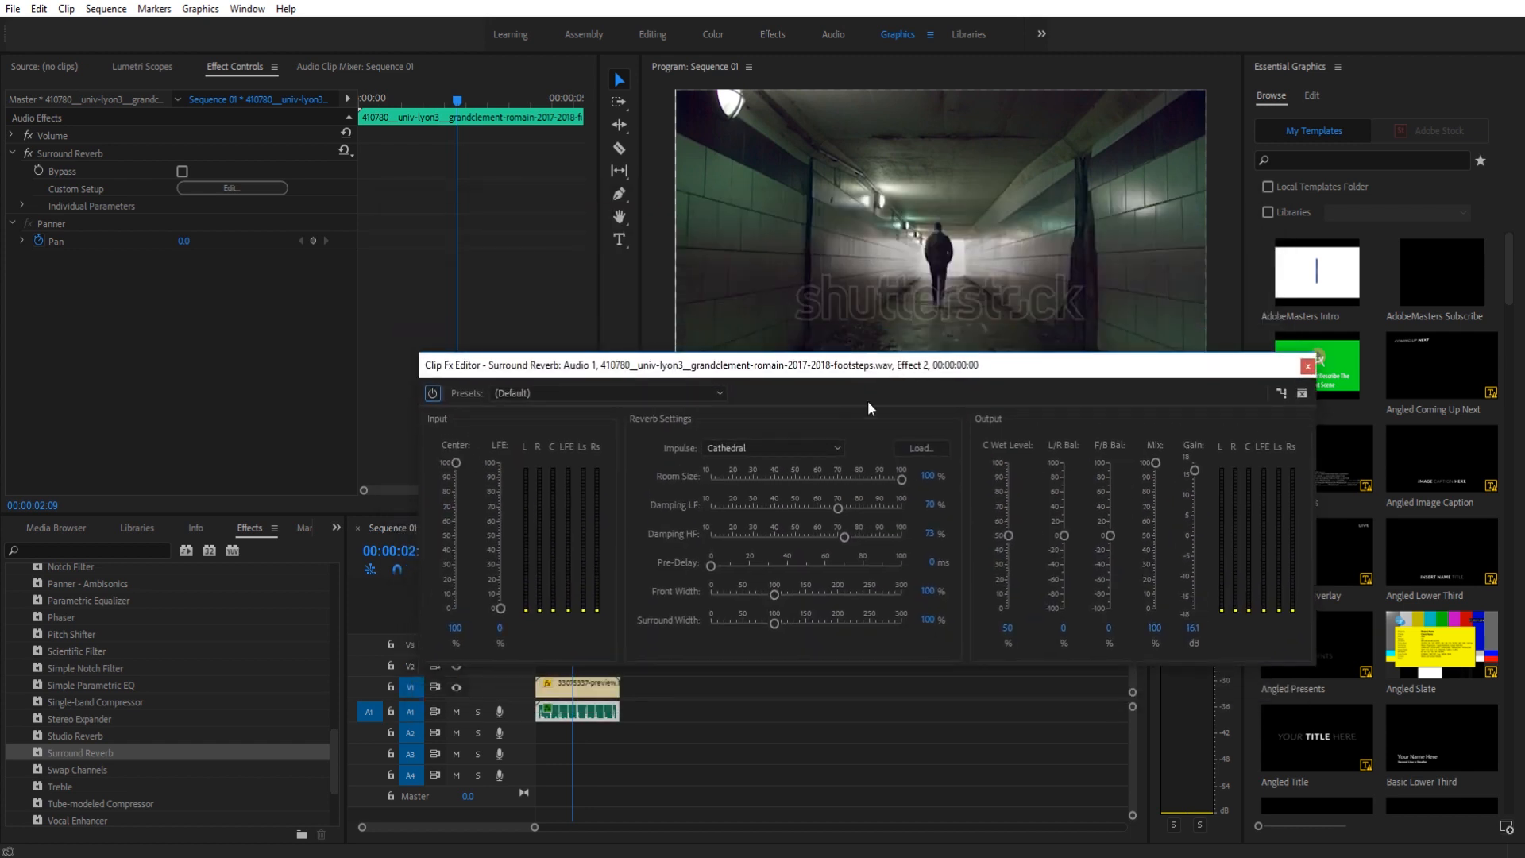
pyautogui.click(773, 447)
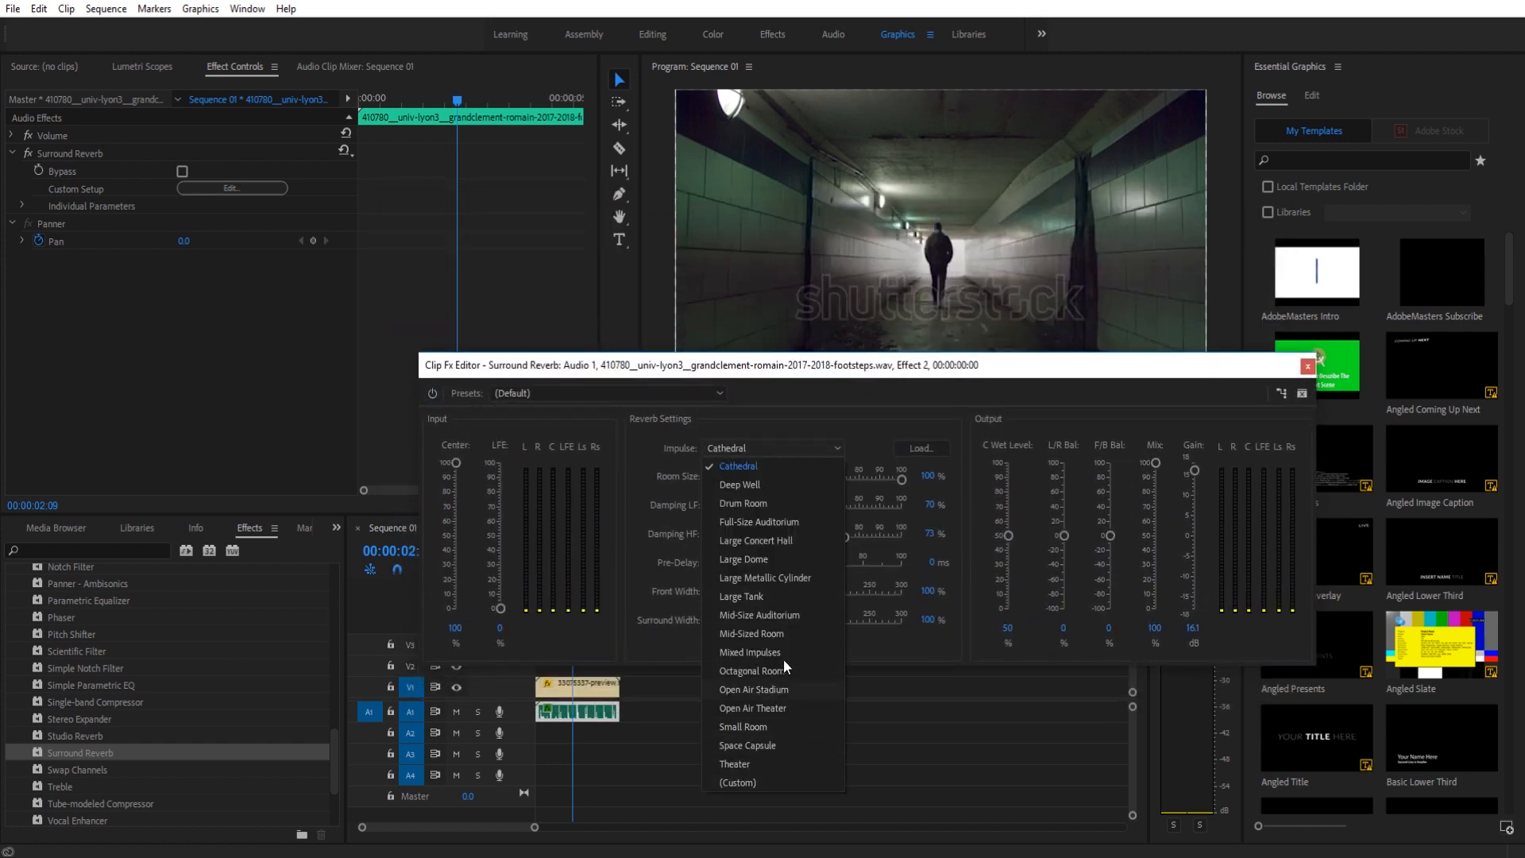
pyautogui.moveTo(764, 577)
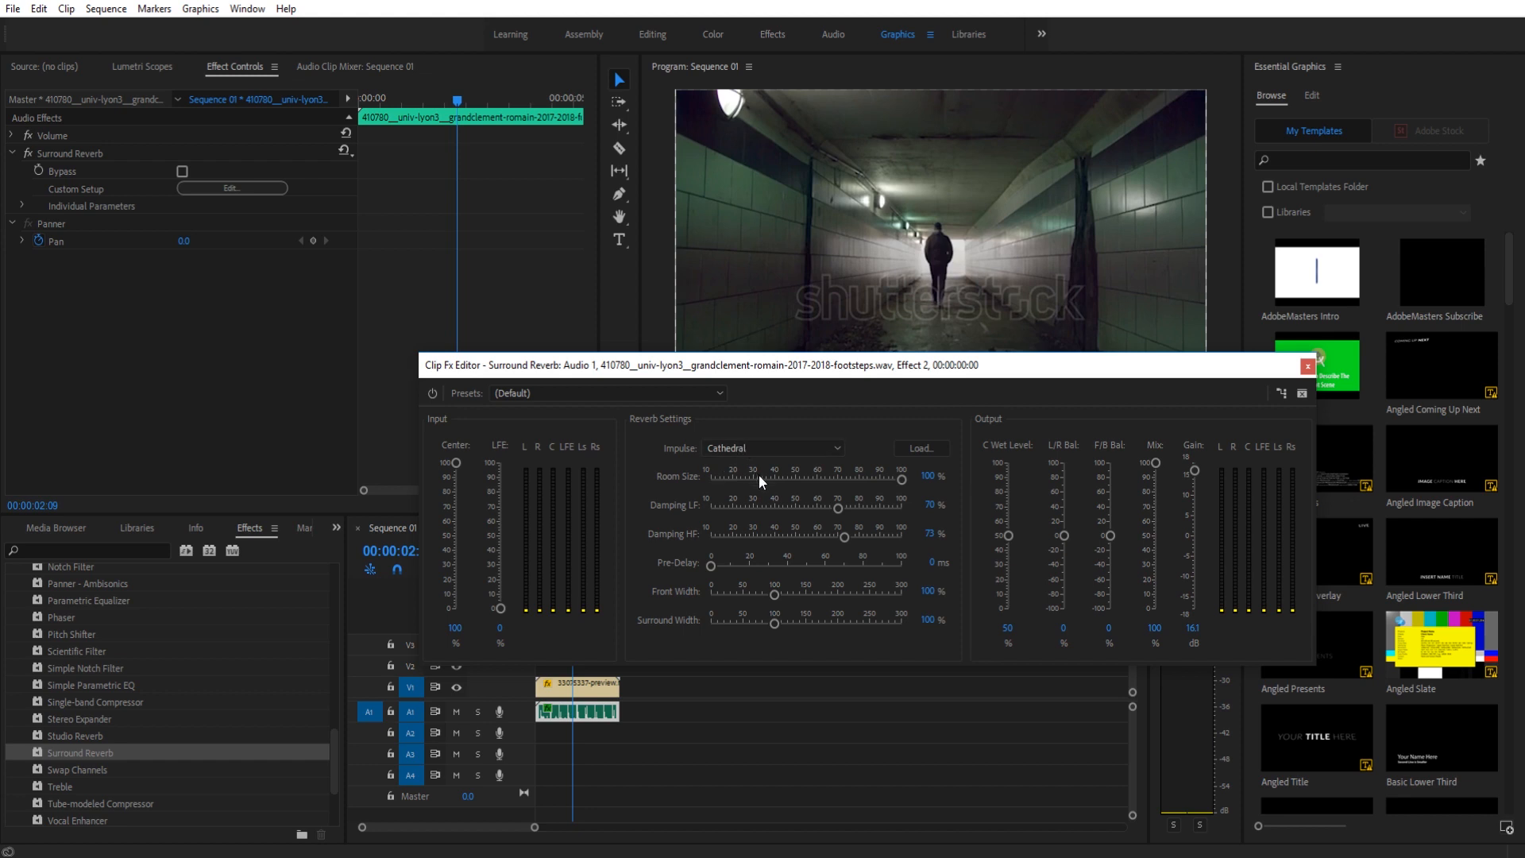
pyautogui.moveTo(946, 279)
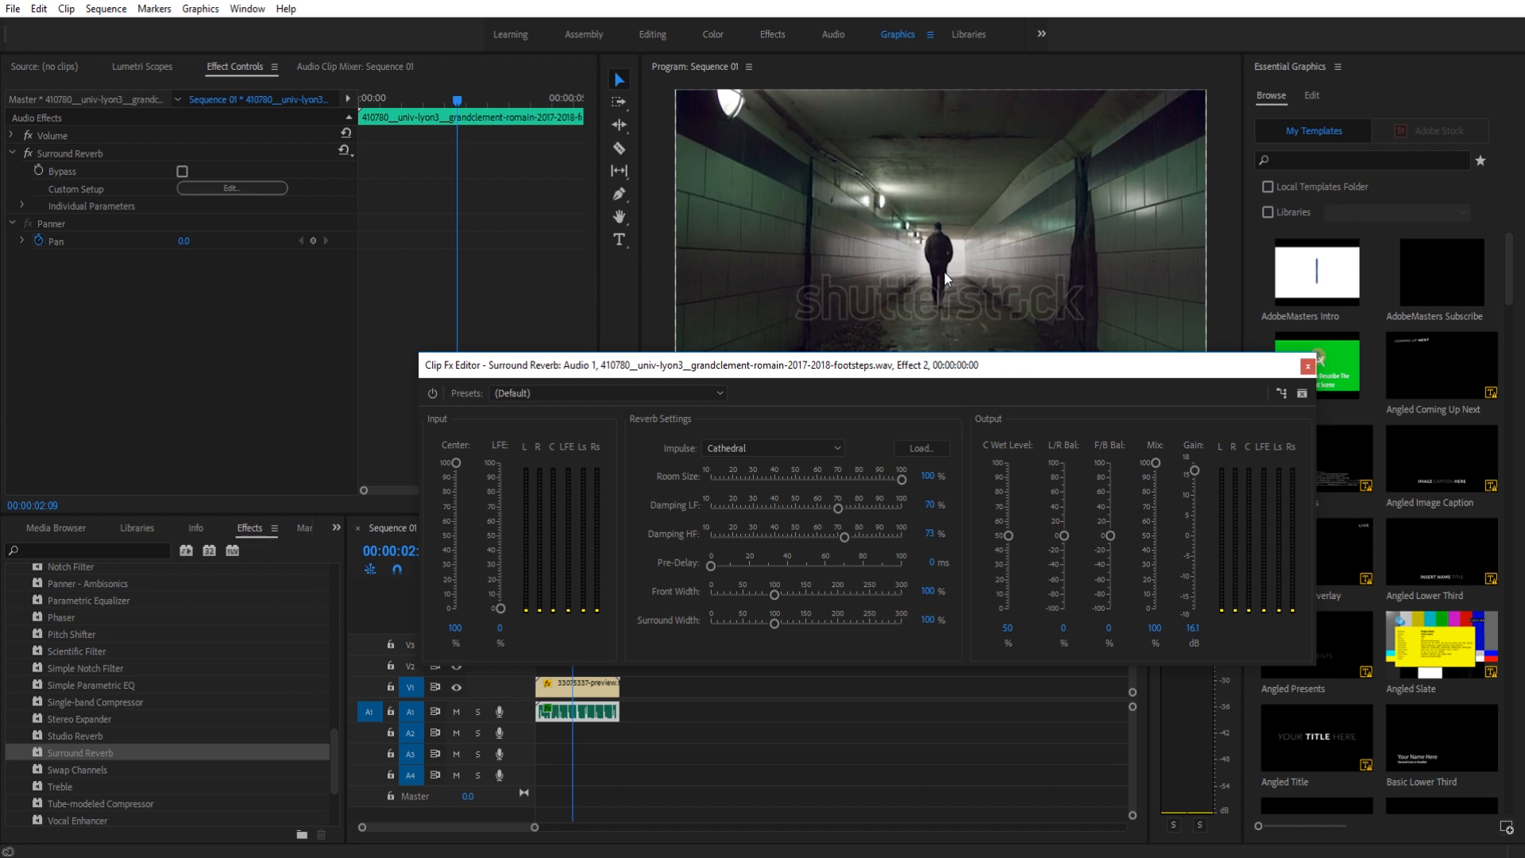
# Reduce the Cathedral reverb's Room Size from 100% to 37%.
pyautogui.moveTo(904, 480); pyautogui.dragTo(768, 480)
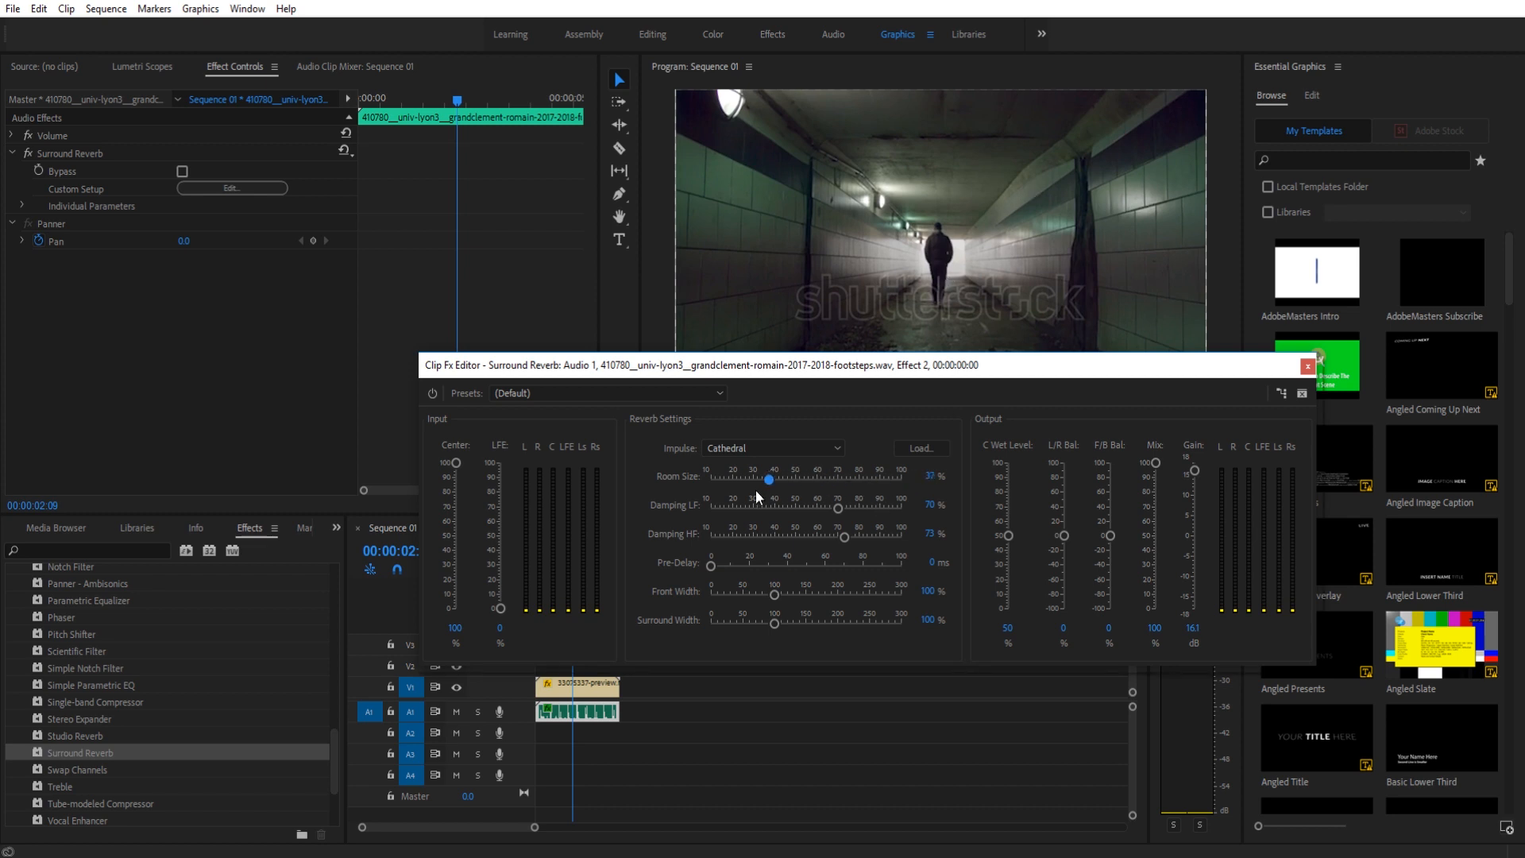
pyautogui.moveTo(768, 481); pyautogui.dragTo(771, 480)
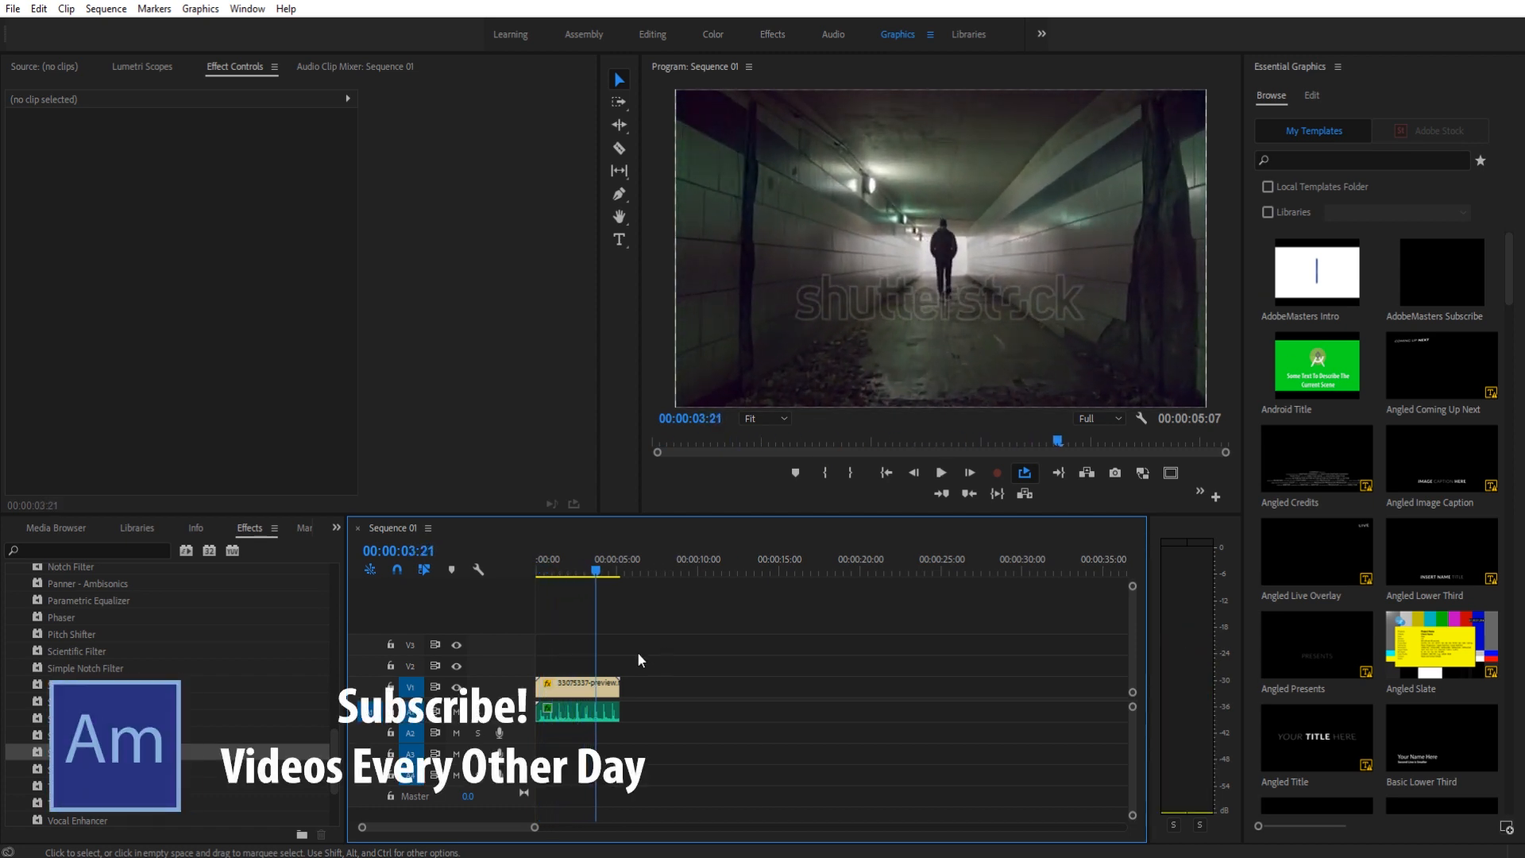
# Reopen the Surround Reverb editor via Custom Setup to review the 37% room size.
pyautogui.click(231, 188)
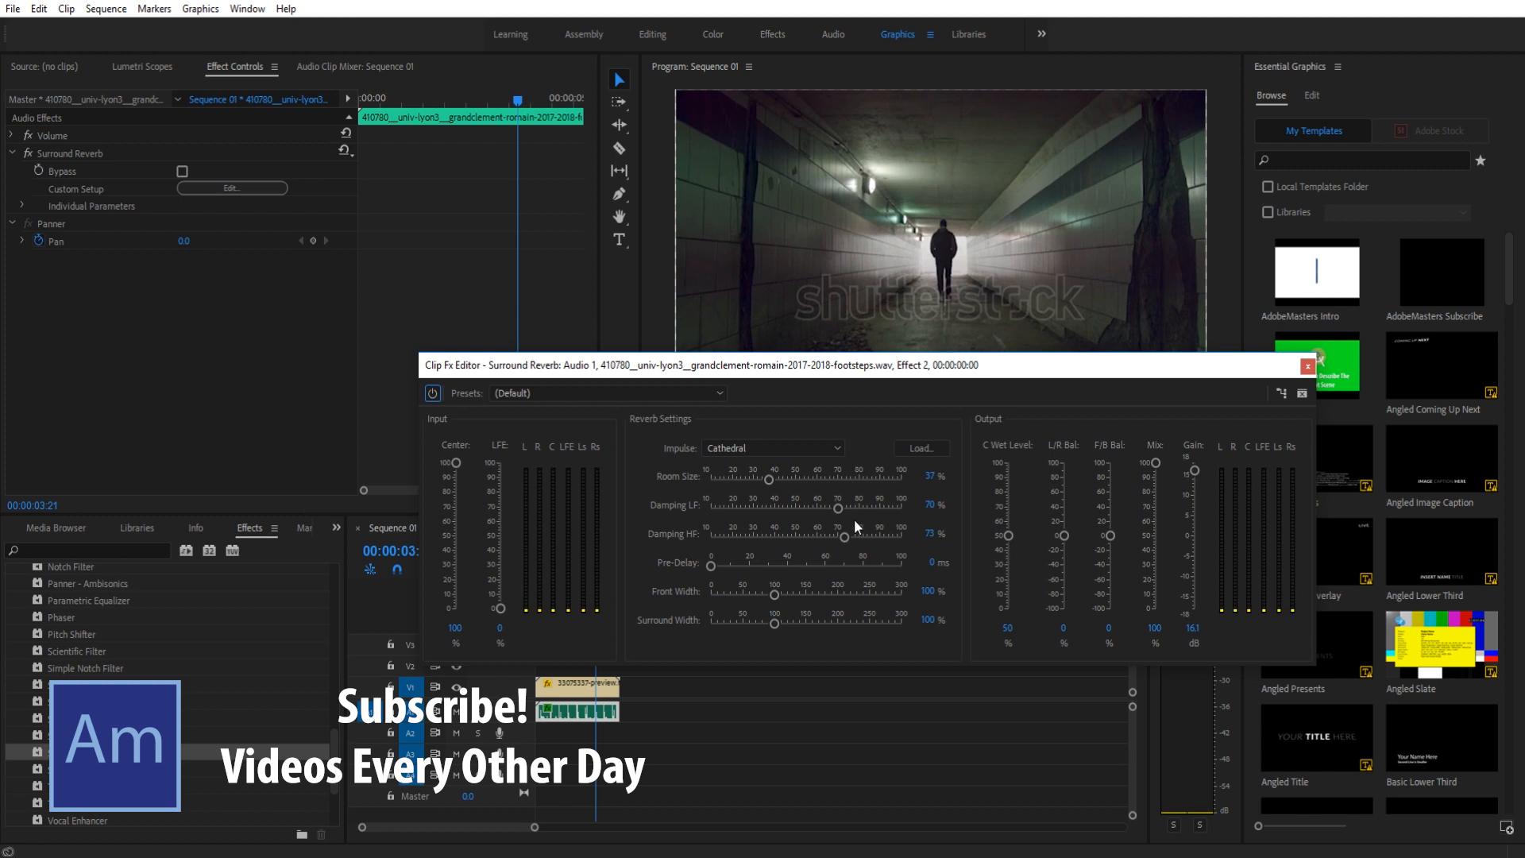
pyautogui.moveTo(679, 507)
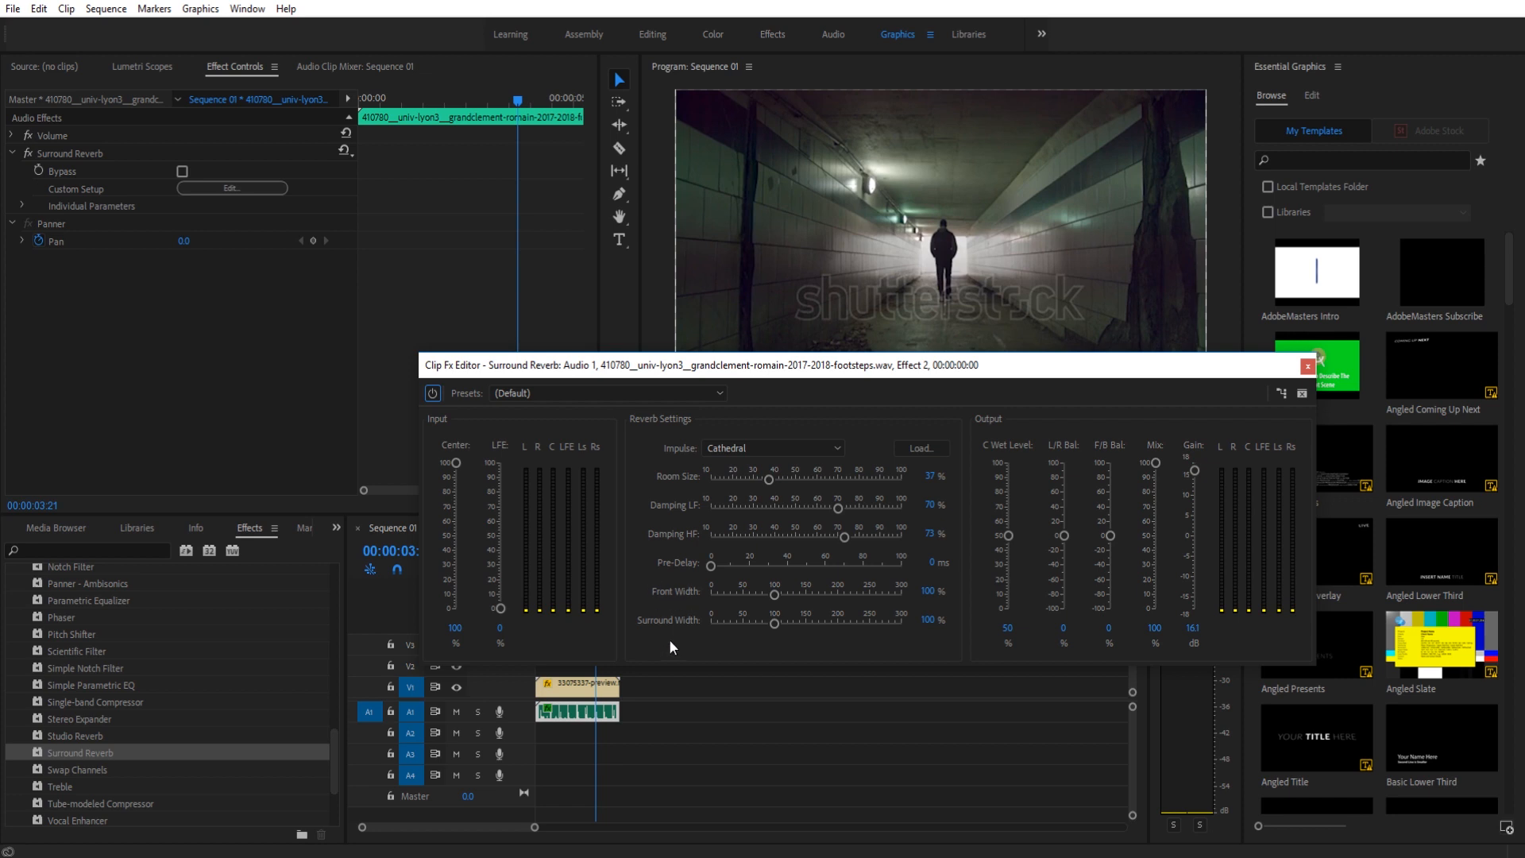
pyautogui.moveTo(693, 529)
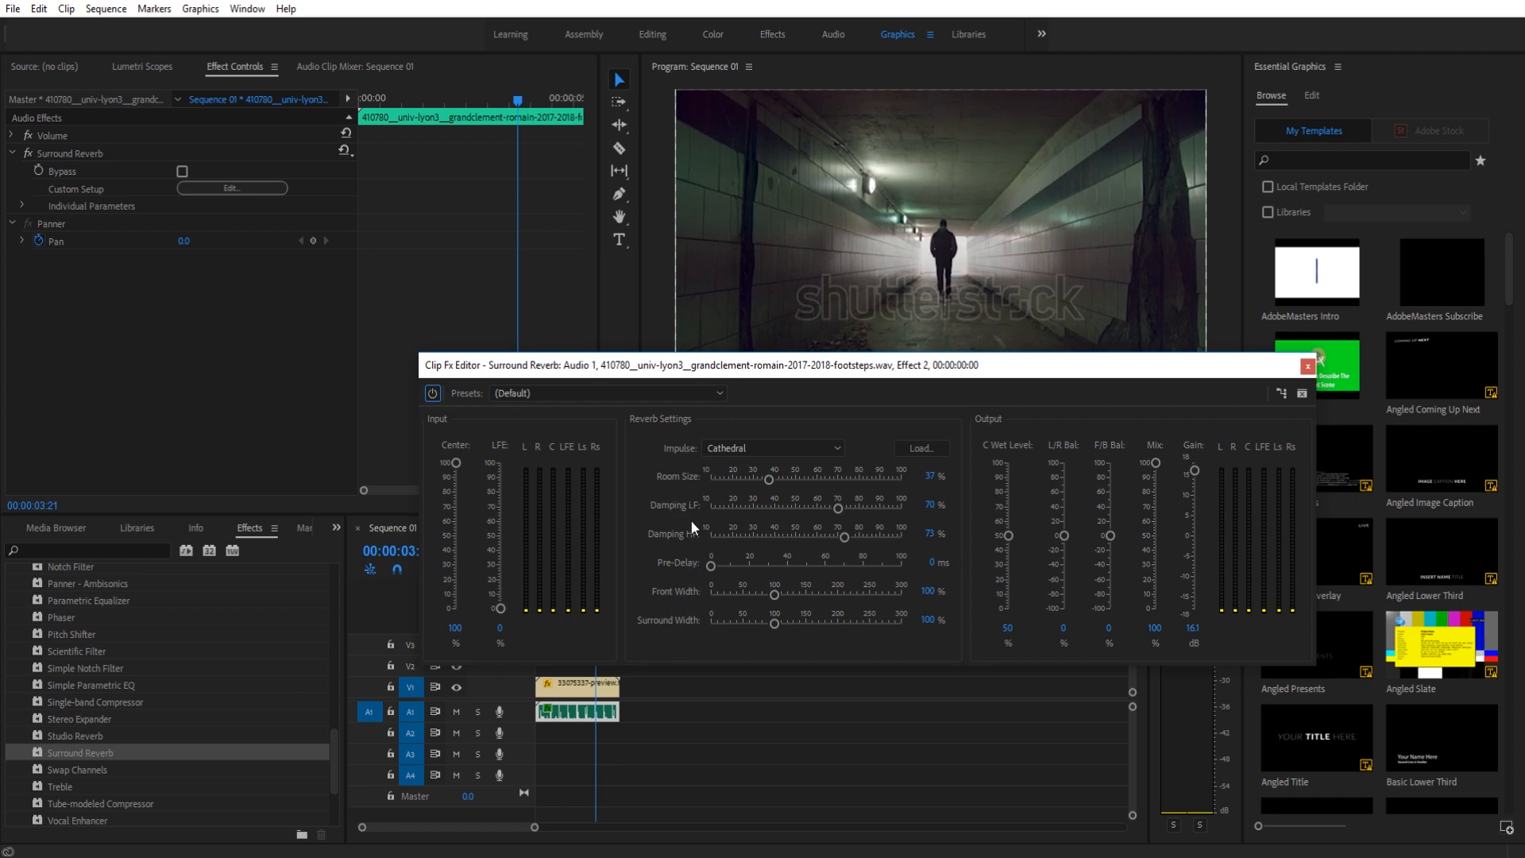
pyautogui.moveTo(698, 538)
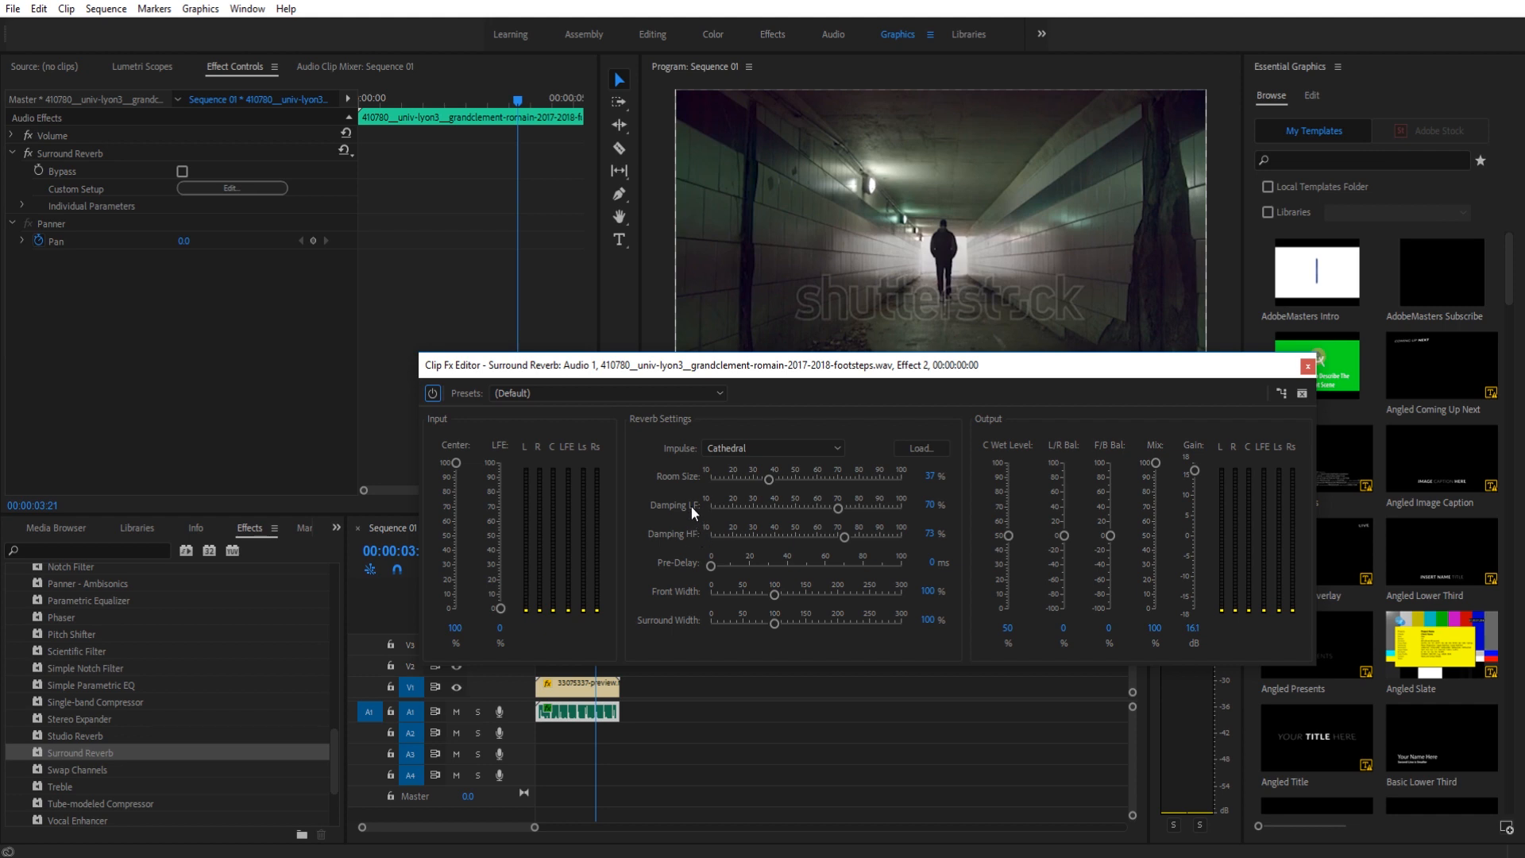
pyautogui.moveTo(958, 533)
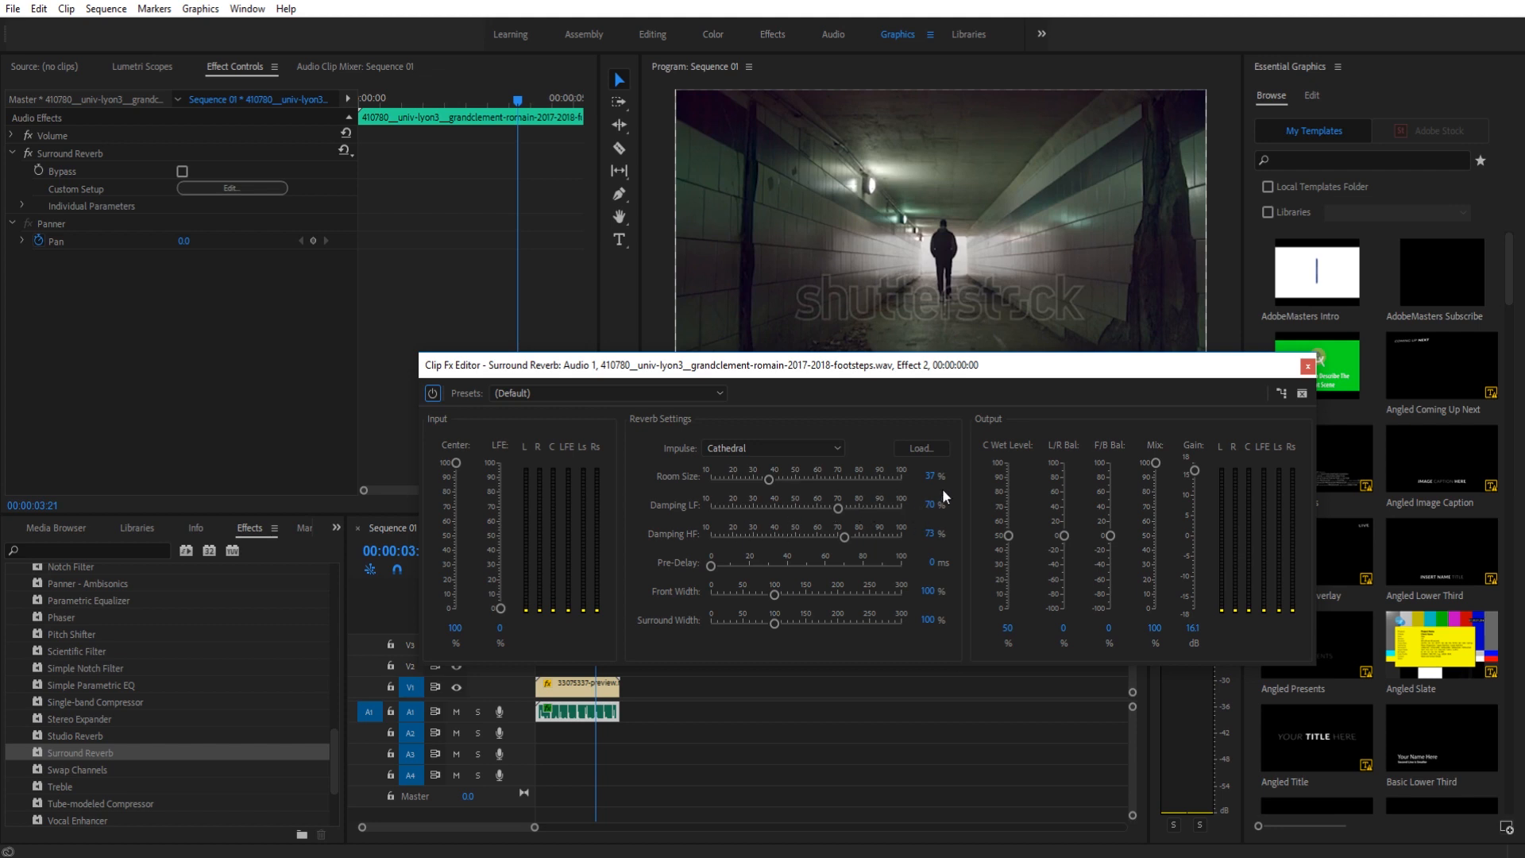
pyautogui.moveTo(741, 580)
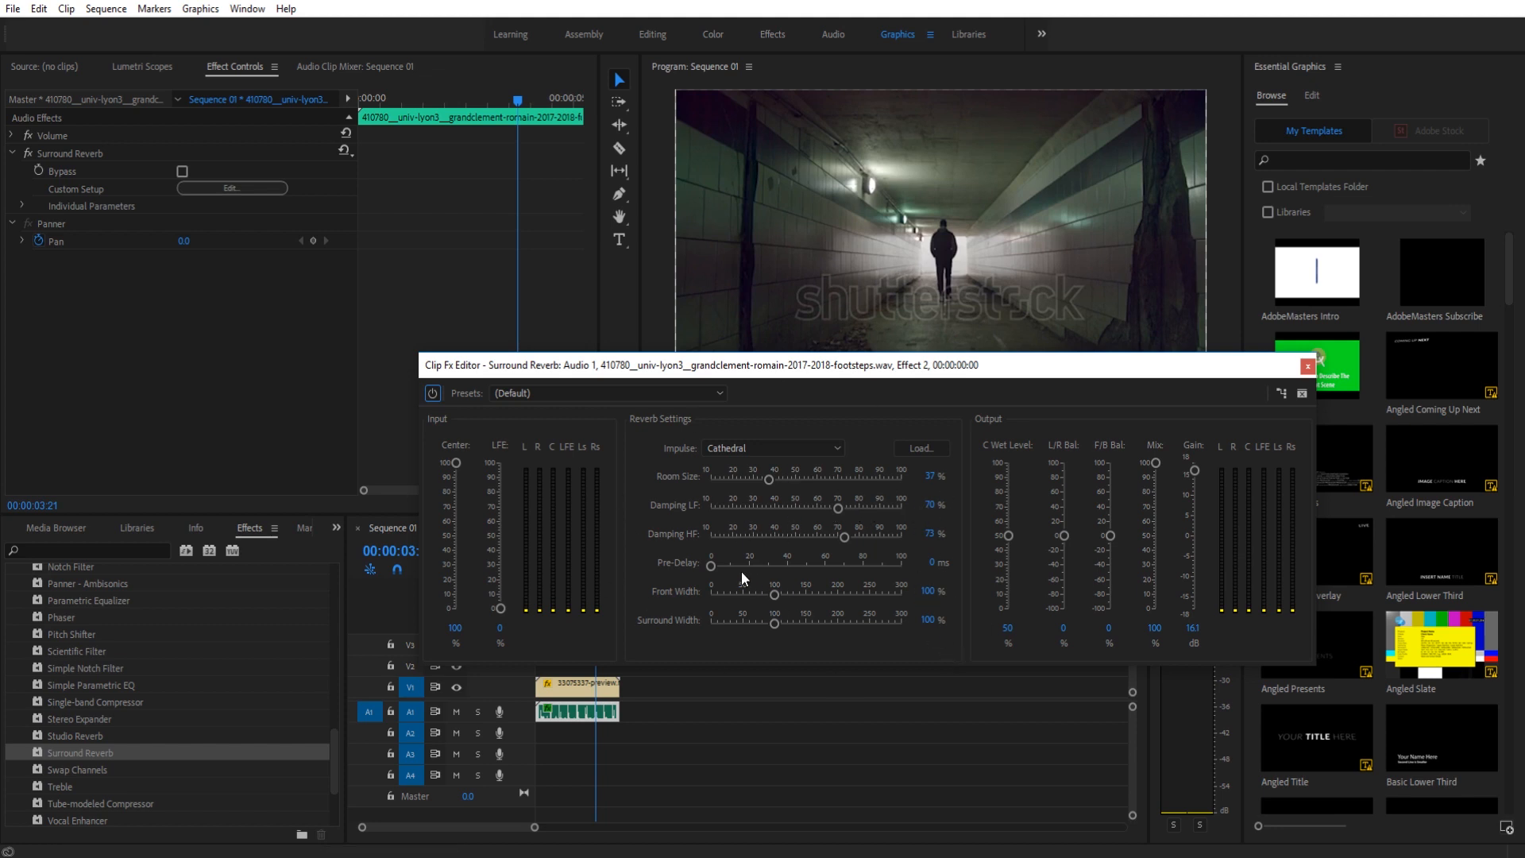
pyautogui.moveTo(703, 581)
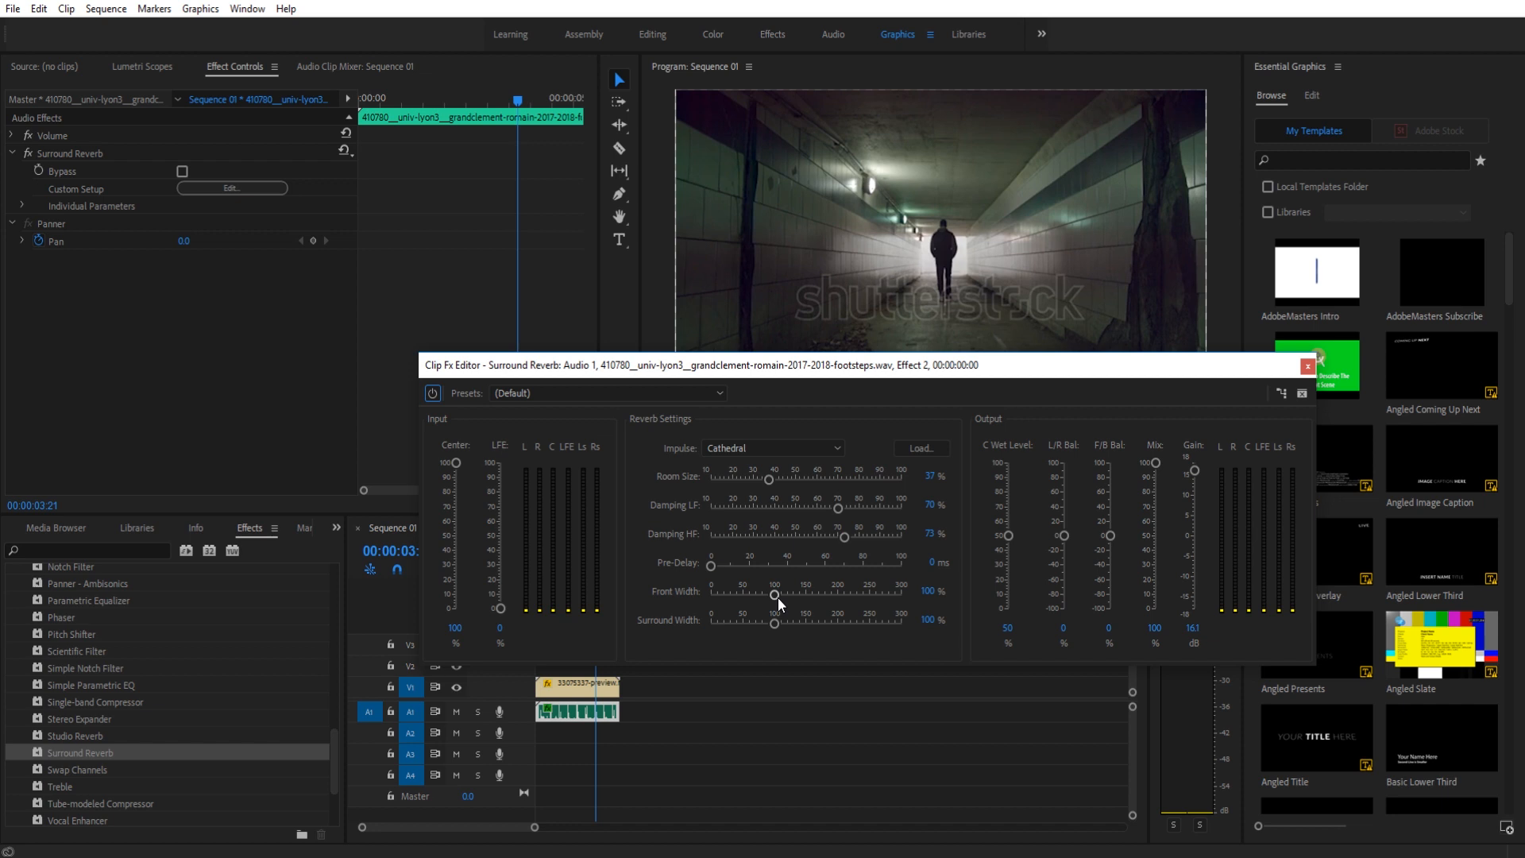
pyautogui.moveTo(1138, 443)
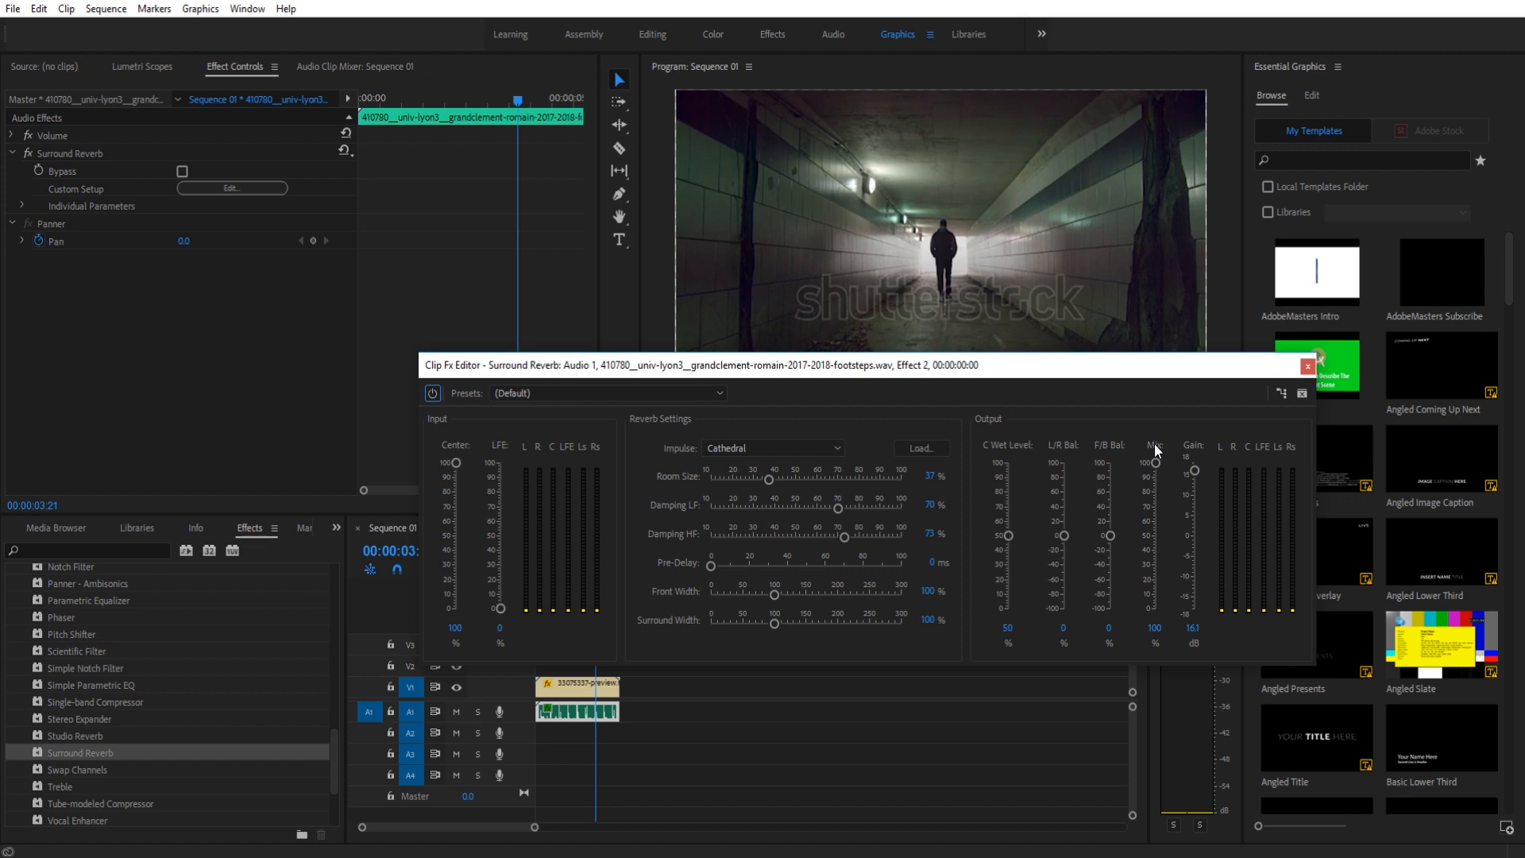
pyautogui.moveTo(1120, 460)
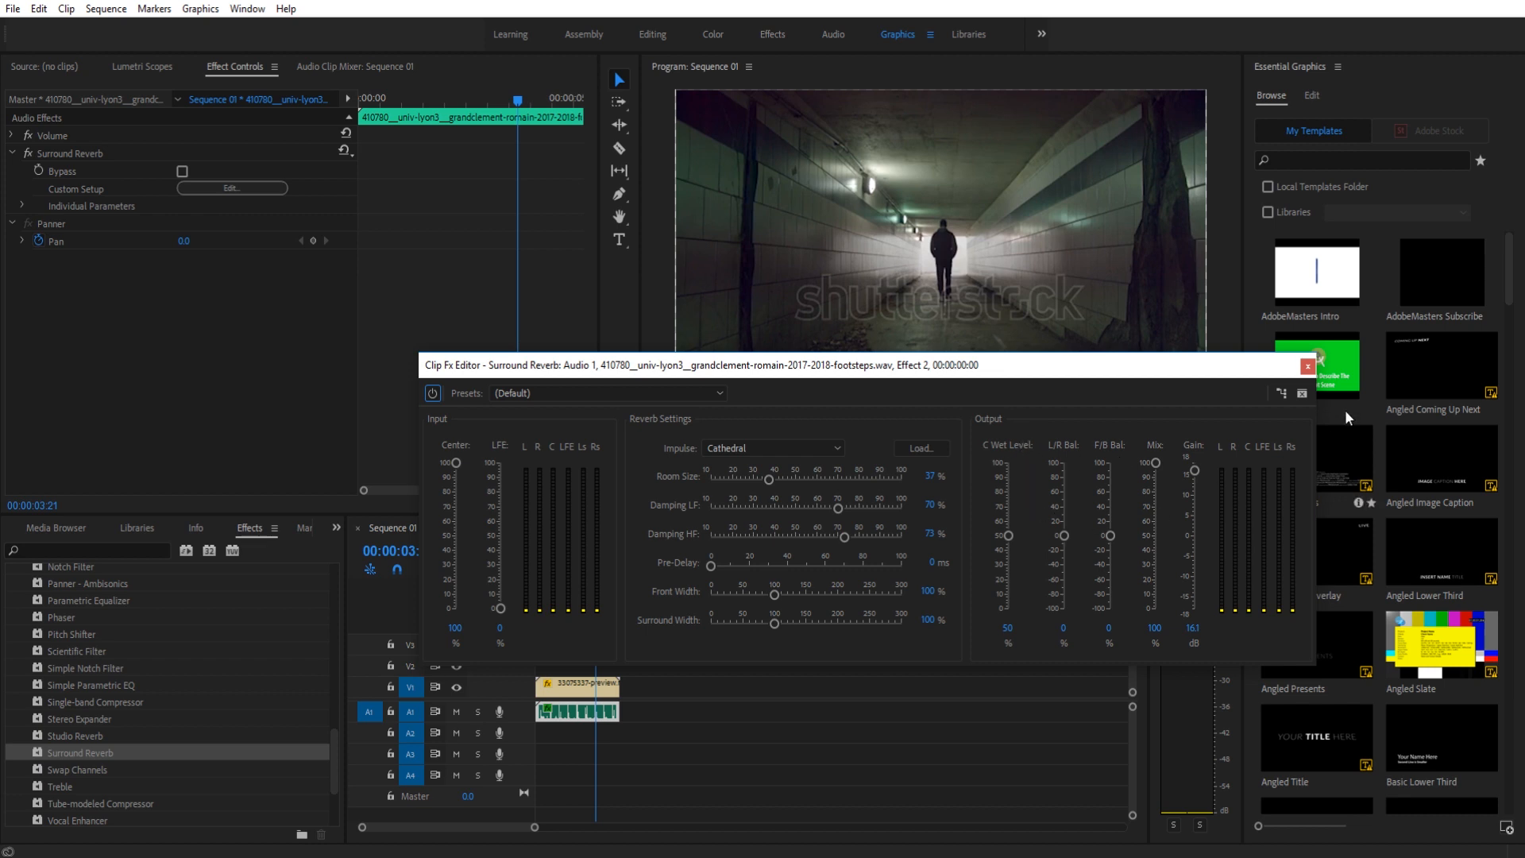
pyautogui.moveTo(993, 471)
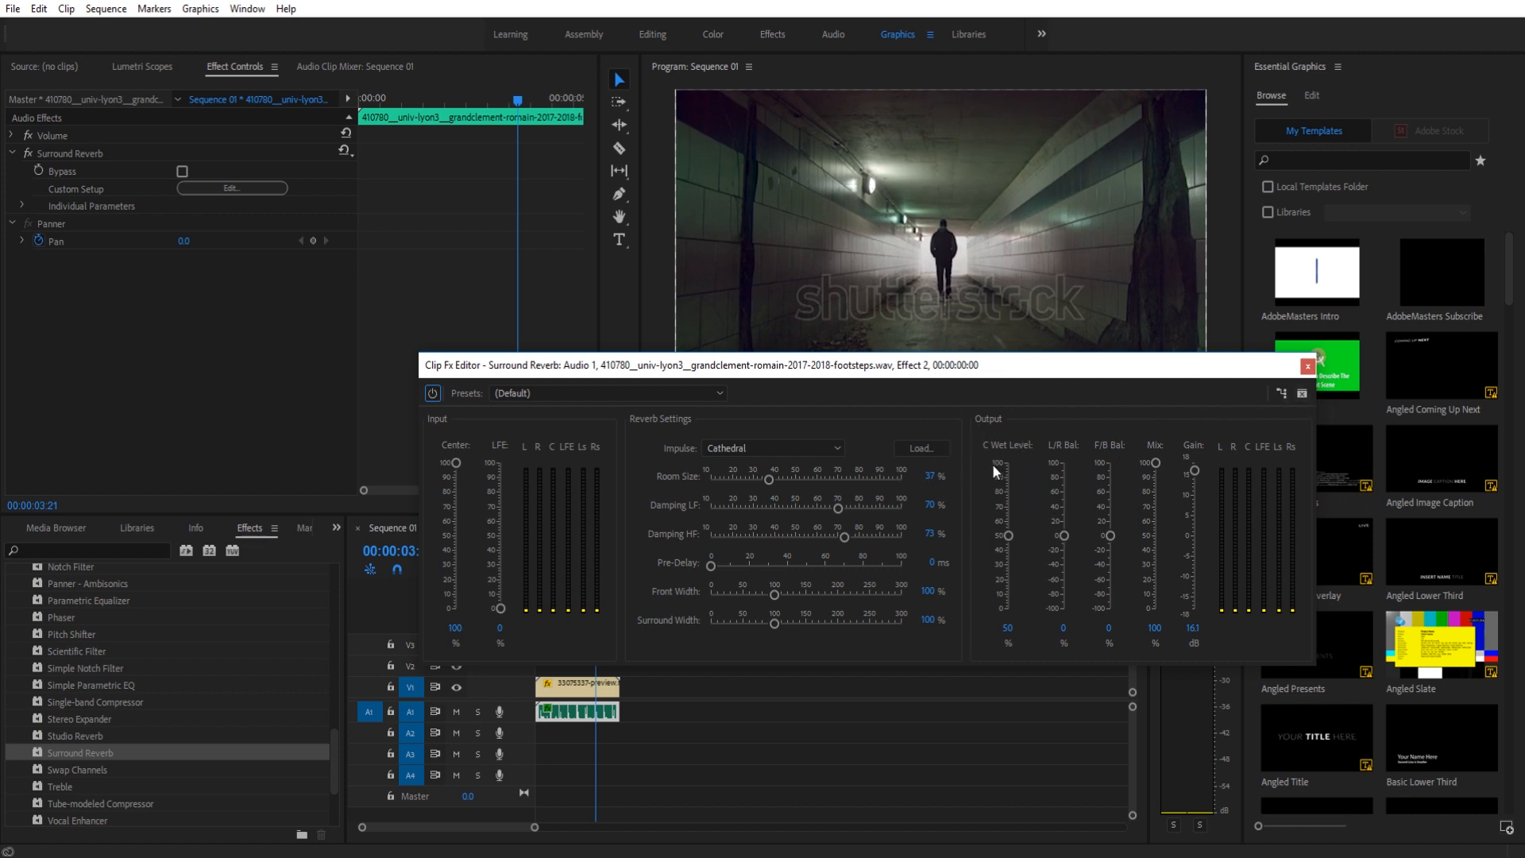
pyautogui.moveTo(1008, 535)
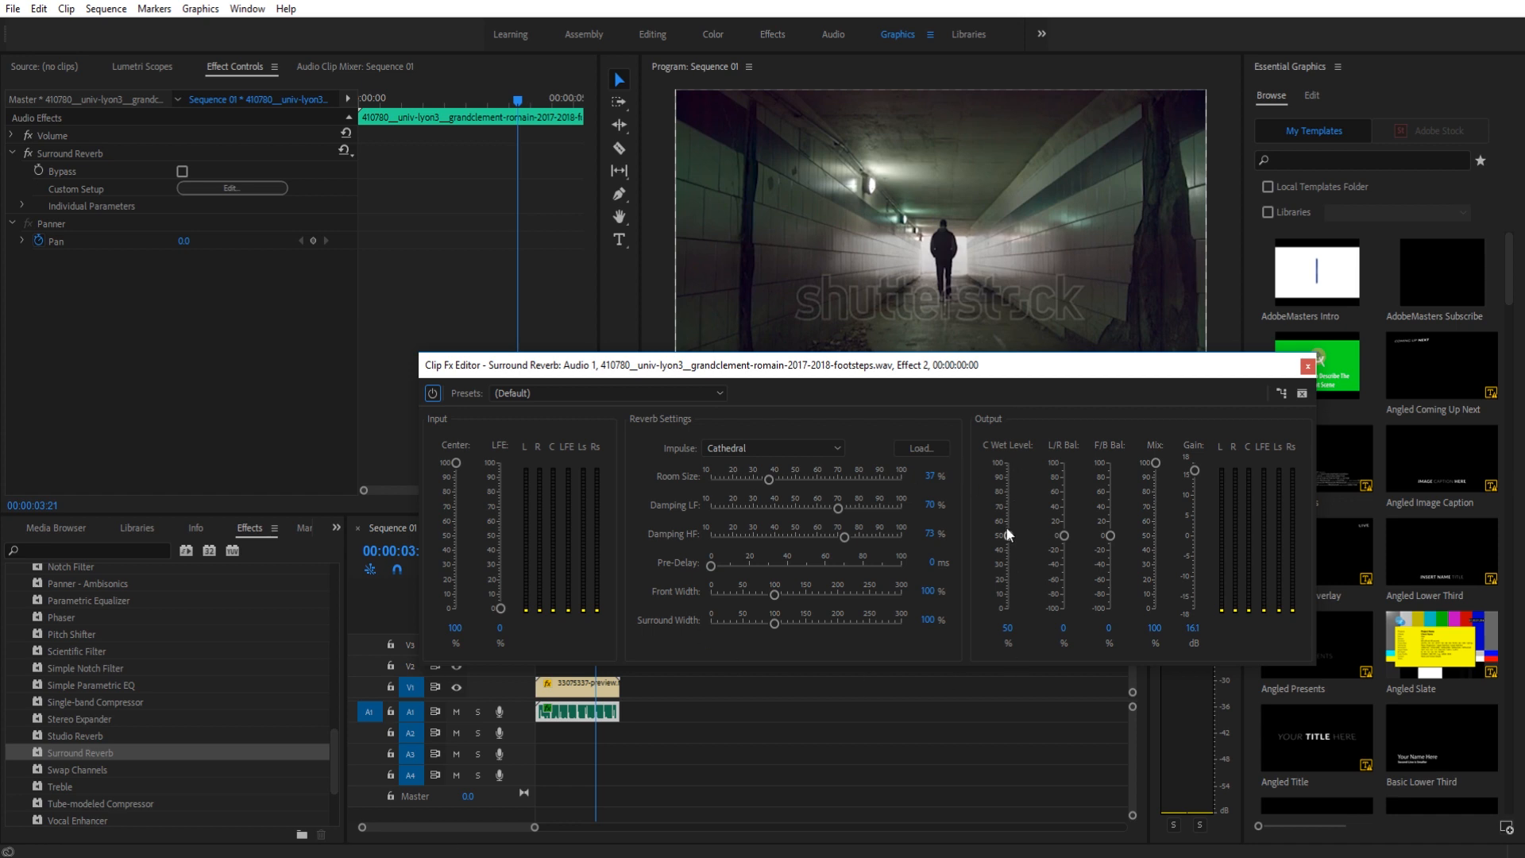
pyautogui.moveTo(1015, 425)
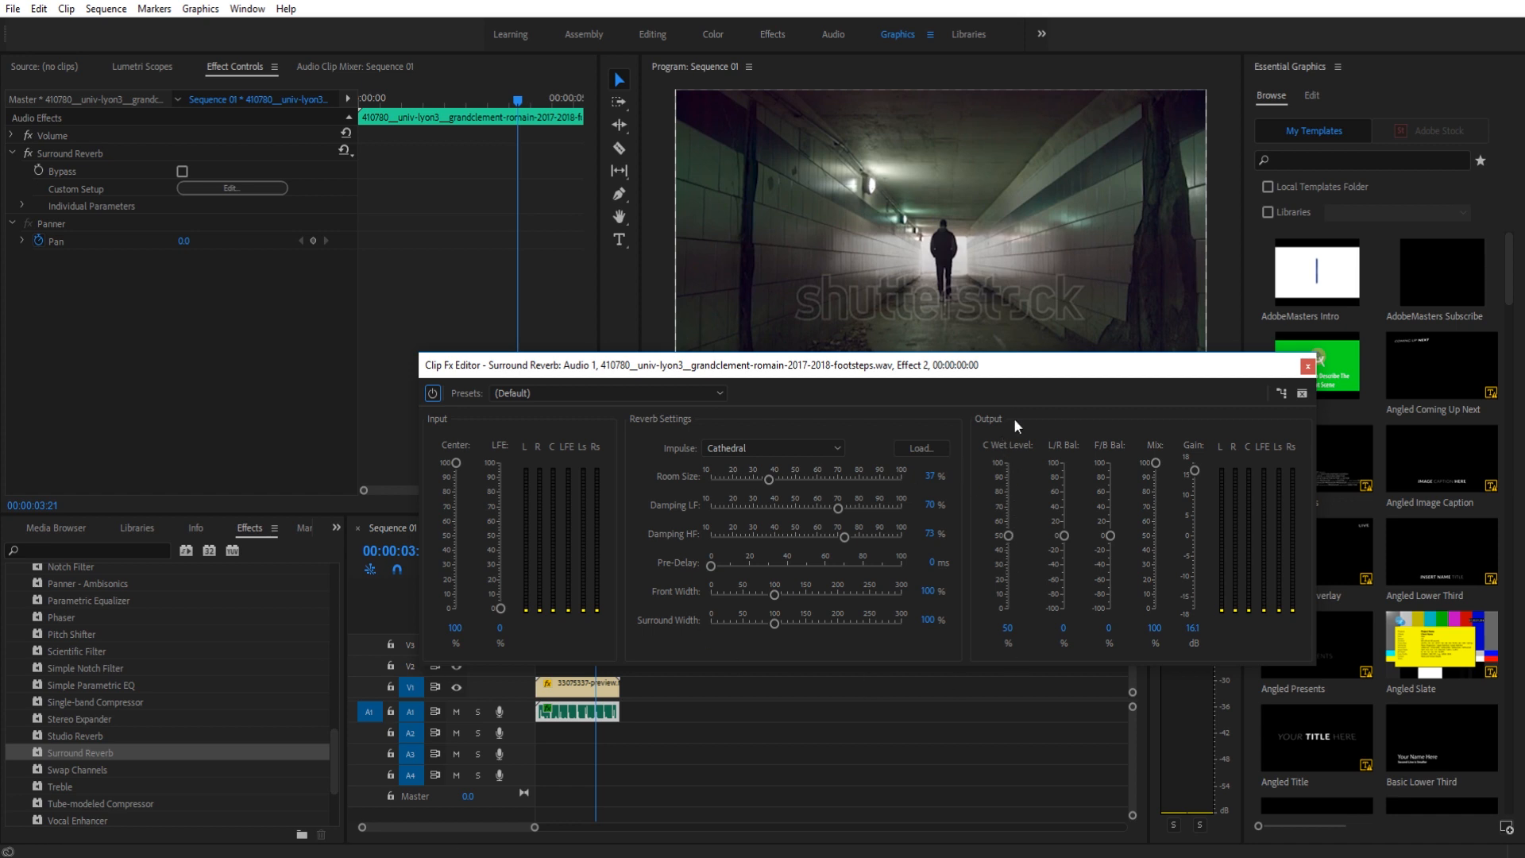
pyautogui.moveTo(936, 682)
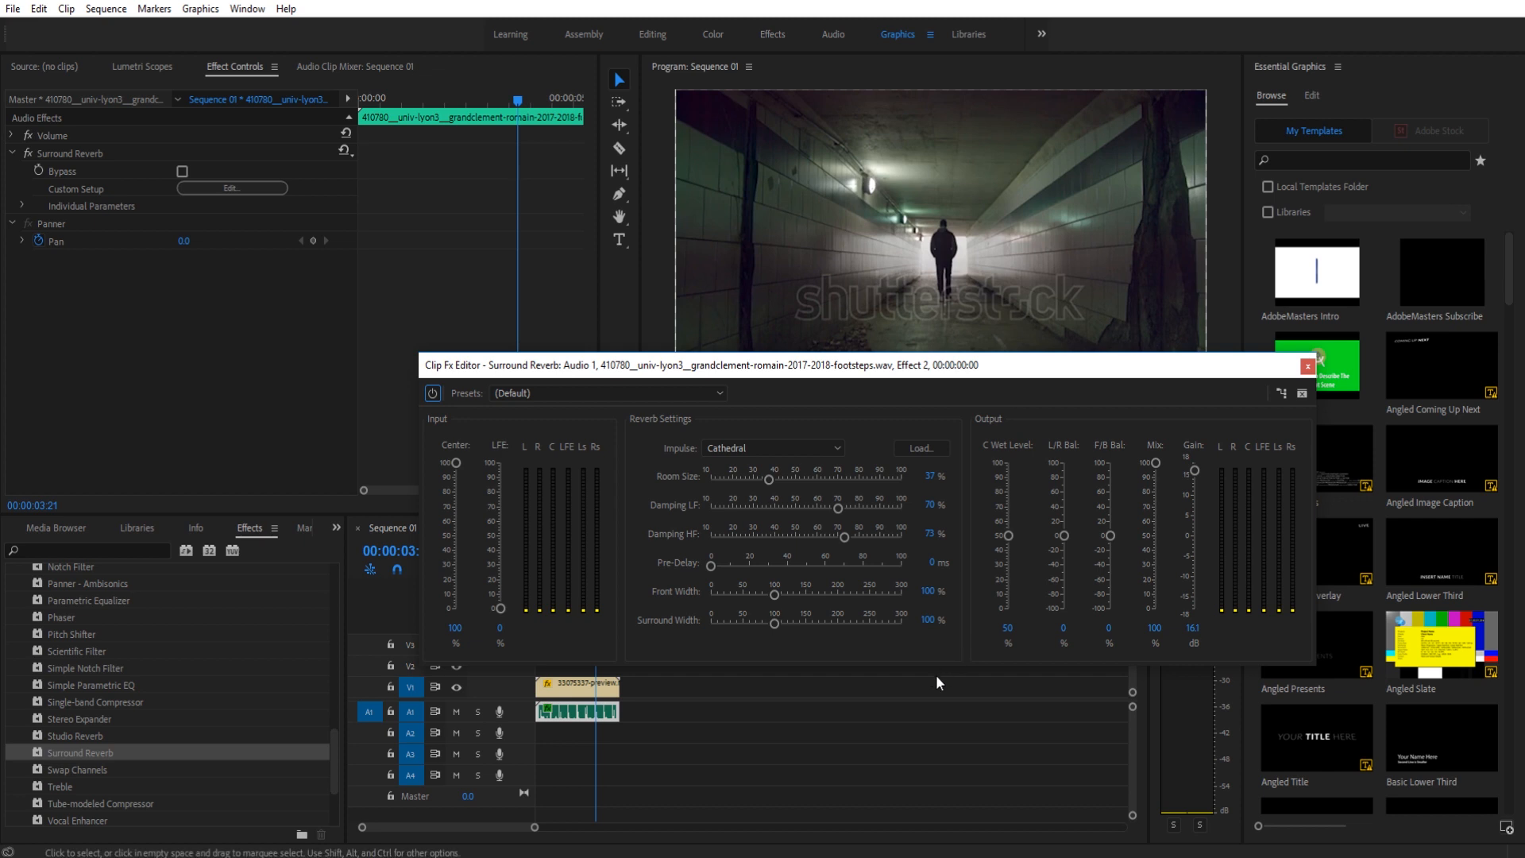
# Close the reverb editor, briefly reopen it from the clip, and close it to show Effect Controls.
pyautogui.click(1317, 365)
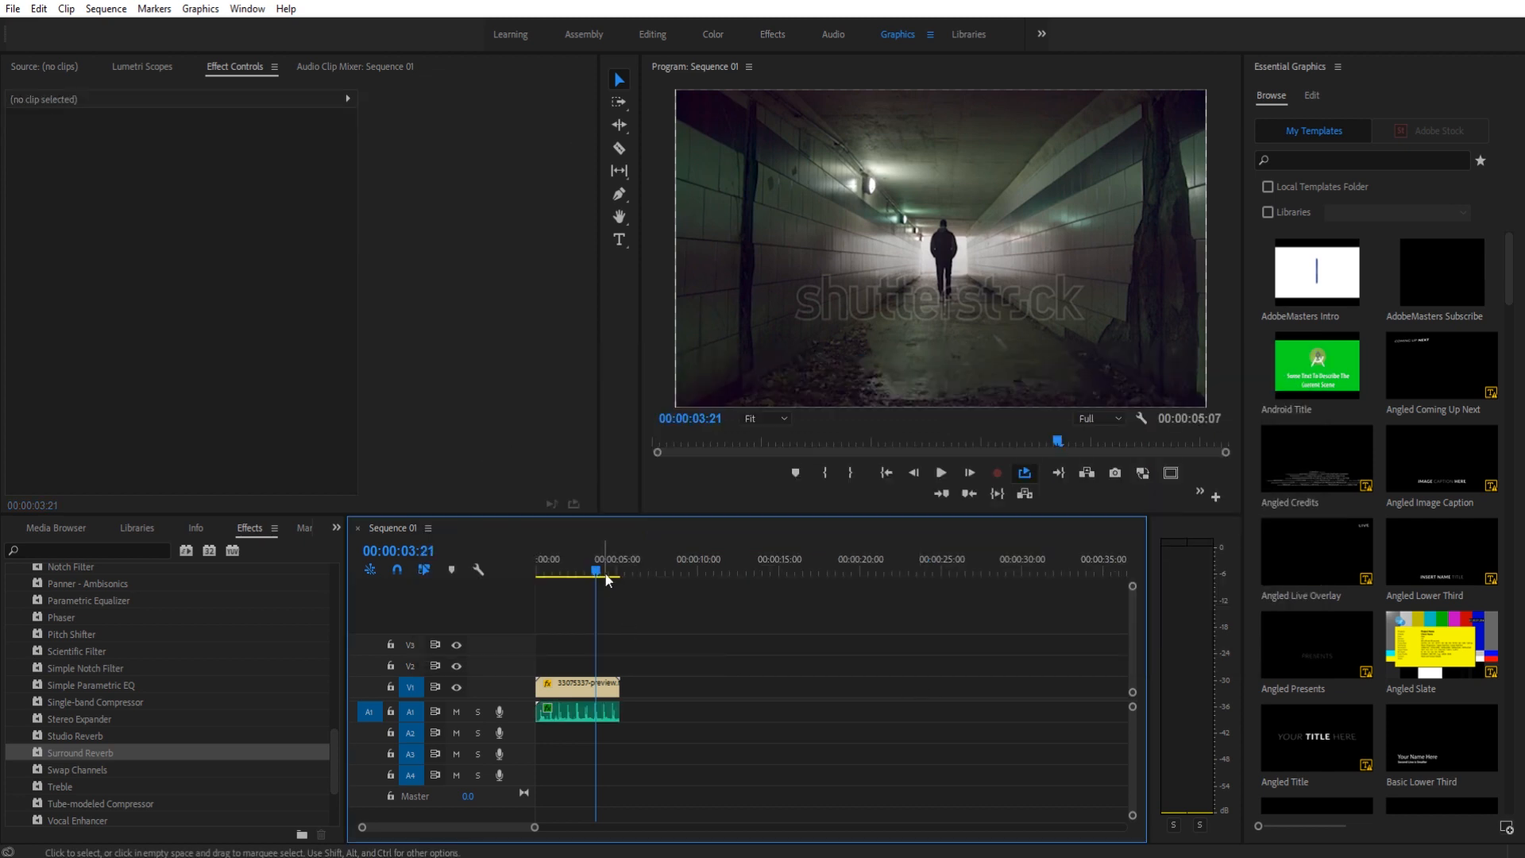
pyautogui.doubleClick(576, 711)
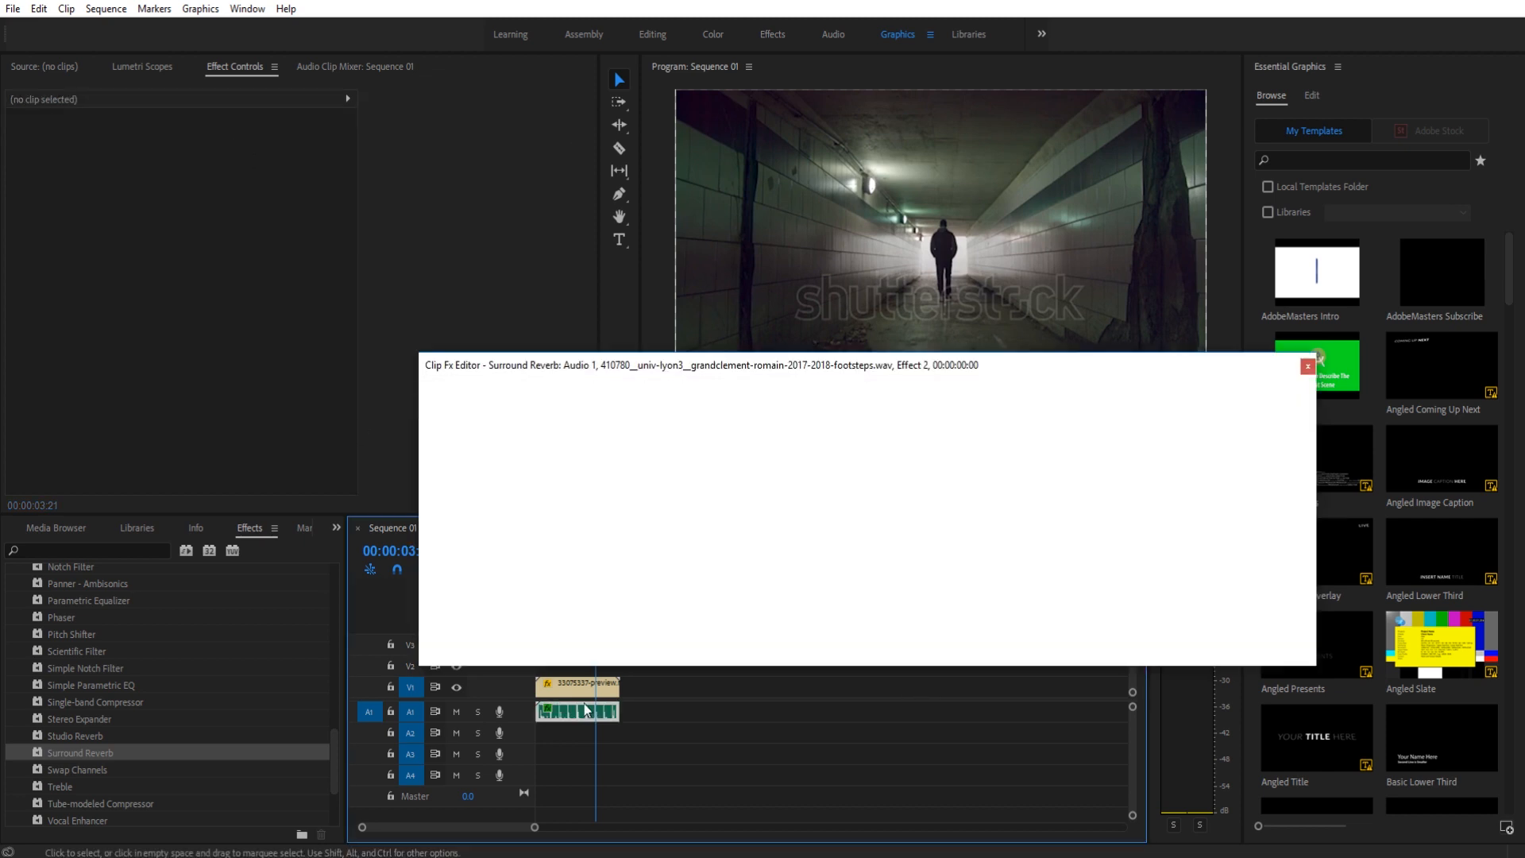
pyautogui.click(1309, 367)
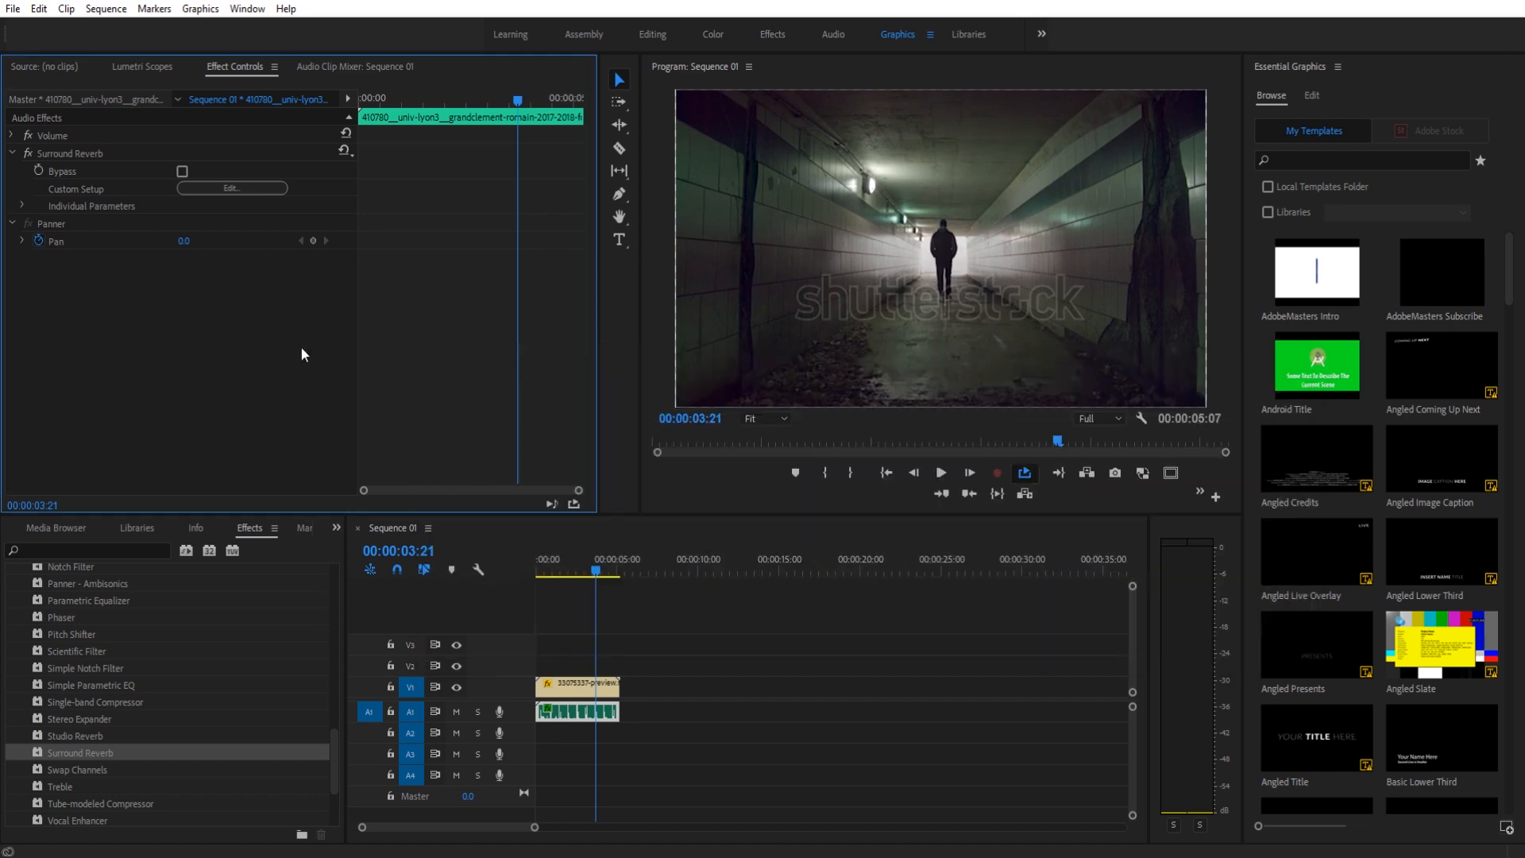